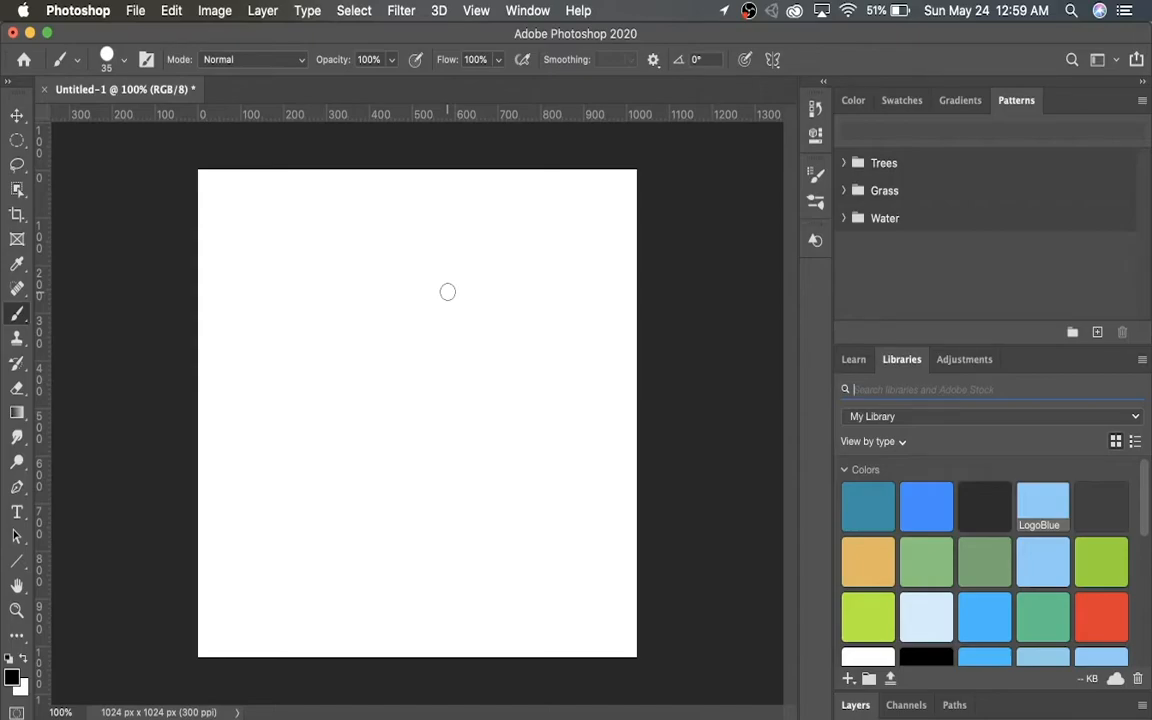
{"action": "mouse_move", "coordinate": [559, 206]}
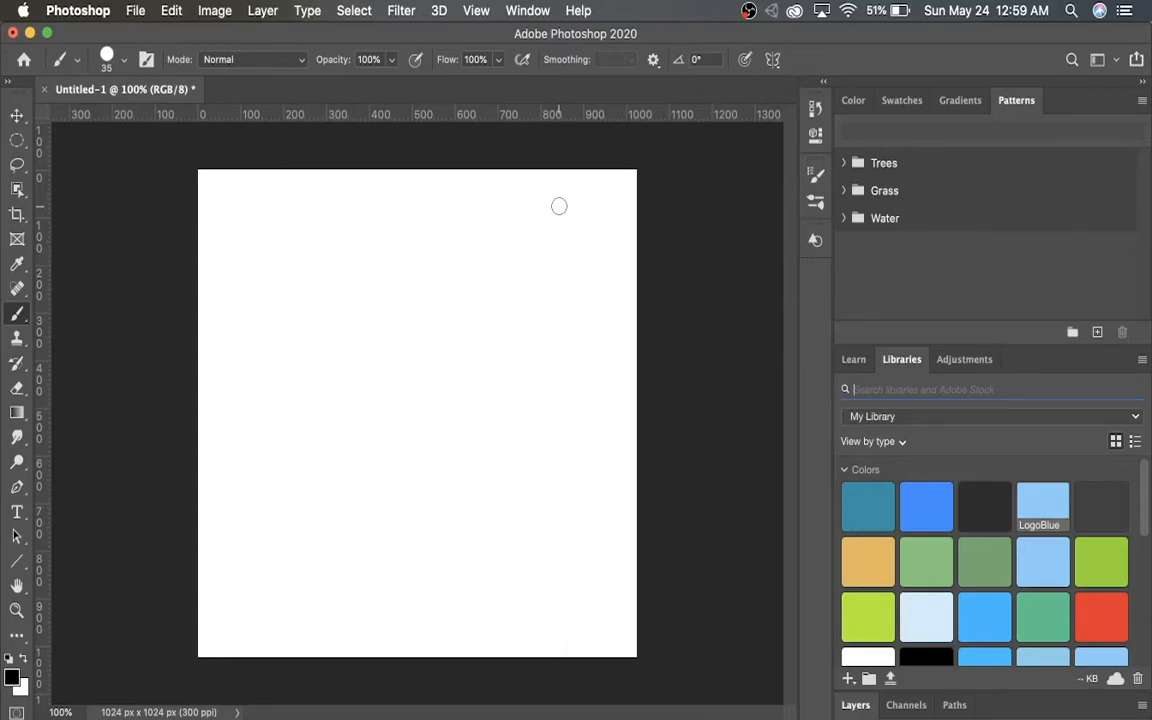
{"action": "mouse_move", "coordinate": [248, 251]}
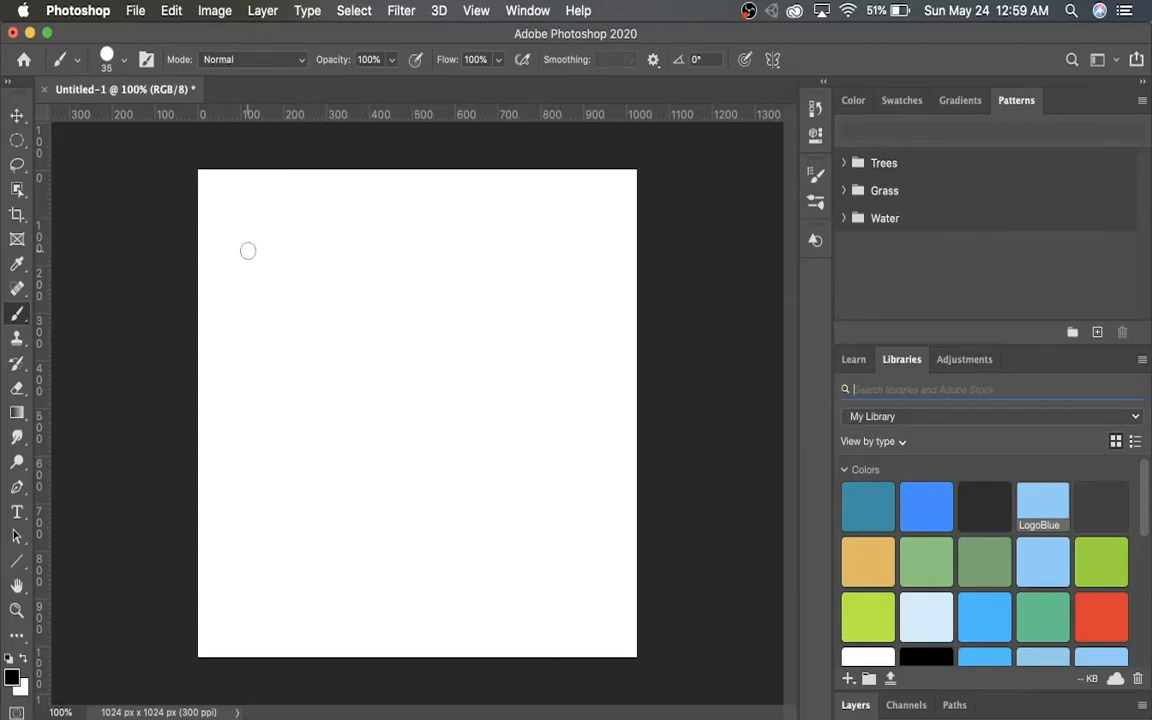
{"action": "mouse_move", "coordinate": [335, 237]}
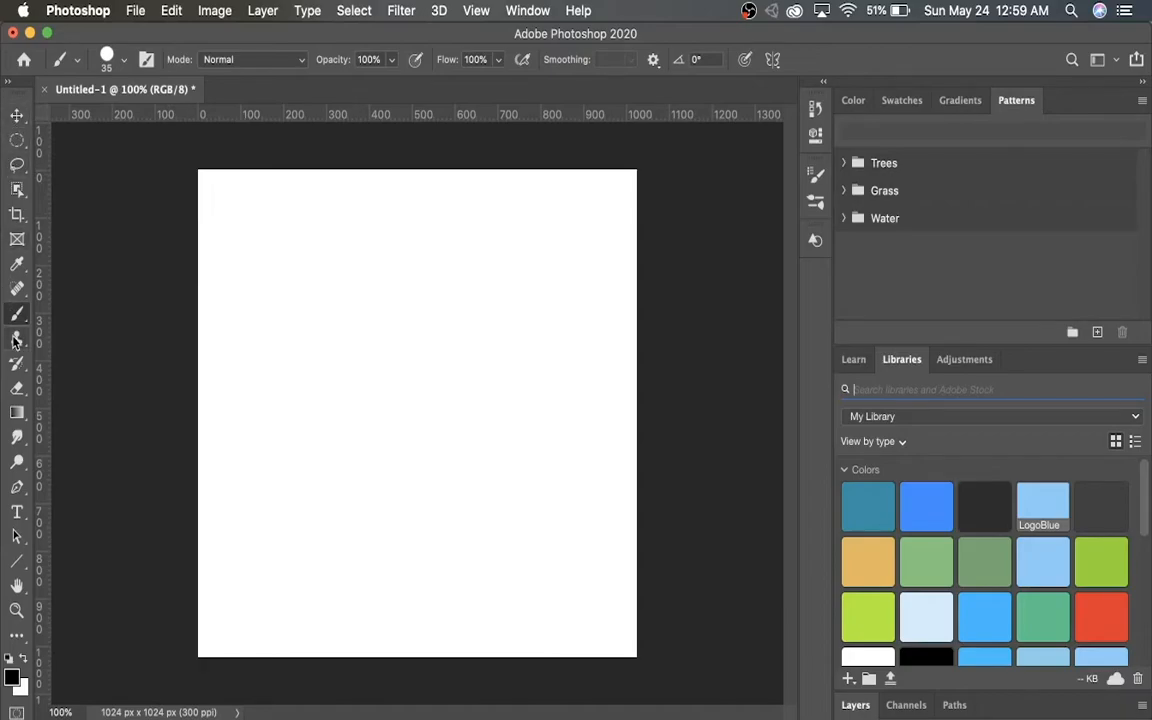
{"action": "mouse_move", "coordinate": [17, 314]}
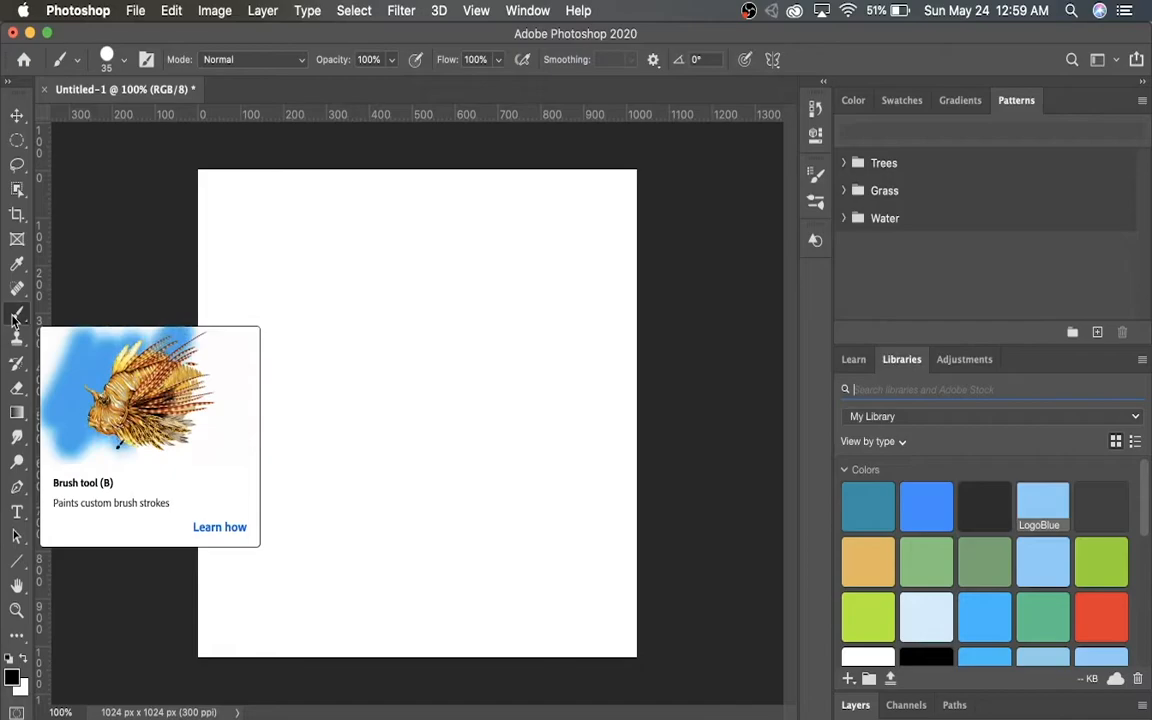
{"action": "mouse_move", "coordinate": [17, 312]}
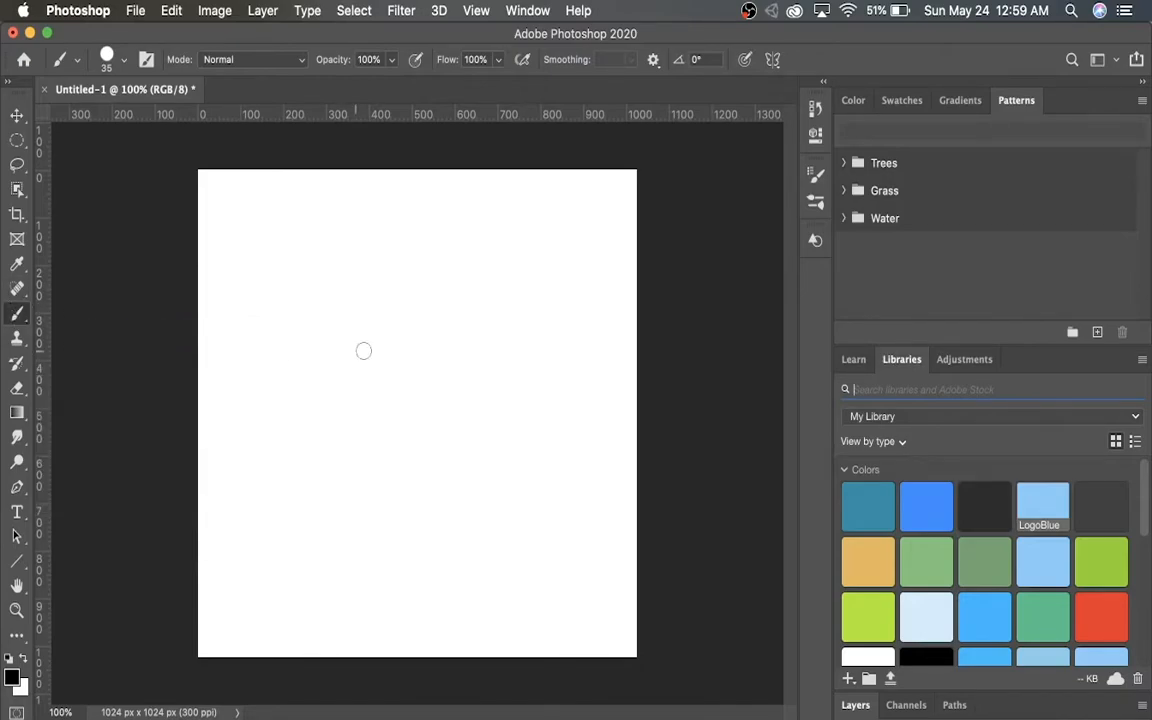
Paint an eye dot and a star, then raise the brush size to 113 px
{"action": "left_click", "coordinate": [443, 306]}
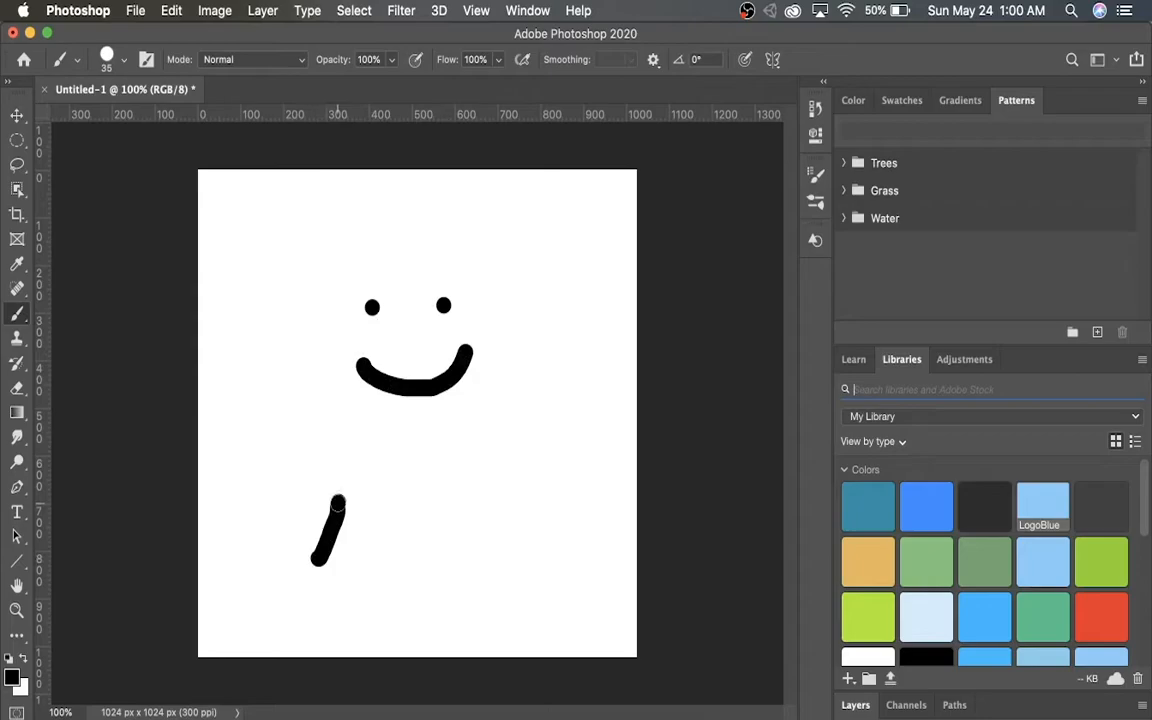
{"action": "left_click_drag", "start_coordinate": [345, 510], "coordinate": [315, 580]}
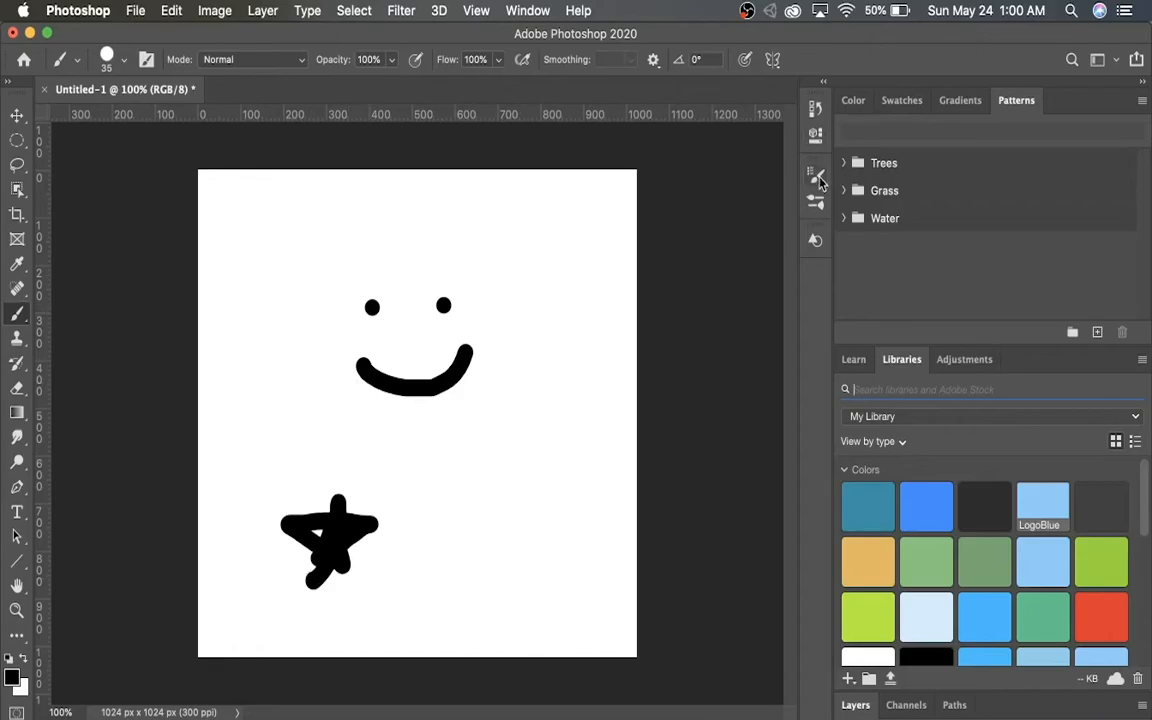
{"action": "left_click", "coordinate": [815, 172]}
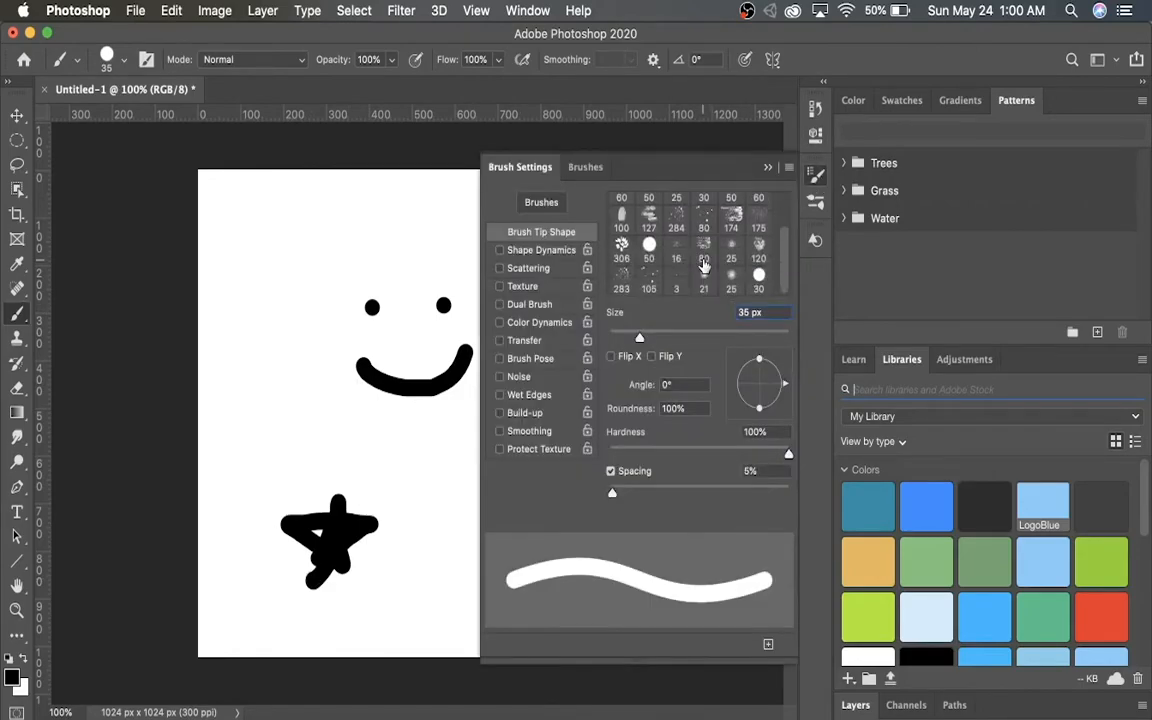
{"action": "left_click", "coordinate": [586, 166]}
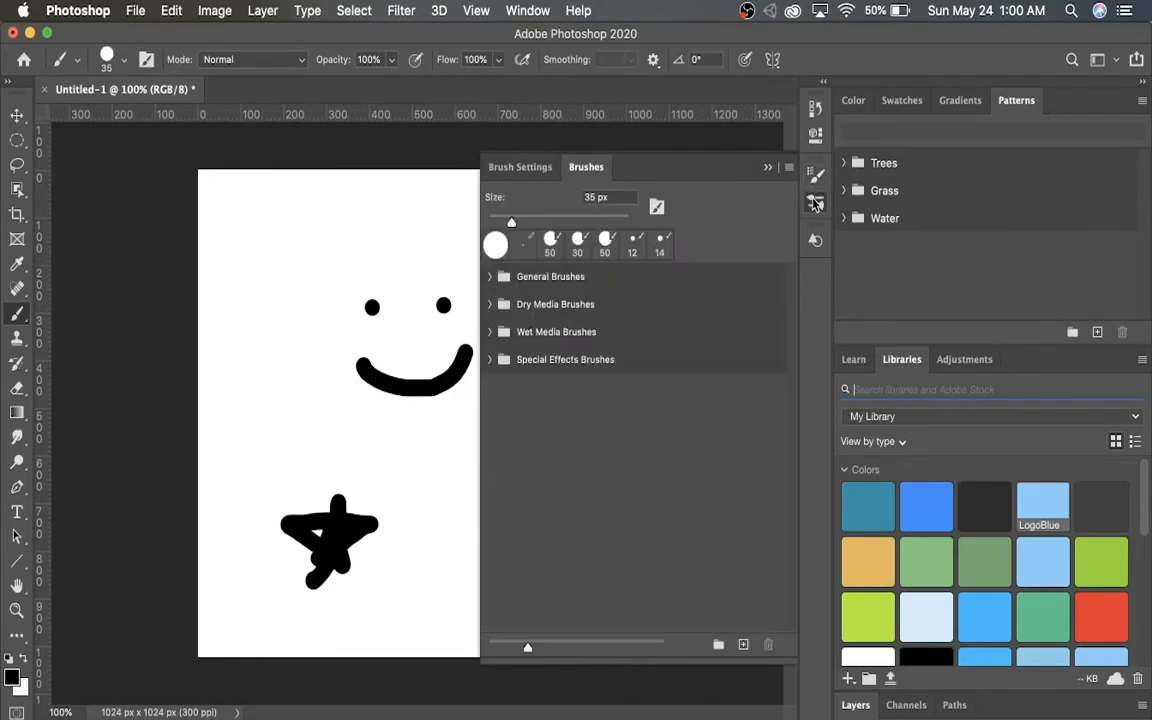
{"action": "left_click_drag", "start_coordinate": [510, 221], "coordinate": [562, 221]}
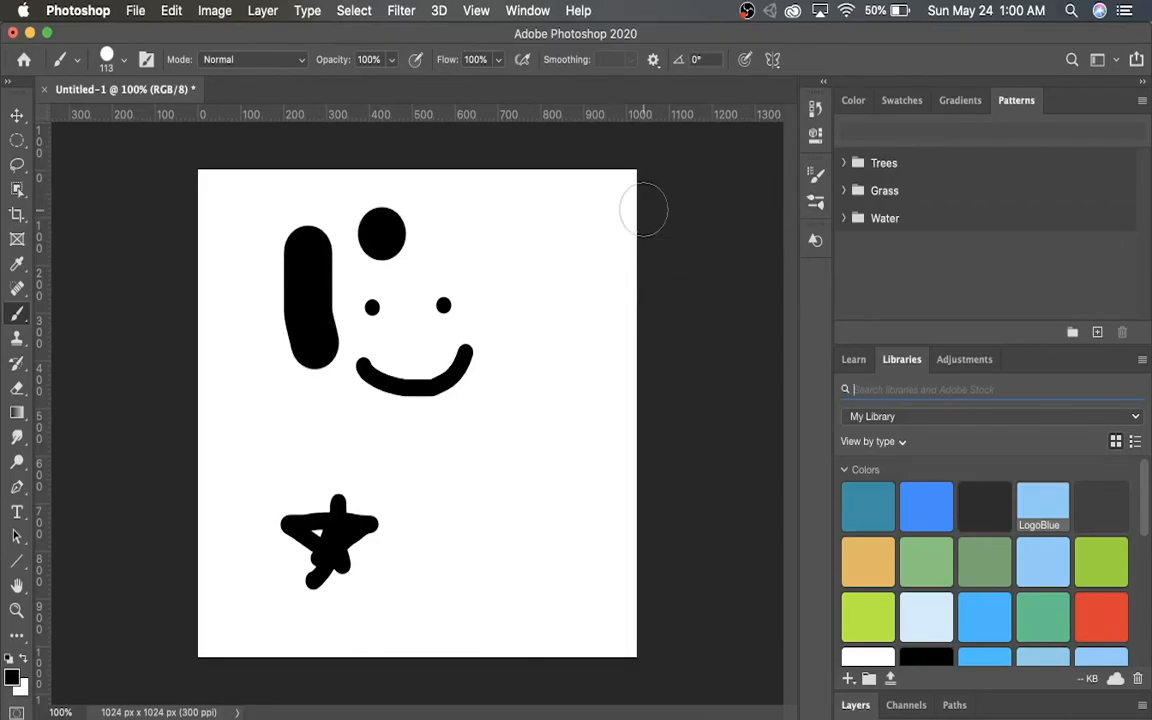
{"action": "mouse_move", "coordinate": [448, 257]}
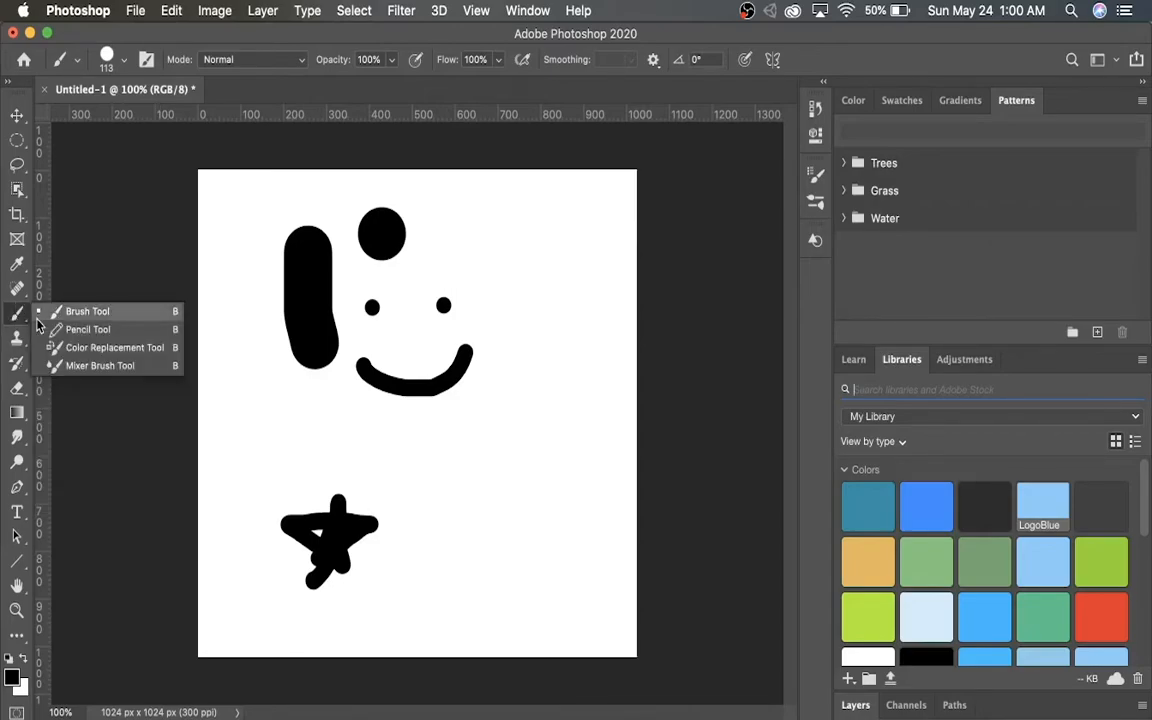
{"action": "mouse_move", "coordinate": [107, 350]}
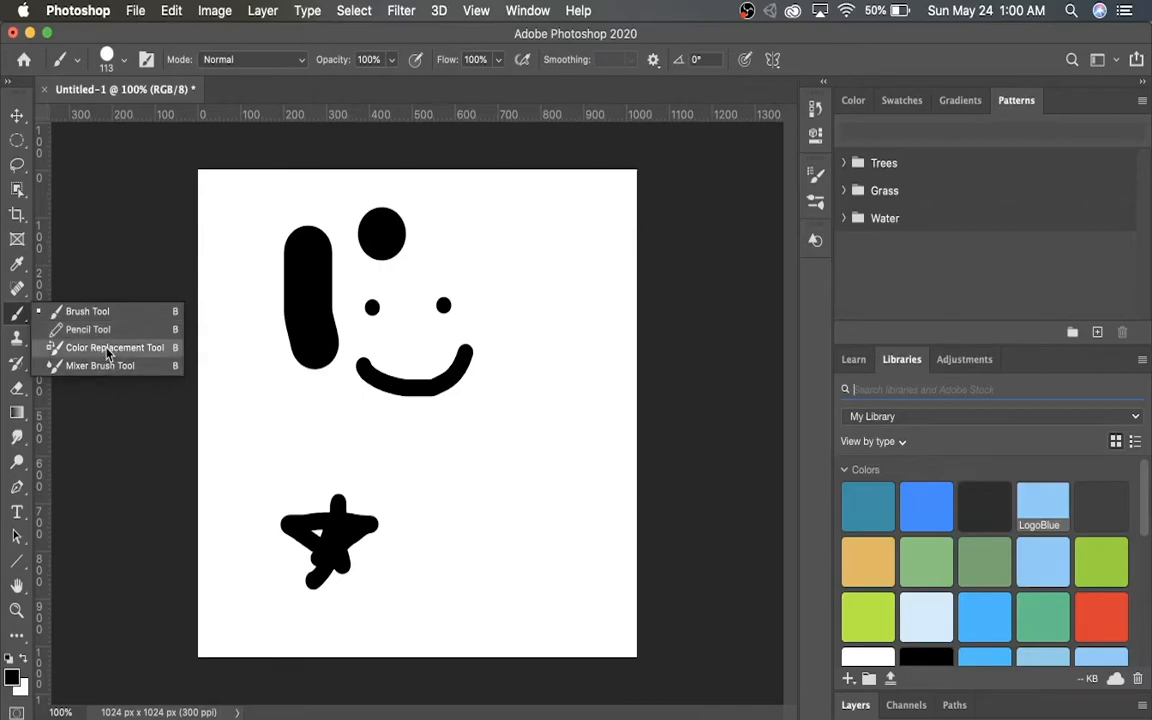
{"action": "mouse_move", "coordinate": [155, 365]}
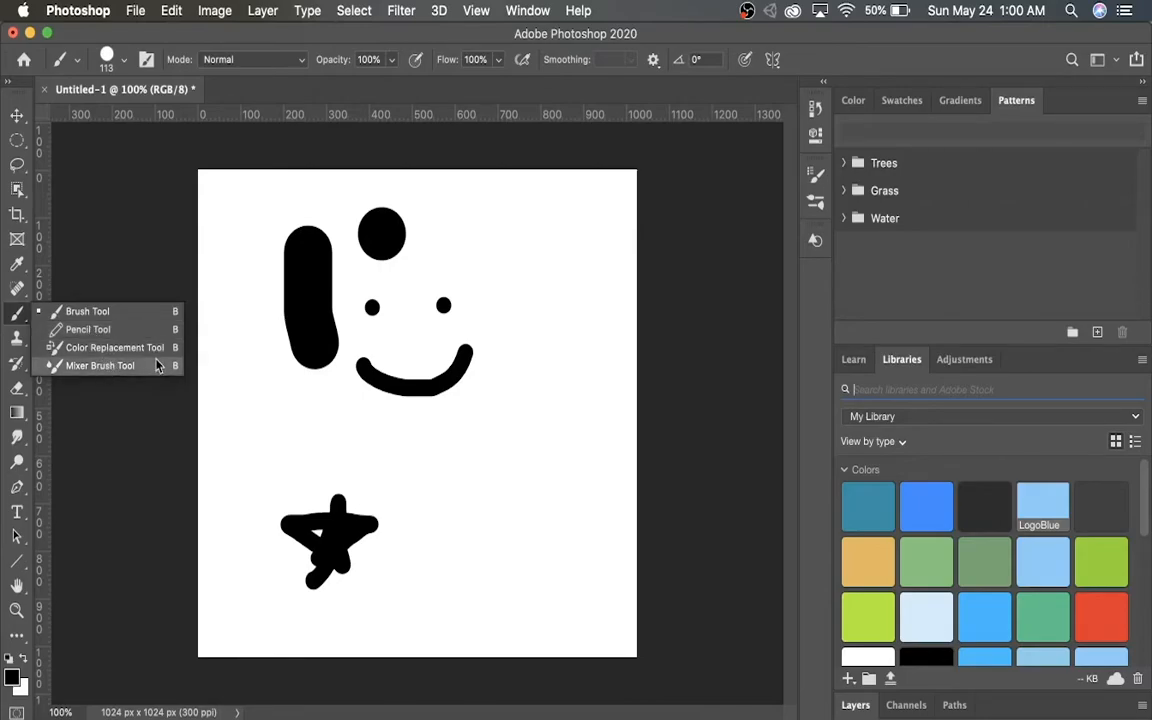
{"action": "mouse_move", "coordinate": [145, 428]}
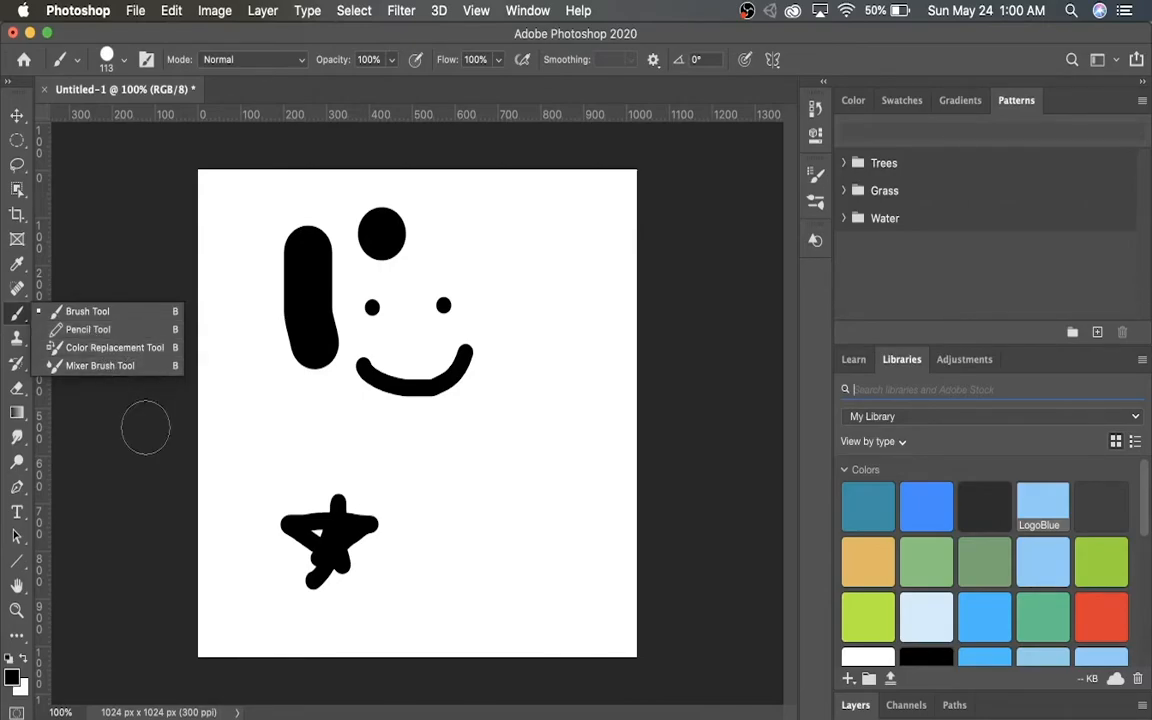
{"action": "mouse_move", "coordinate": [20, 340]}
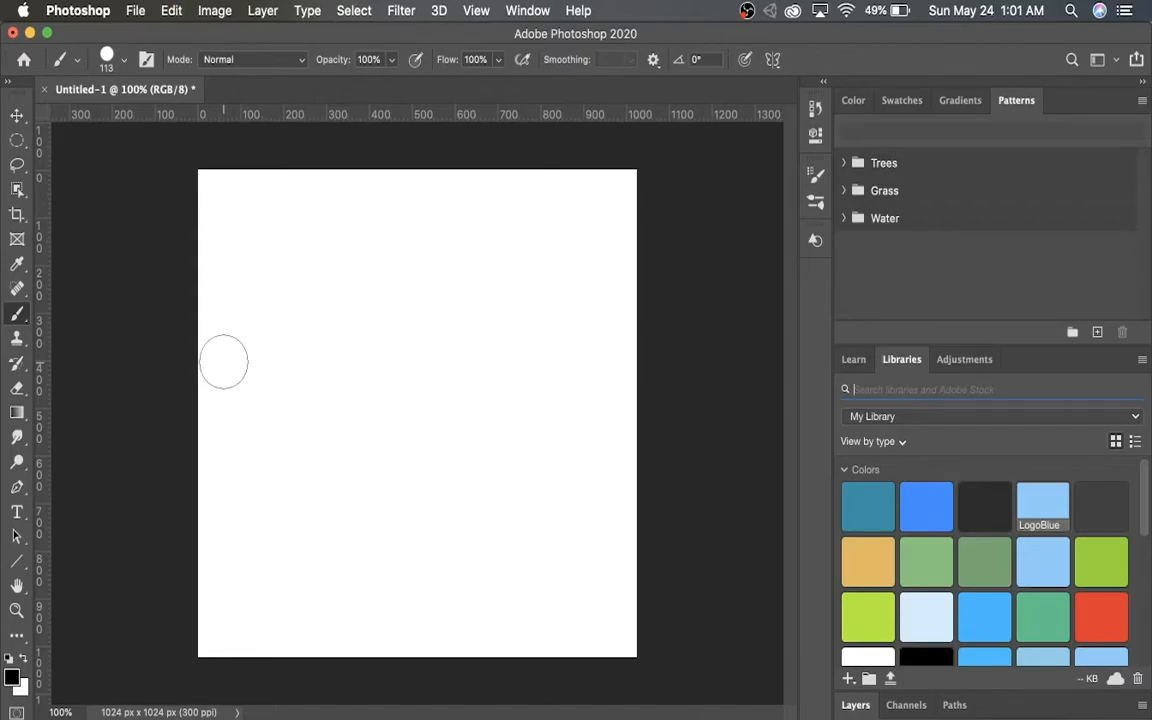
{"action": "mouse_move", "coordinate": [17, 238]}
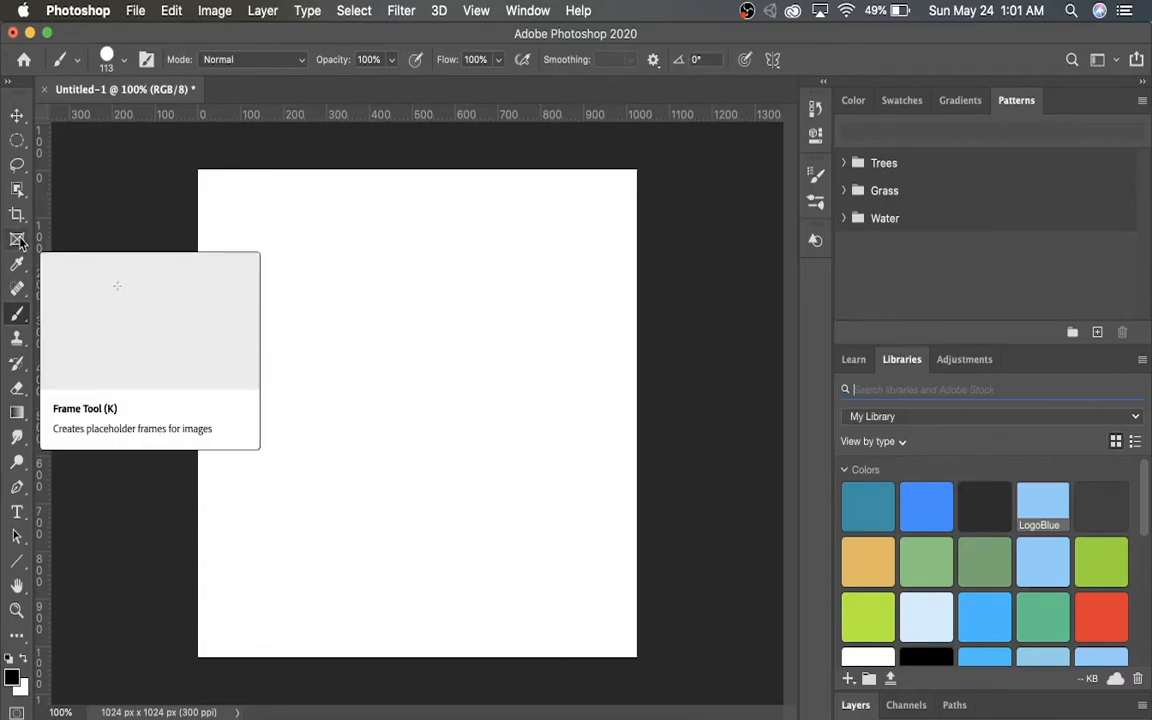
{"action": "mouse_move", "coordinate": [16, 117]}
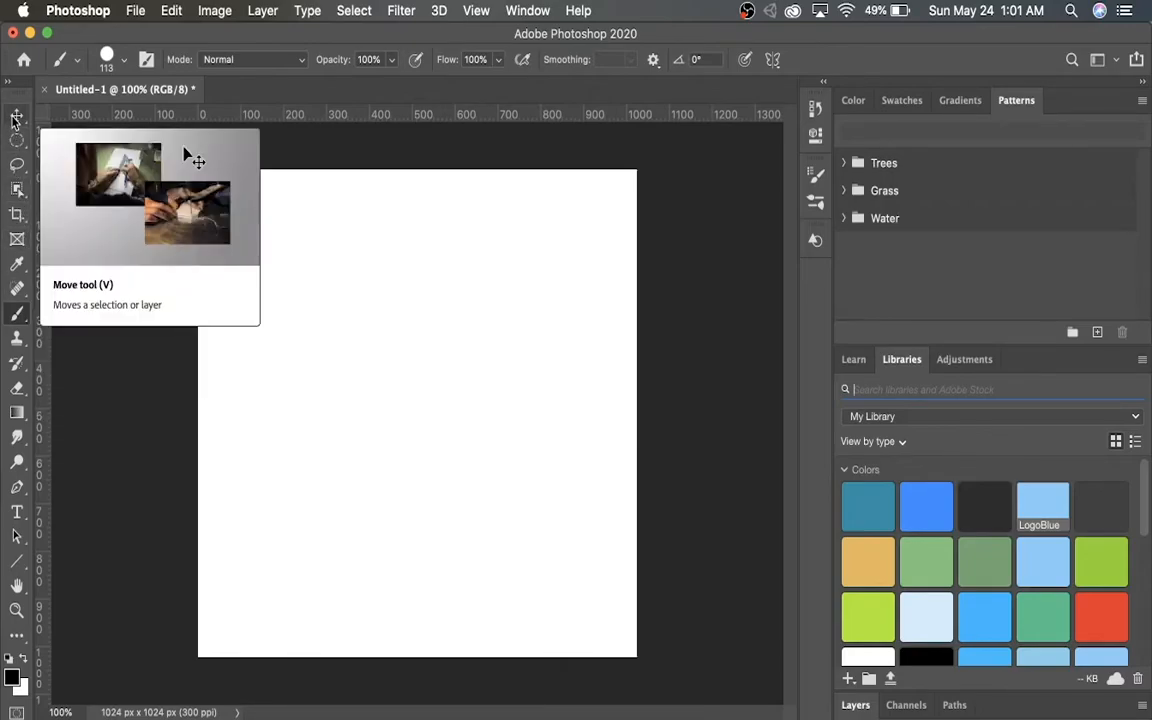
{"action": "mouse_move", "coordinate": [17, 165]}
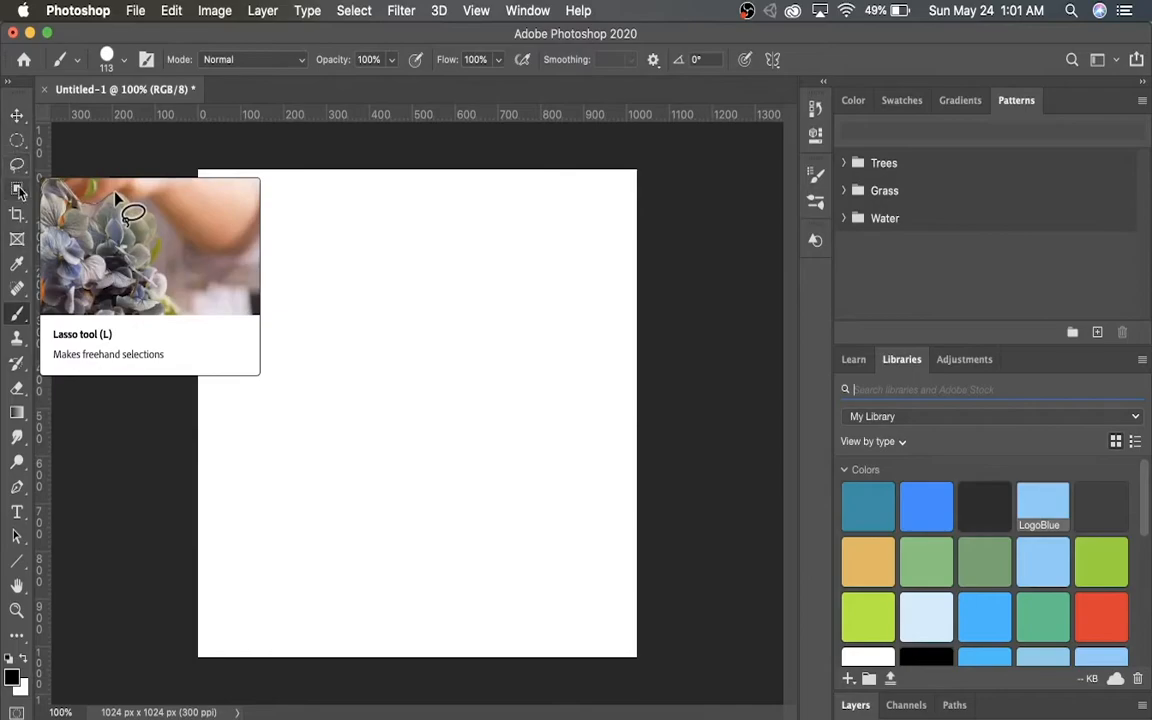
{"action": "mouse_move", "coordinate": [16, 118]}
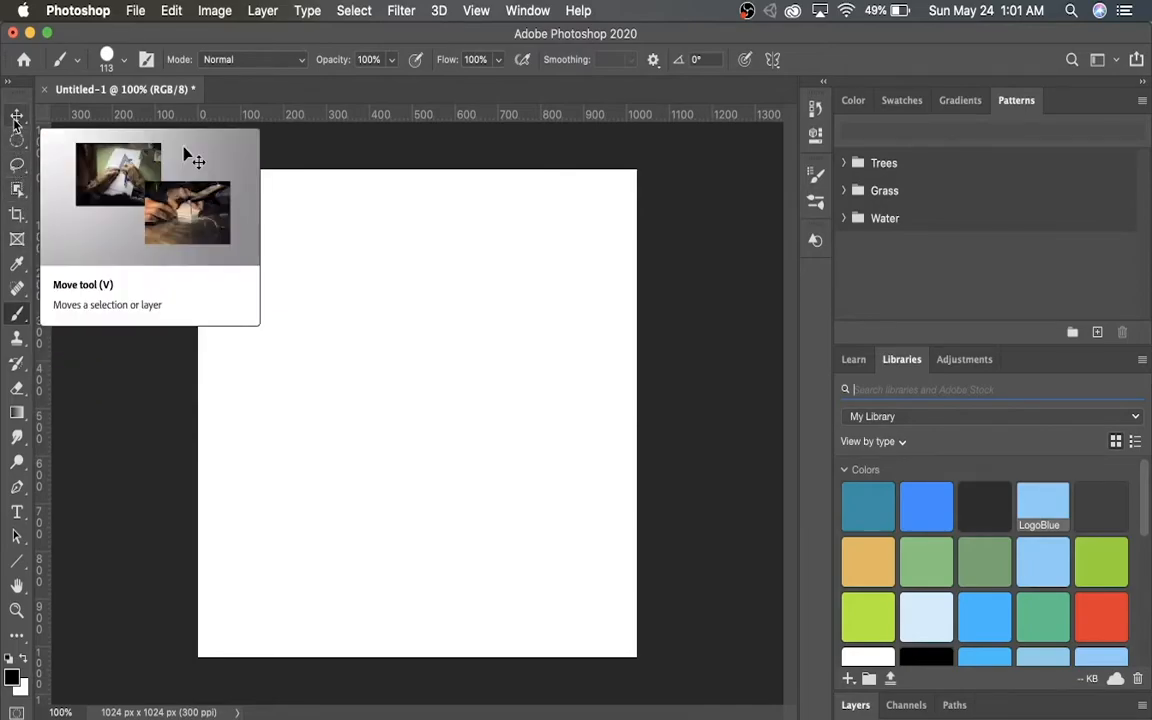
{"action": "mouse_move", "coordinate": [197, 205]}
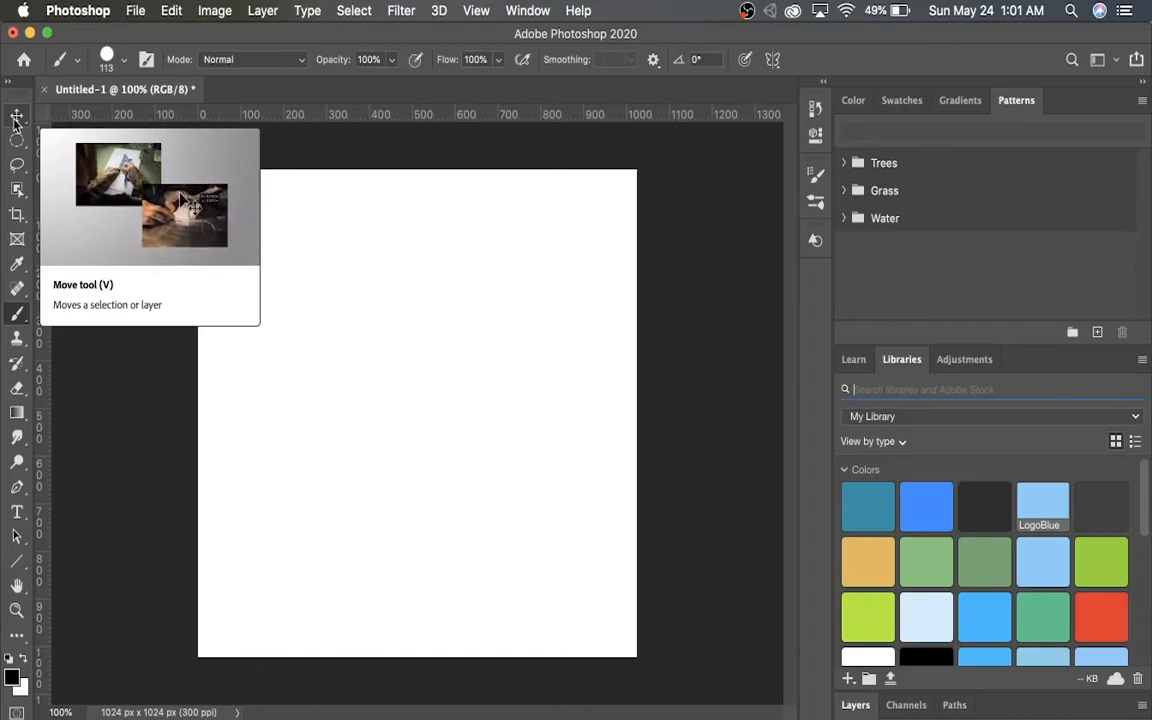
Pick the Move Tool, then switch to the Elliptical Marquee Tool
{"action": "left_click", "coordinate": [17, 118]}
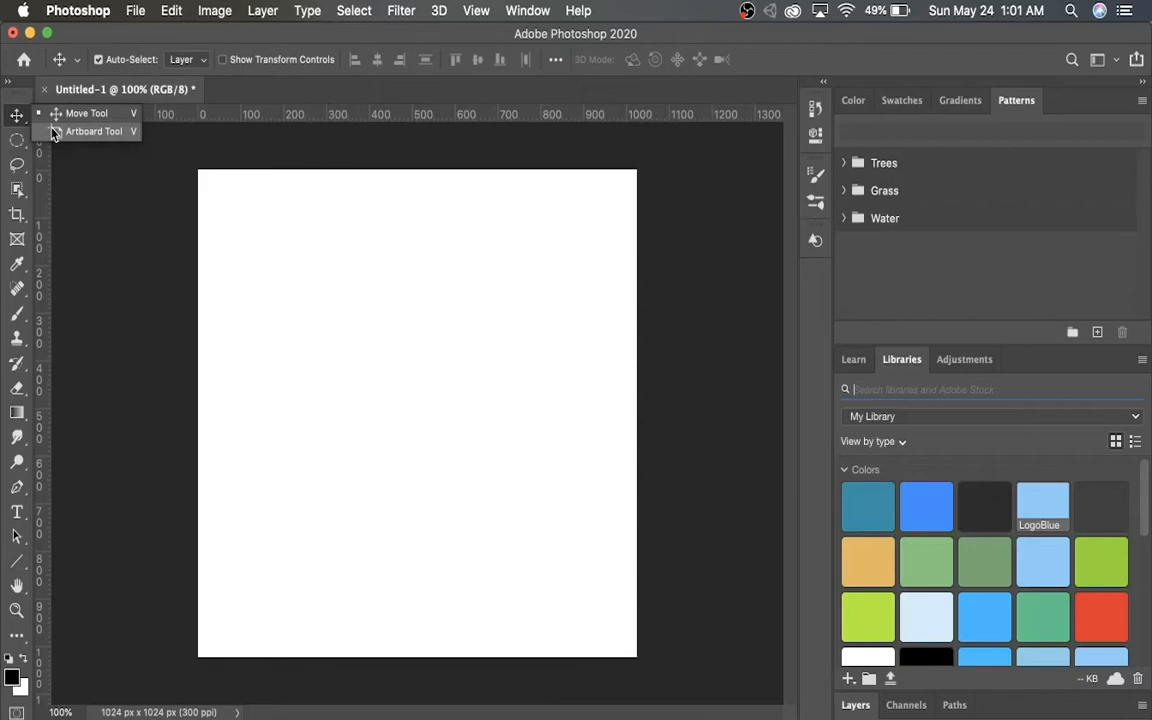
{"action": "left_click", "coordinate": [17, 140]}
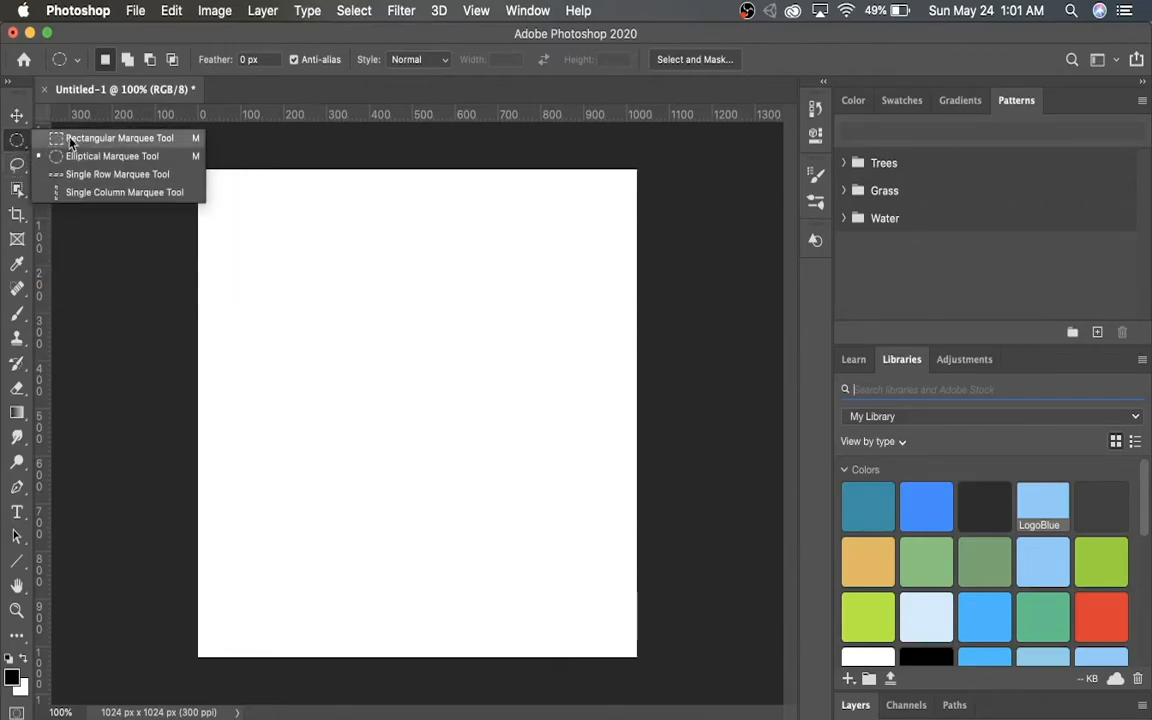
{"action": "mouse_move", "coordinate": [108, 180]}
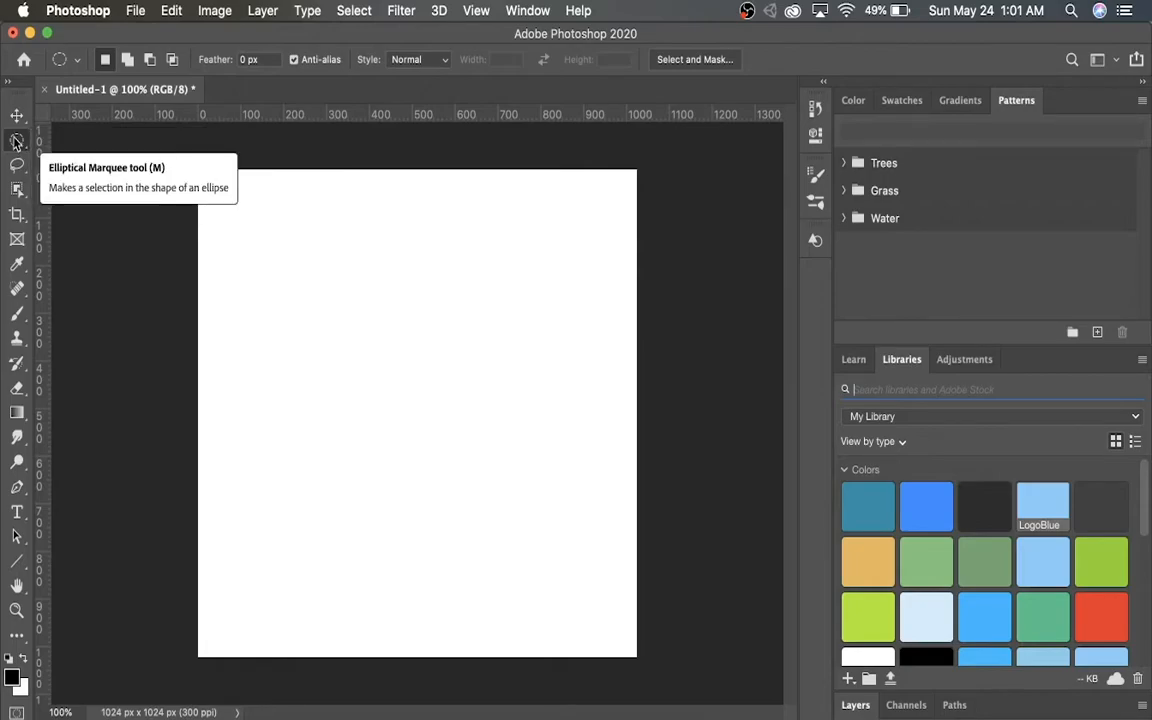
{"action": "mouse_move", "coordinate": [16, 168]}
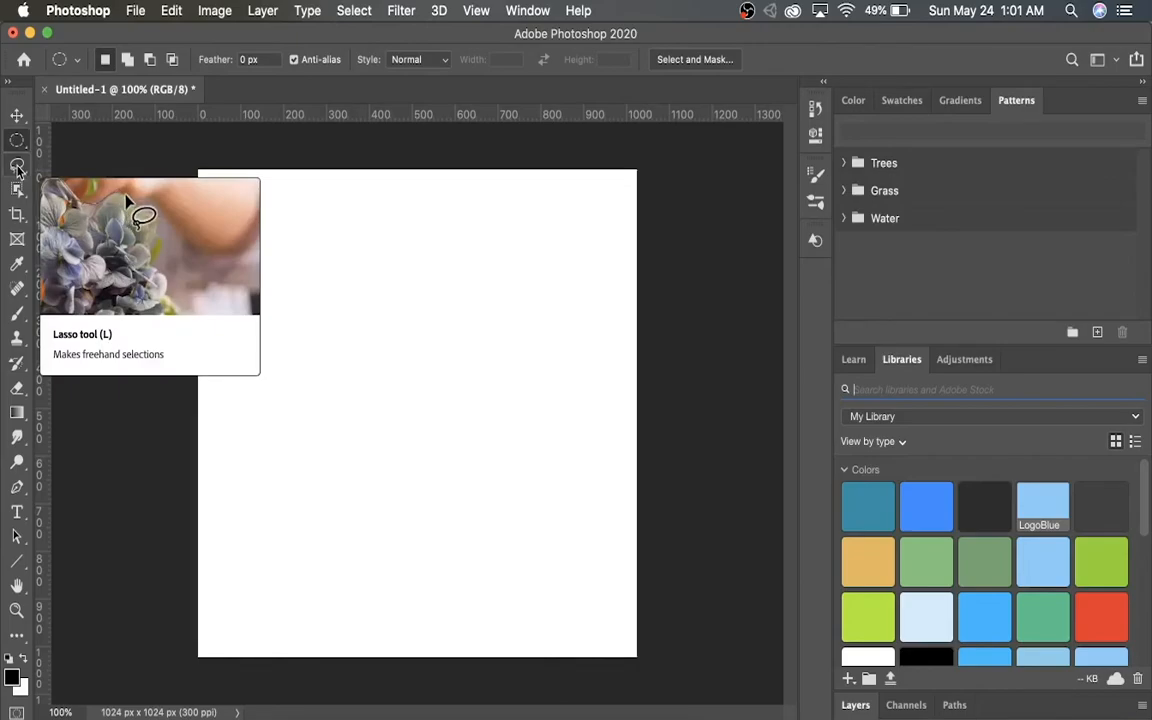
{"action": "mouse_move", "coordinate": [160, 275]}
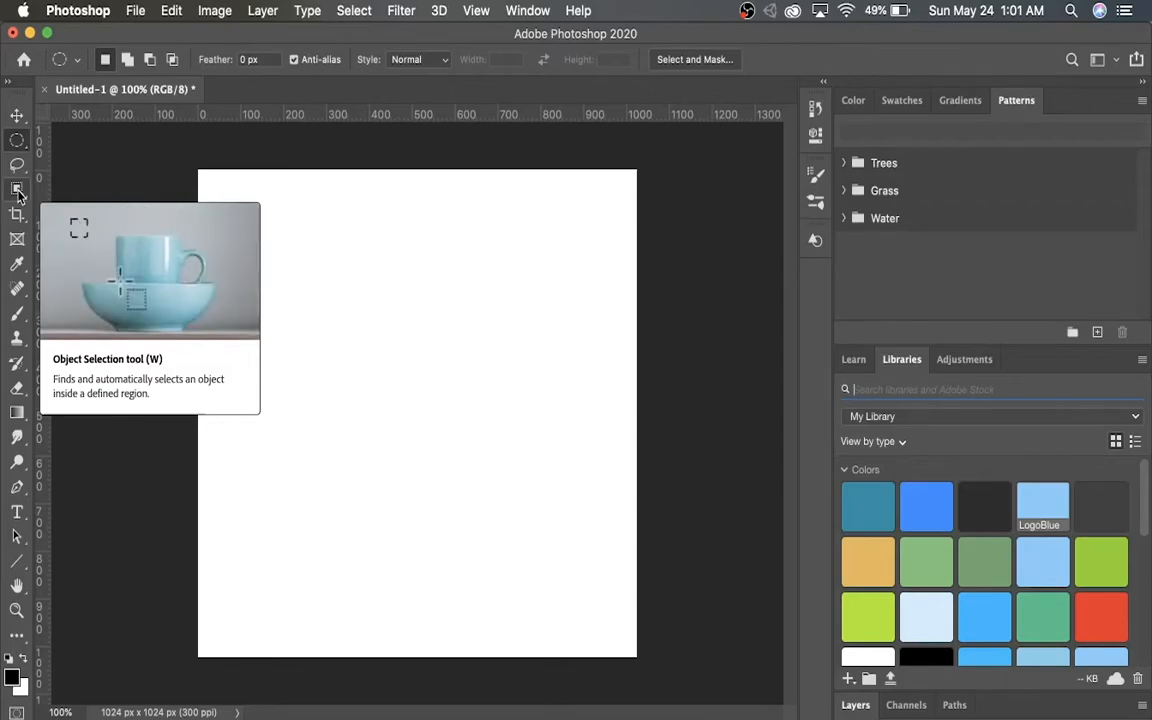
Open the Object Selection tool group
{"action": "left_click", "coordinate": [17, 190]}
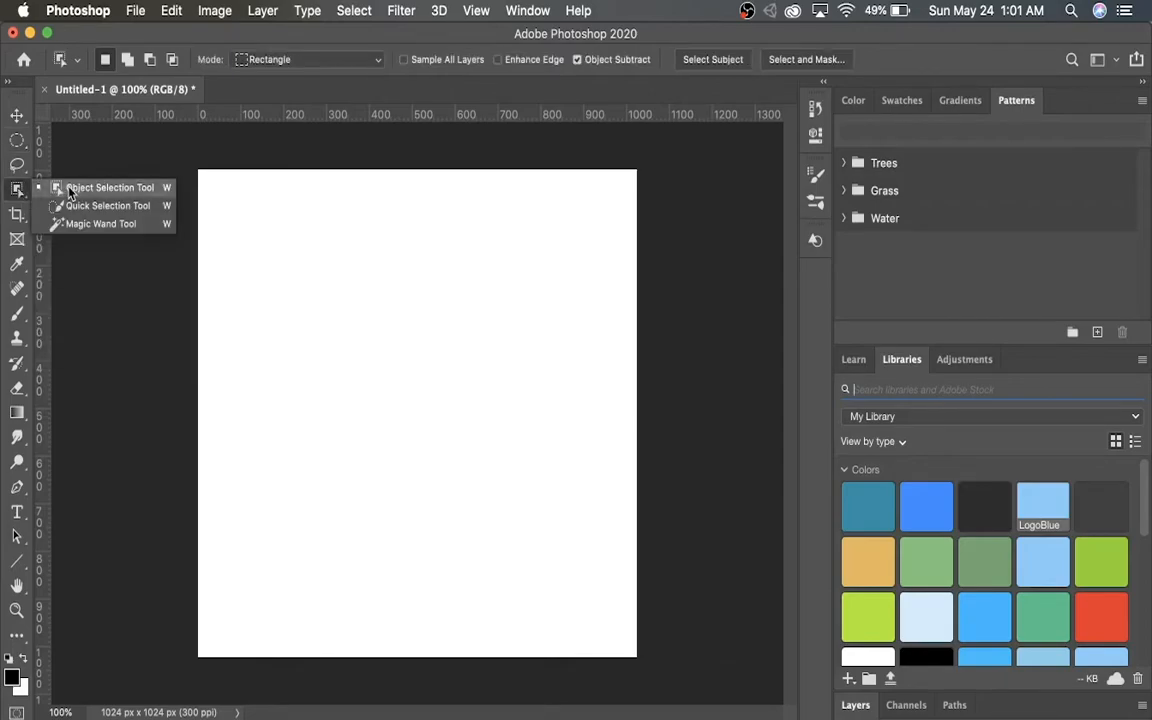
{"action": "mouse_move", "coordinate": [88, 200]}
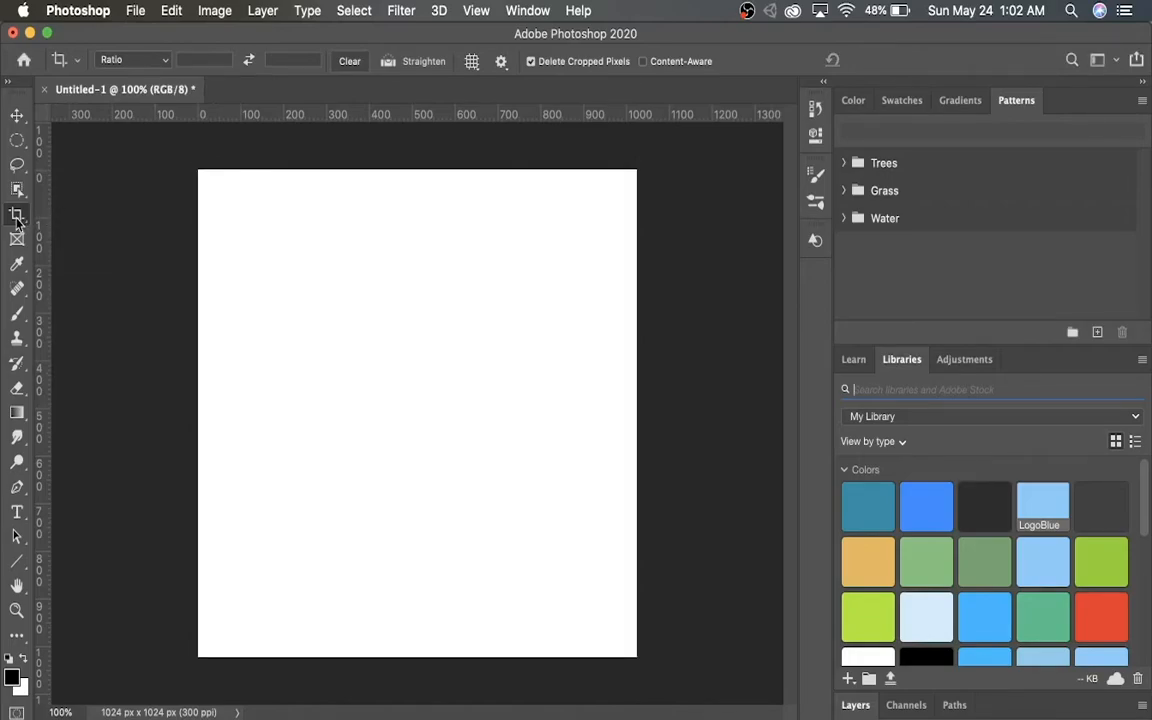
{"action": "mouse_move", "coordinate": [17, 239]}
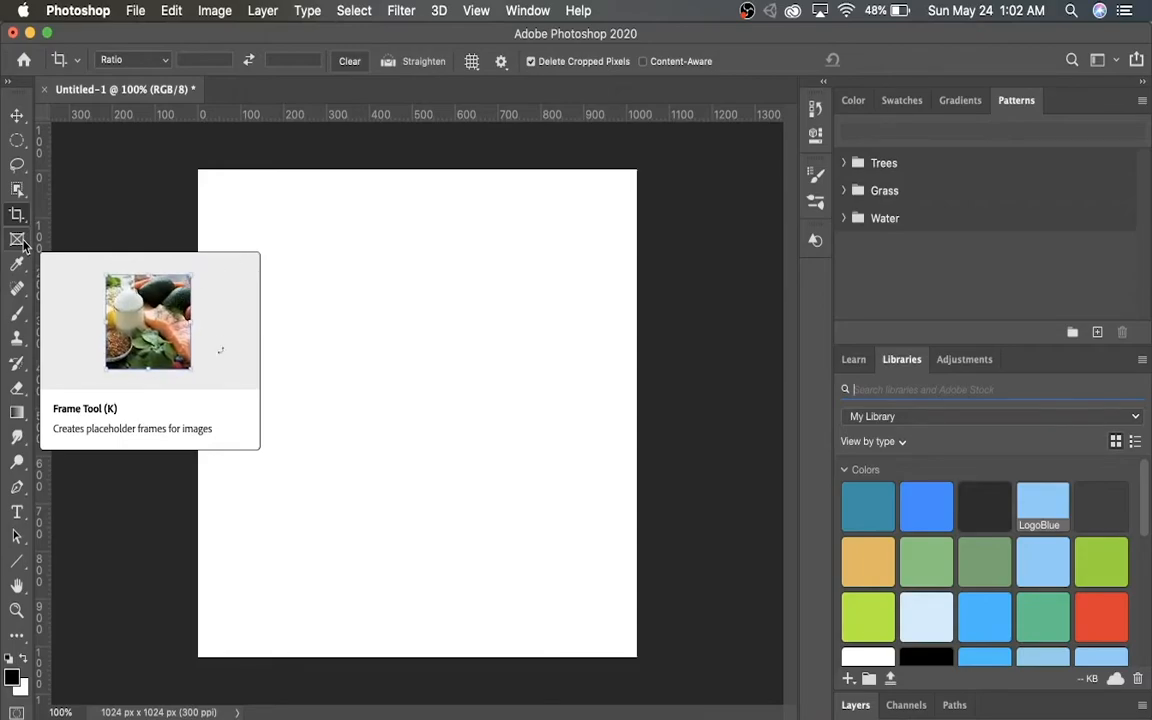
{"action": "mouse_move", "coordinate": [17, 264]}
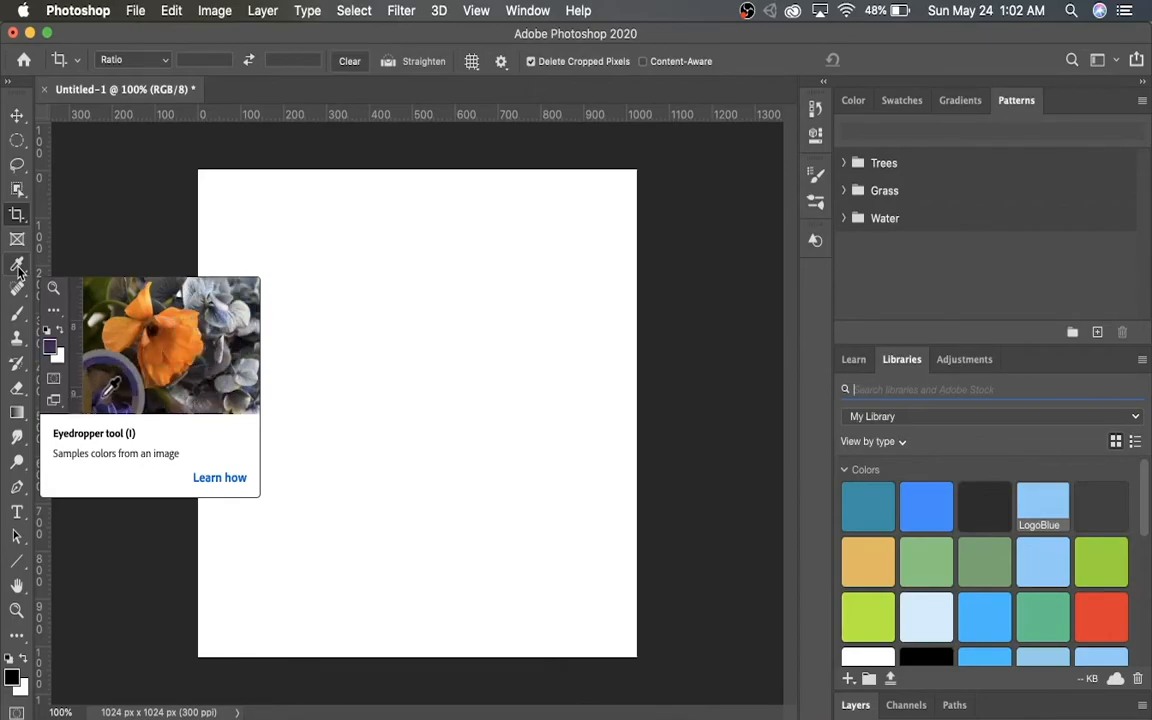
{"action": "mouse_move", "coordinate": [130, 362]}
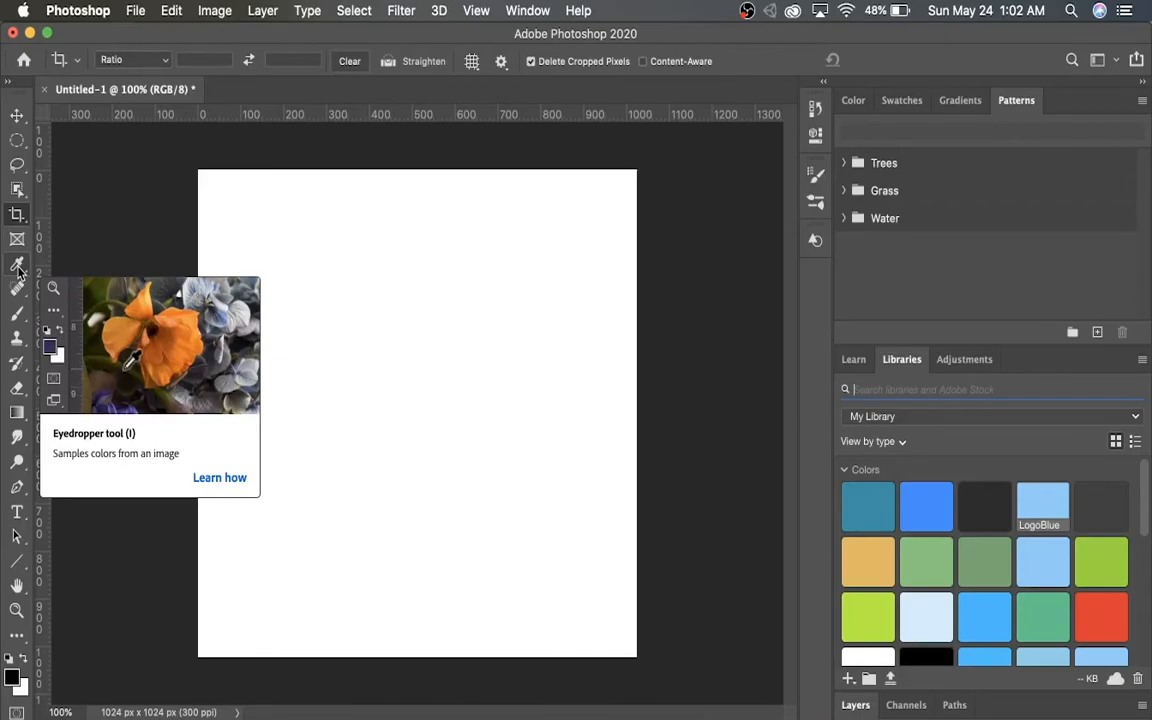
{"action": "mouse_move", "coordinate": [393, 335]}
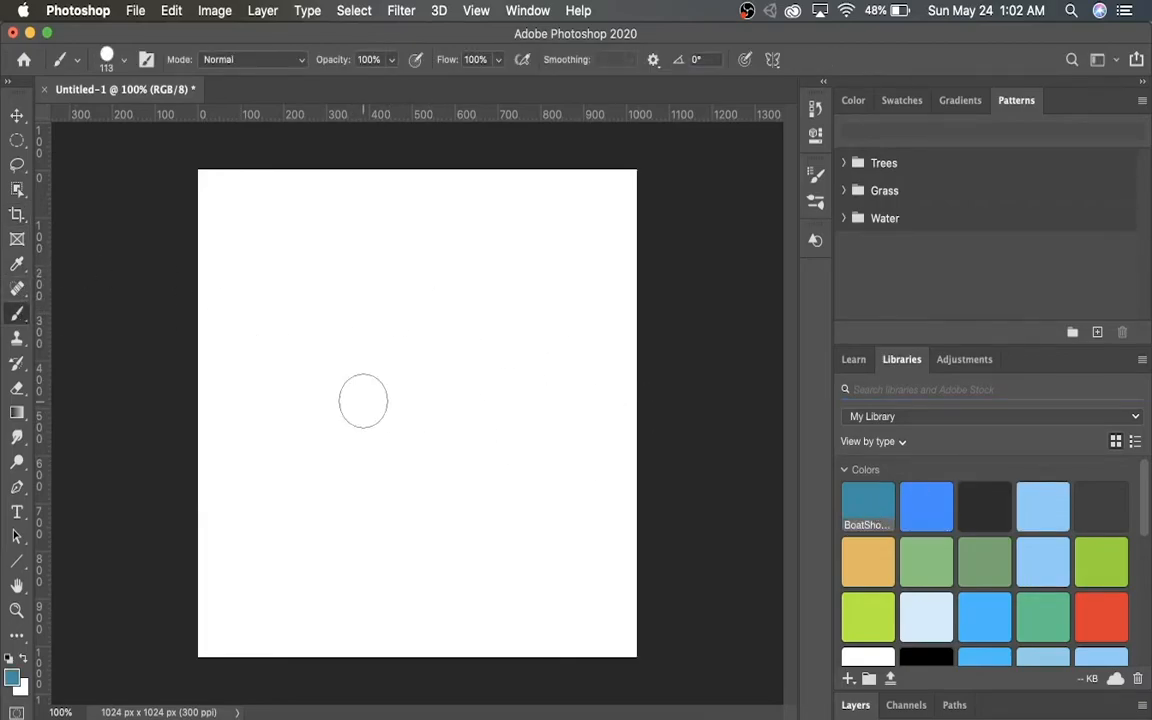
Set the foreground colour to teal #1092a8 and paint a curved stroke
{"action": "left_click", "coordinate": [369, 338]}
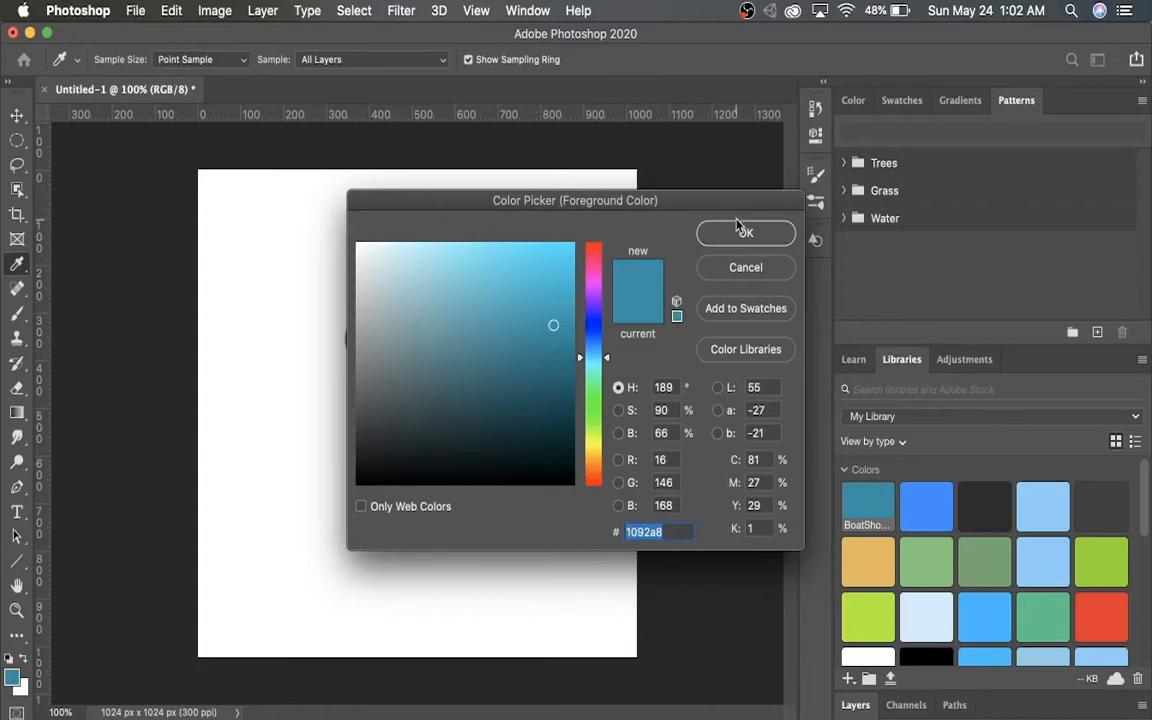
{"action": "left_click", "coordinate": [745, 232]}
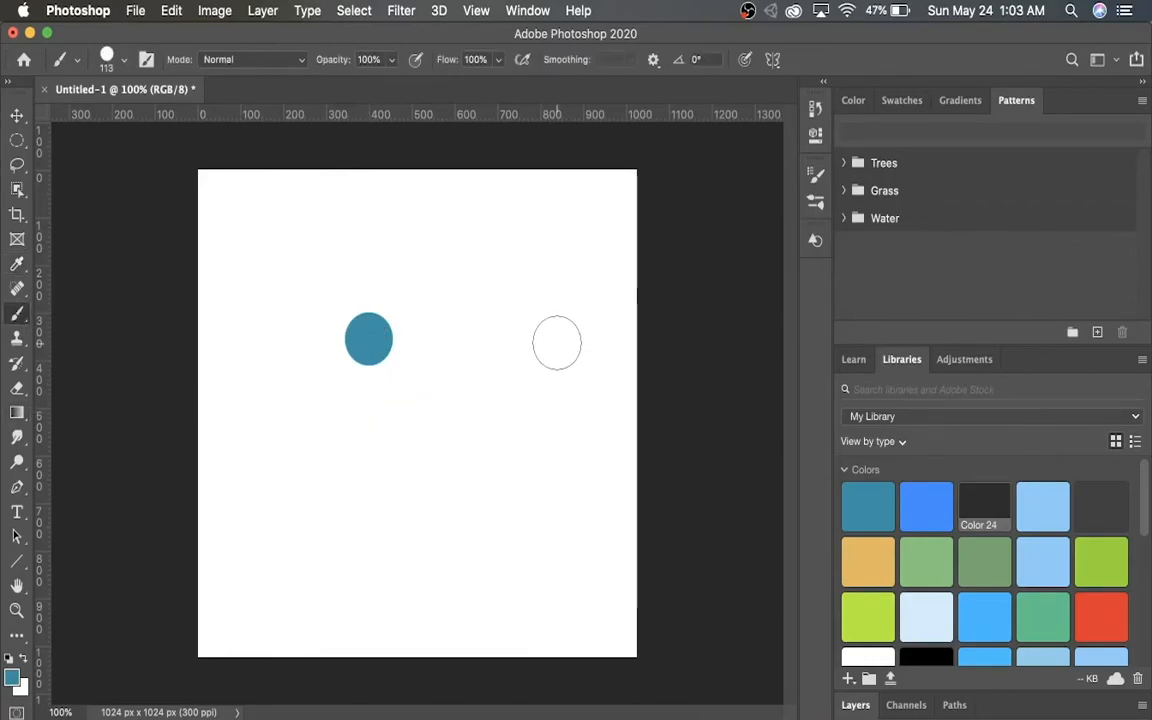
{"action": "left_click_drag", "start_coordinate": [557, 343], "coordinate": [520, 420]}
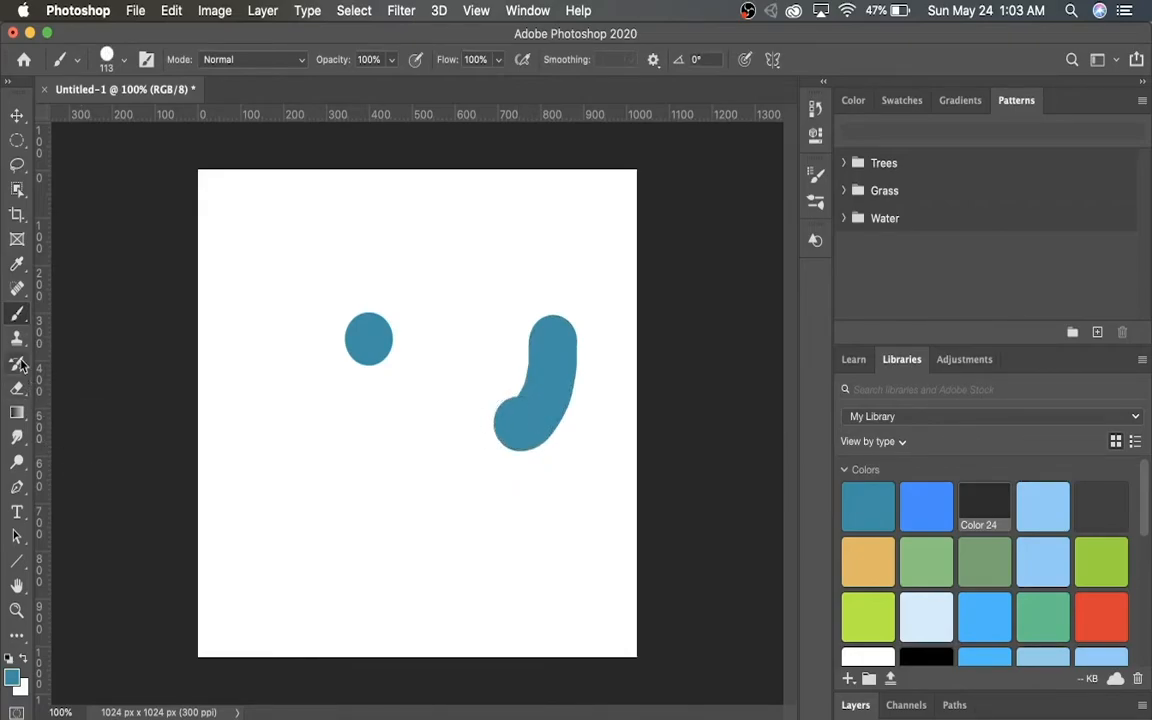
{"action": "mouse_move", "coordinate": [17, 338]}
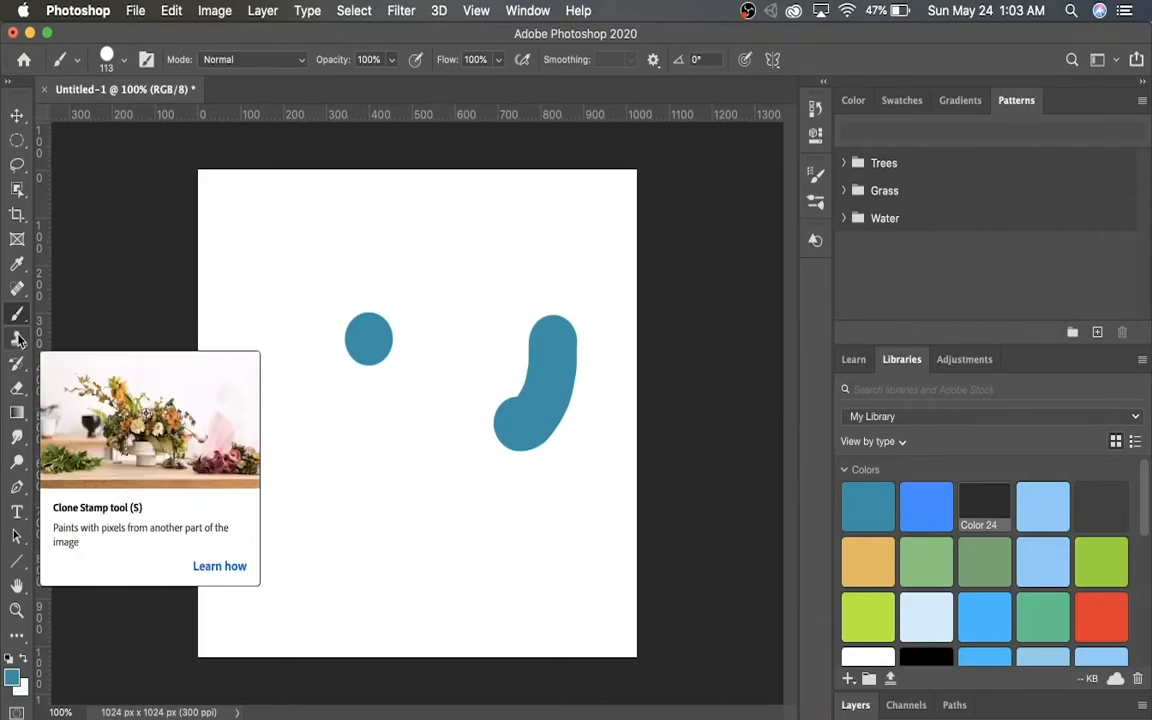
Try the Clone Stamp Tool on the canvas, then select the Eraser Tool
{"action": "left_click", "coordinate": [17, 340]}
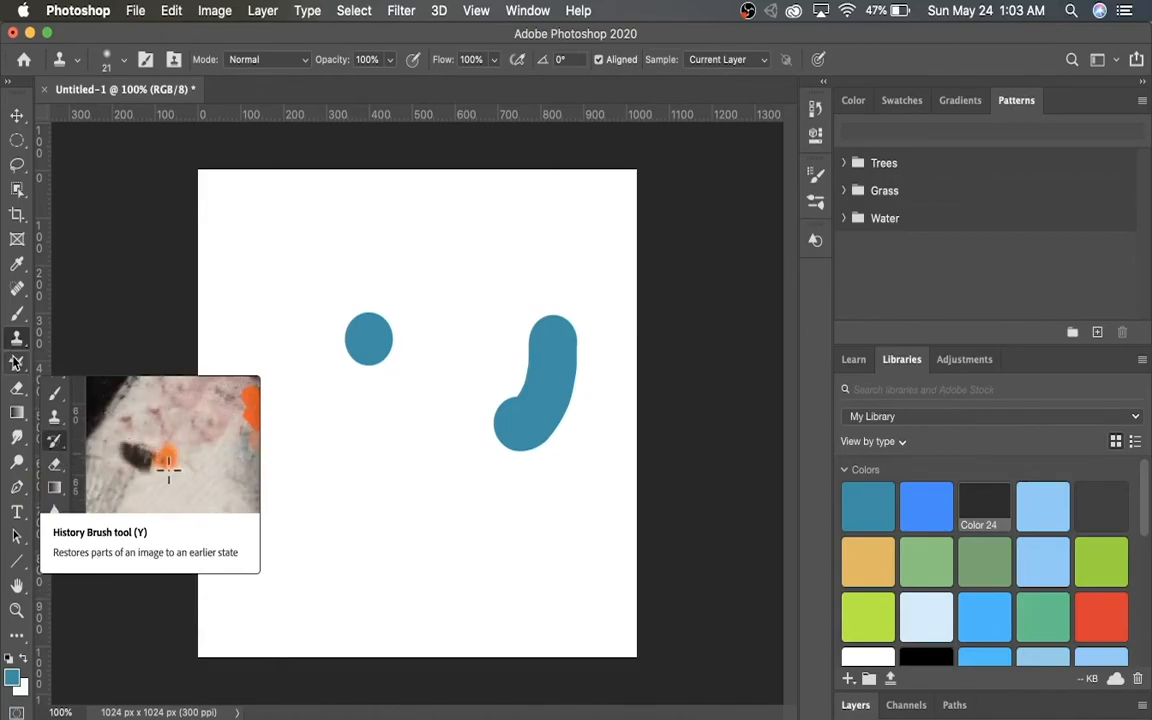
{"action": "left_click_drag", "start_coordinate": [168, 465], "coordinate": [184, 490]}
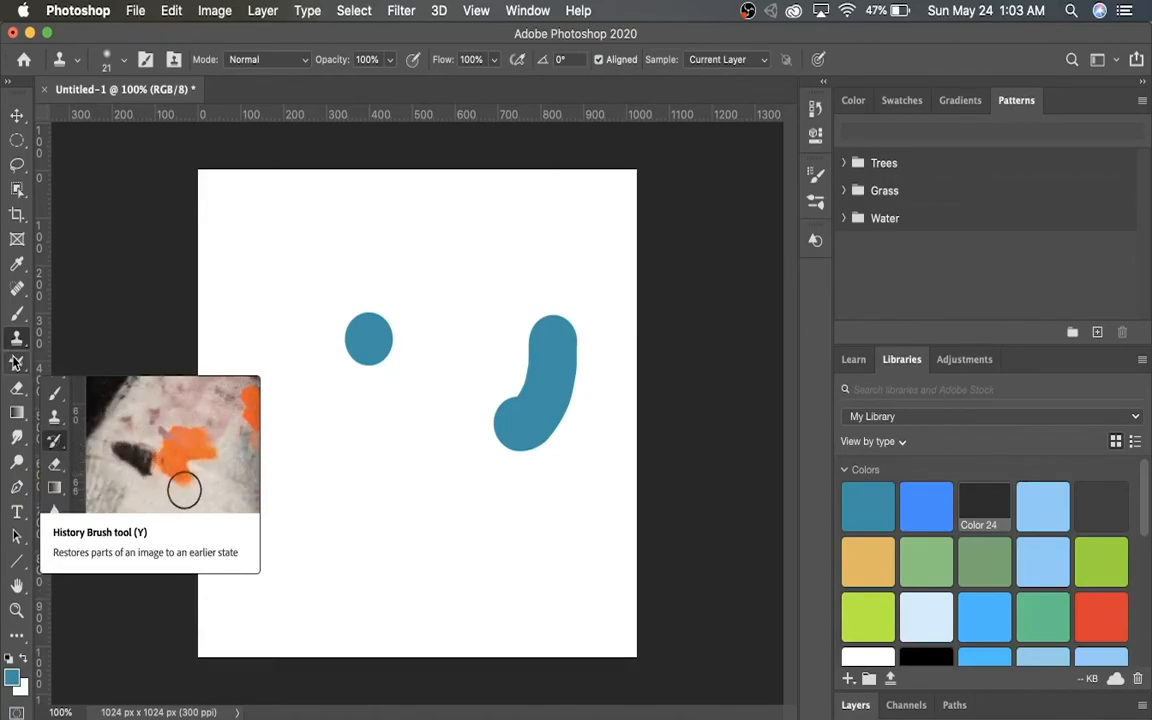
{"action": "mouse_move", "coordinate": [17, 391]}
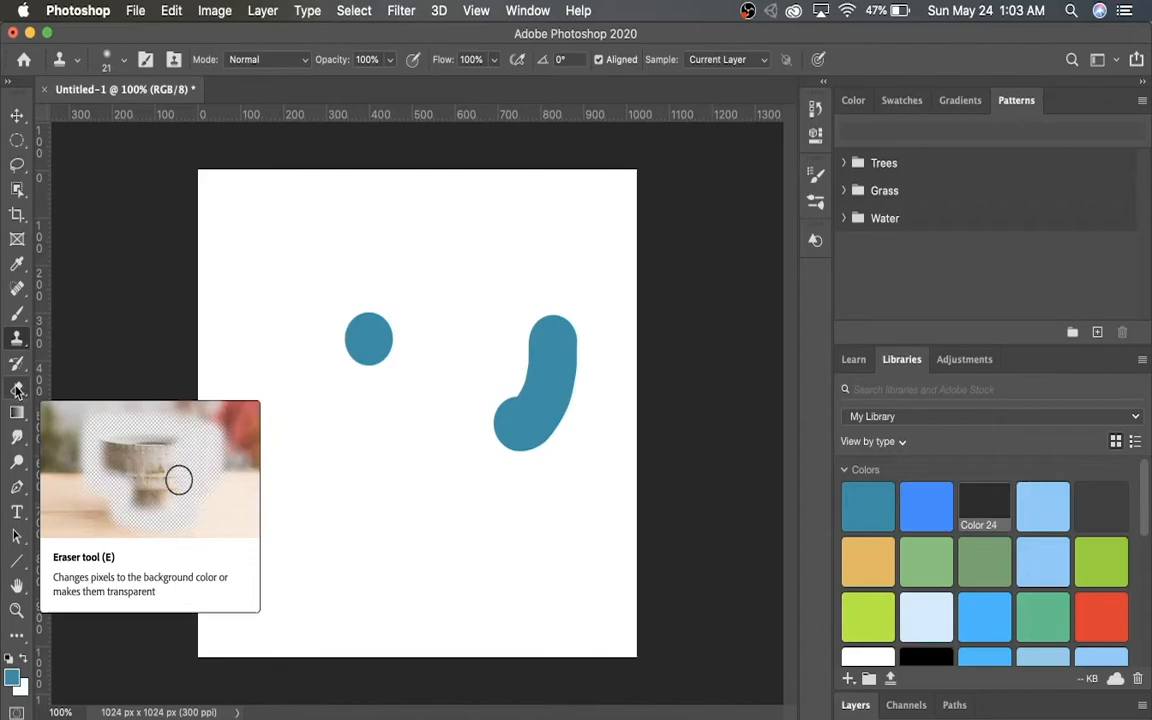
{"action": "left_click", "coordinate": [17, 389]}
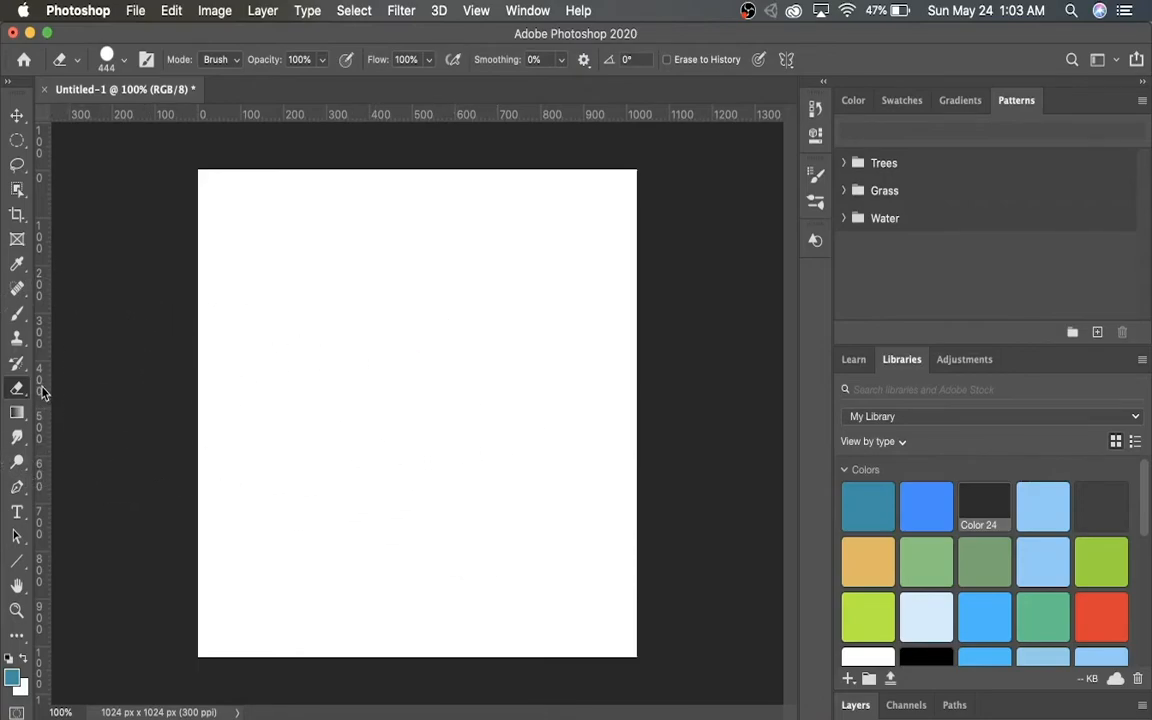
Choose the Gradient Tool and drag a diagonal teal-to-white gradient across the canvas
{"action": "left_click", "coordinate": [17, 388]}
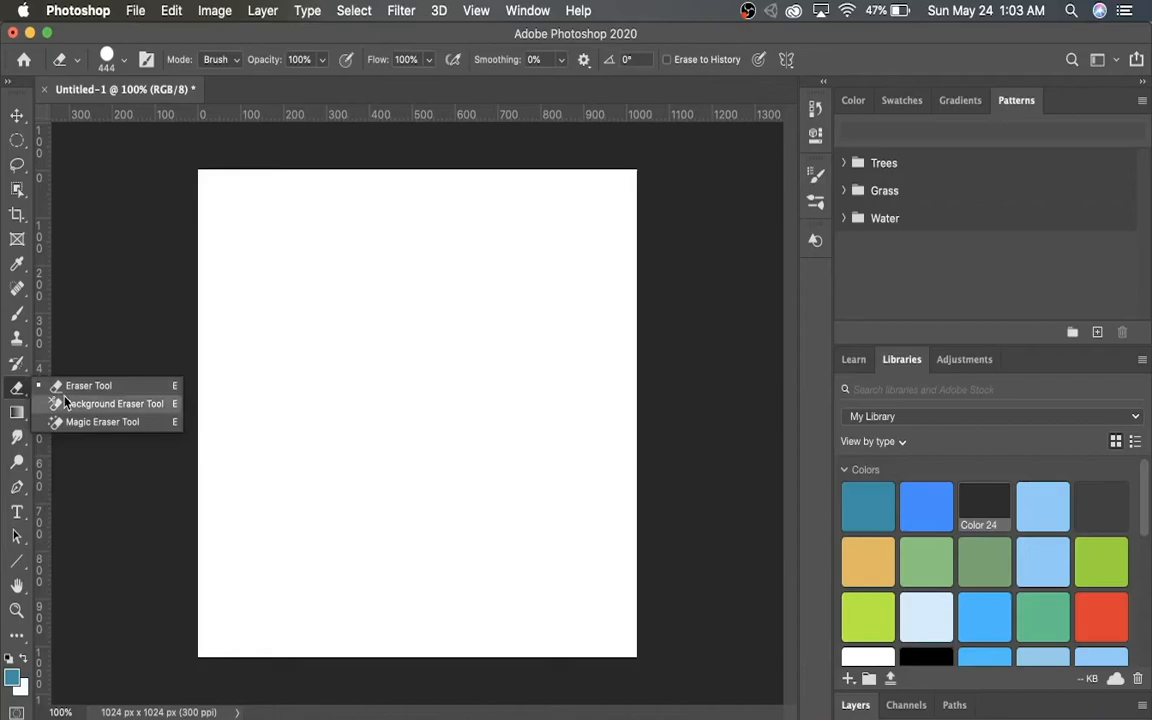
{"action": "mouse_move", "coordinate": [142, 408]}
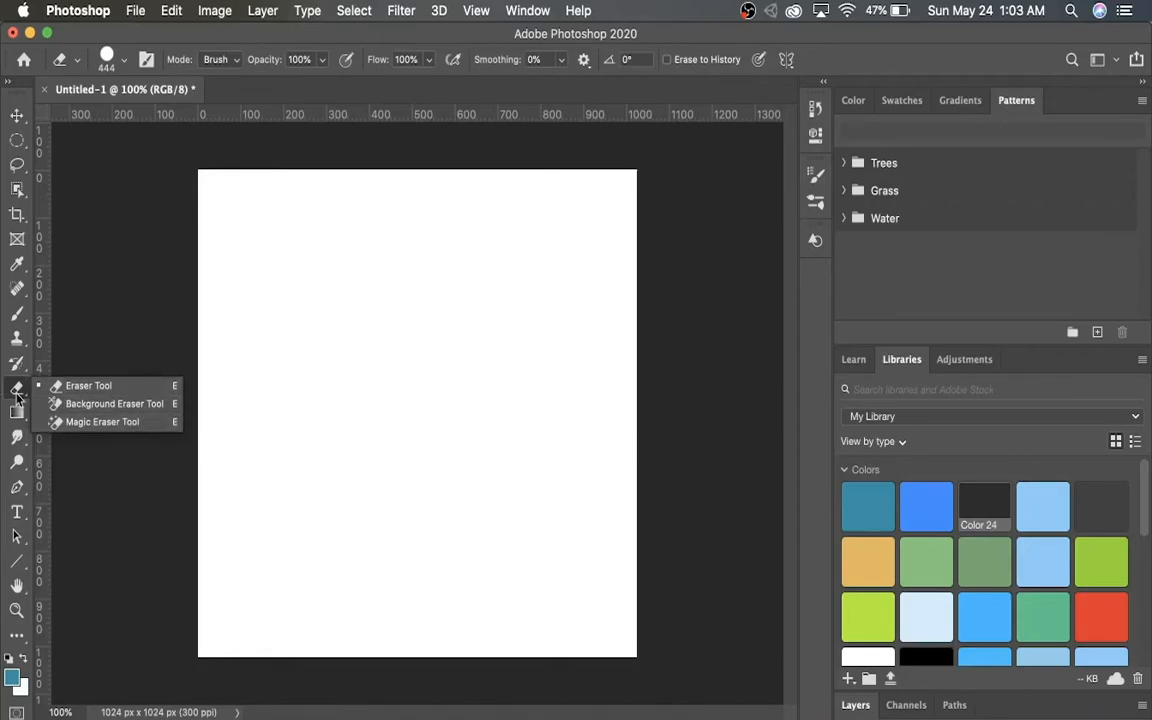
{"action": "mouse_move", "coordinate": [16, 390]}
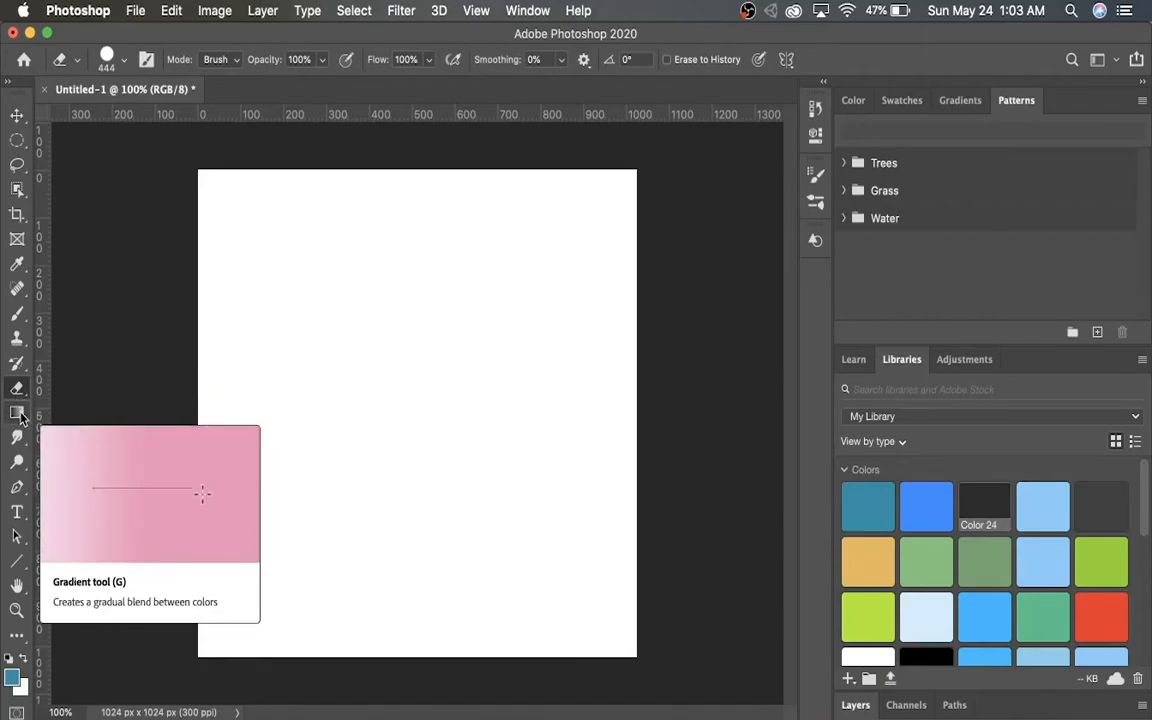
{"action": "left_click", "coordinate": [17, 413]}
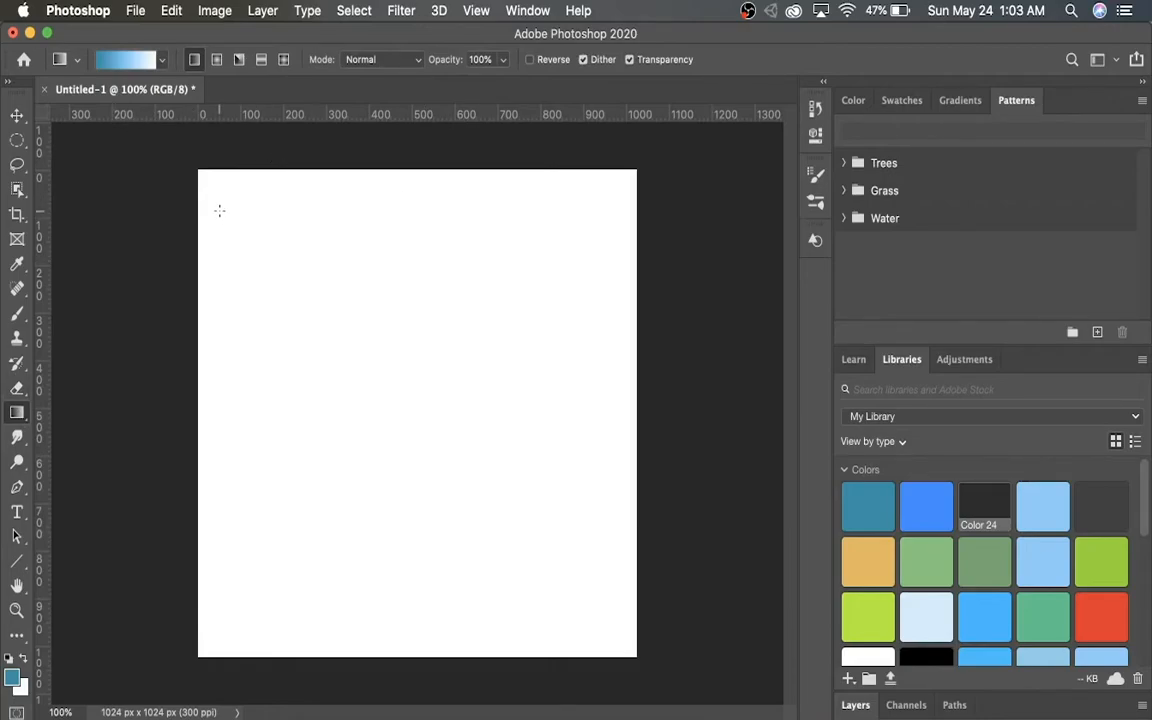
{"action": "left_click_drag", "start_coordinate": [219, 210], "coordinate": [527, 527]}
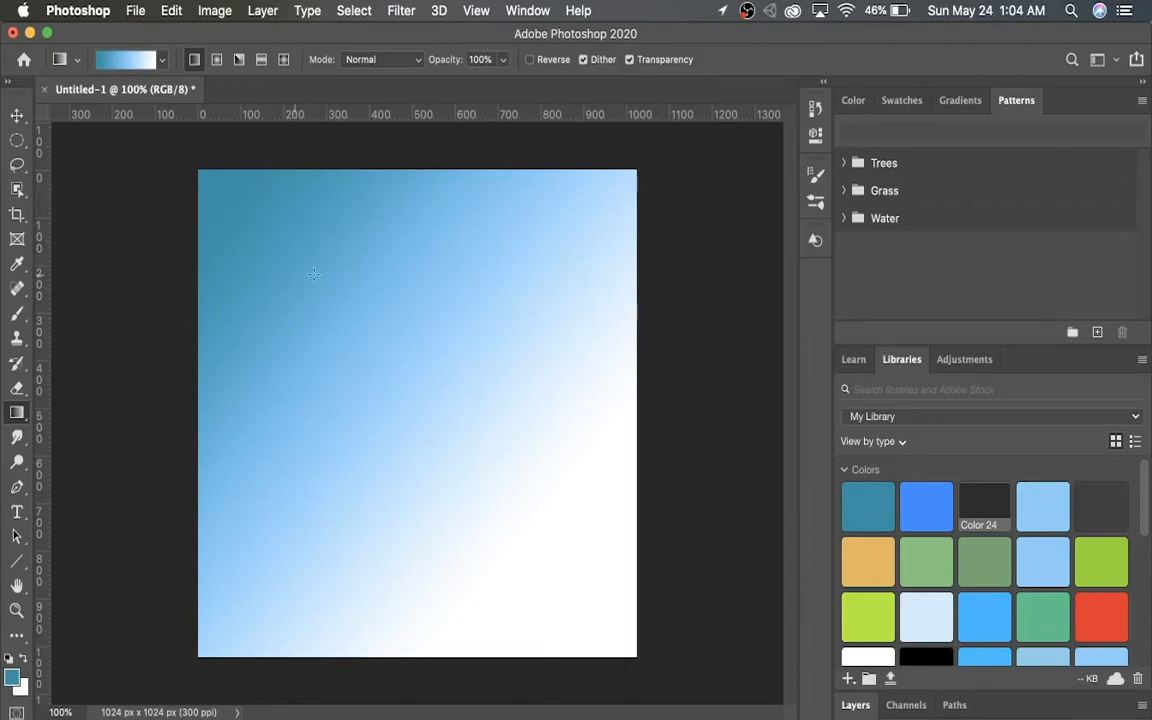
{"action": "mouse_move", "coordinate": [135, 414]}
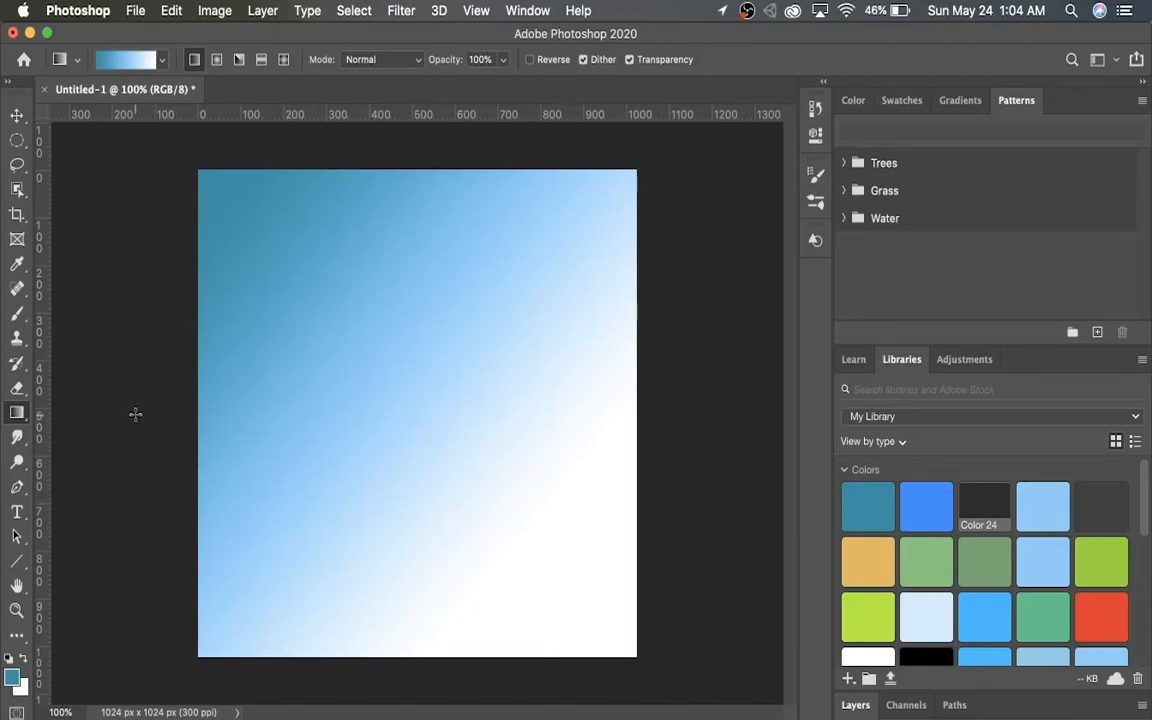
{"action": "mouse_move", "coordinate": [99, 395]}
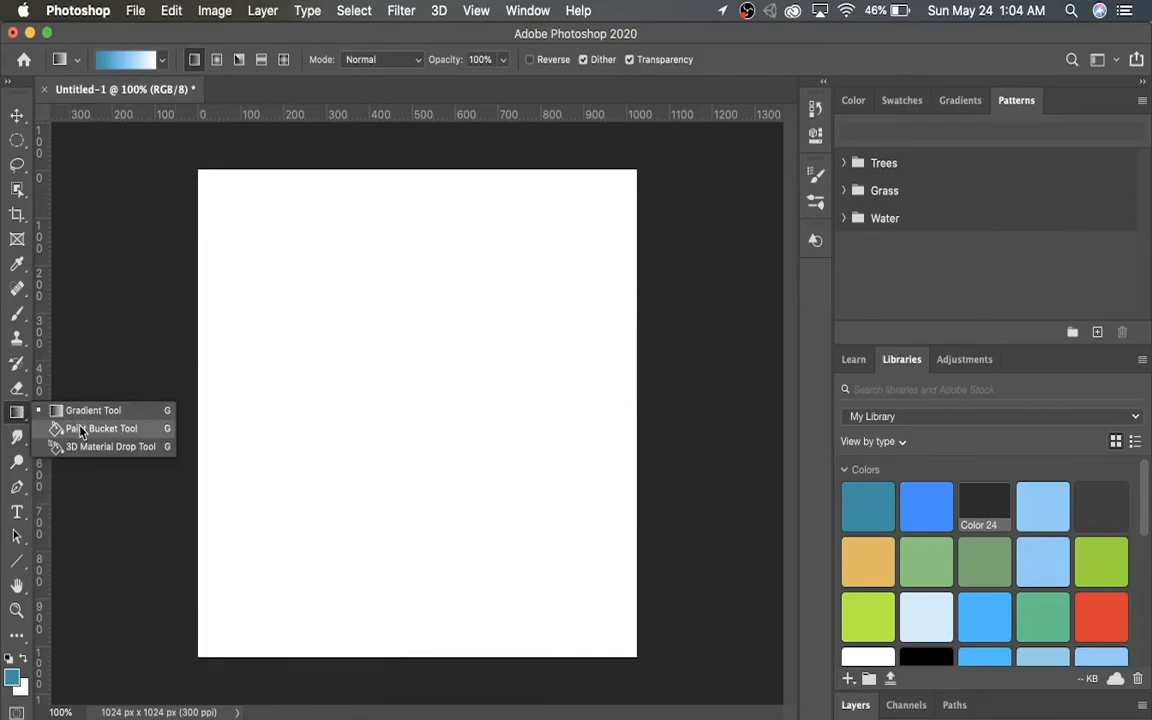
Select the Paint Bucket Tool from the Gradient flyout
{"action": "left_click", "coordinate": [101, 428]}
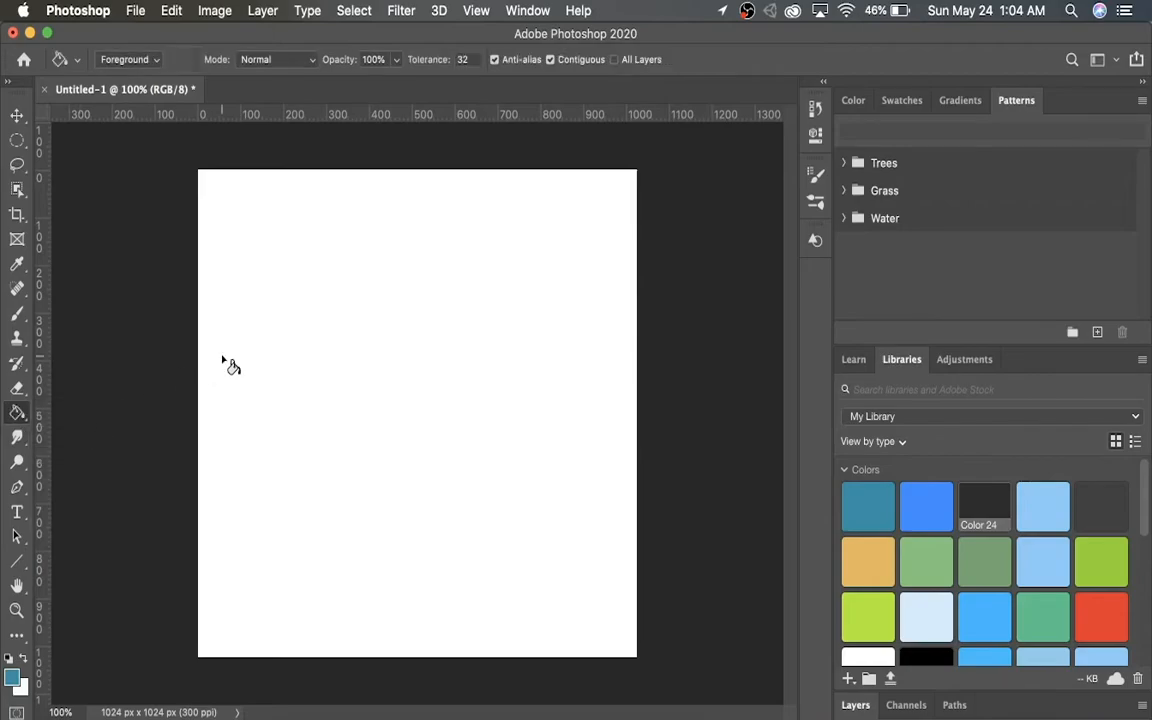
{"action": "mouse_move", "coordinate": [330, 363]}
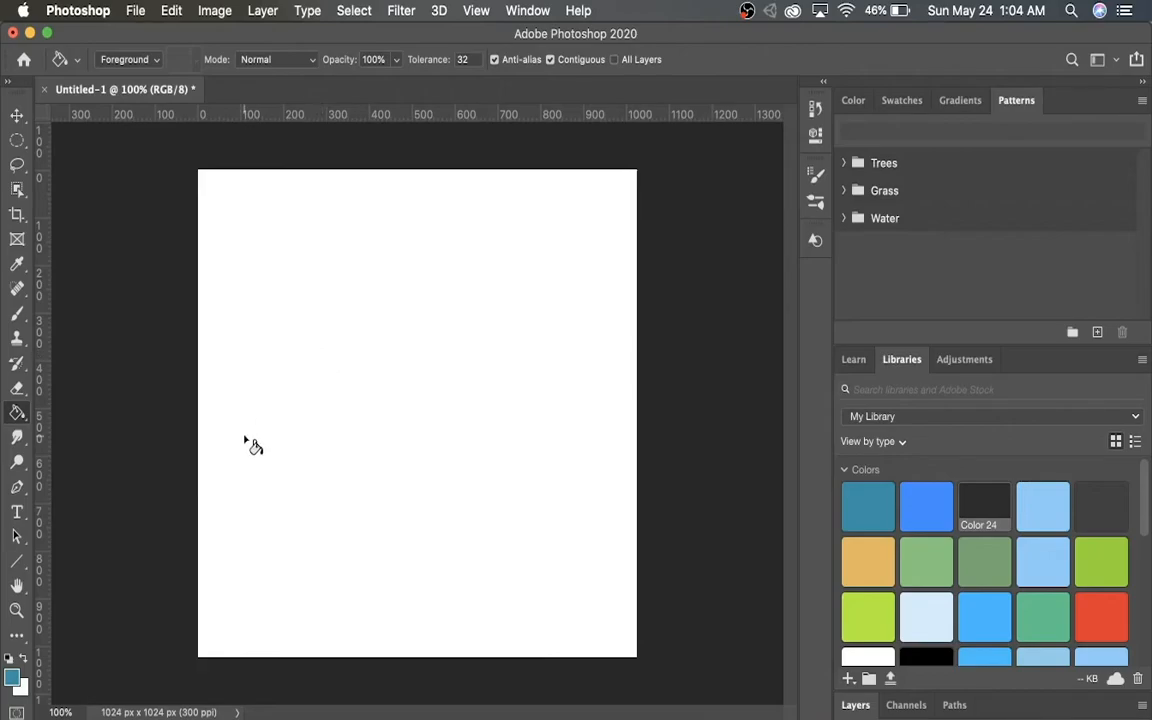
{"action": "mouse_move", "coordinate": [368, 400]}
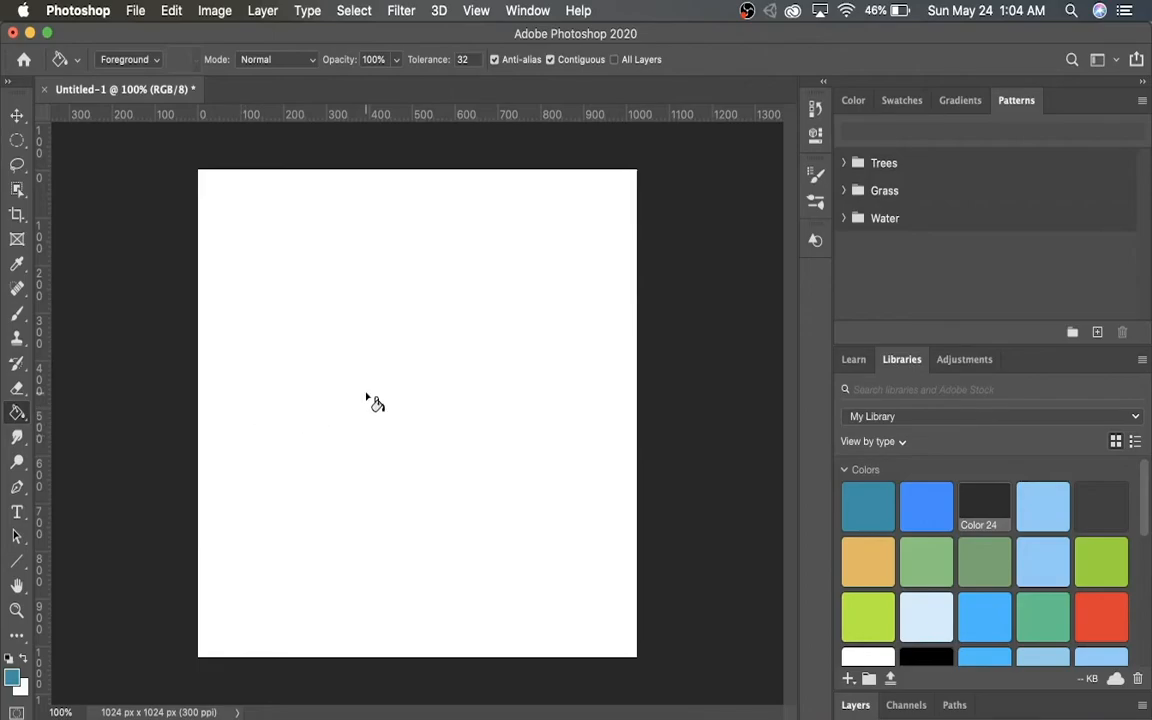
{"action": "mouse_move", "coordinate": [443, 330]}
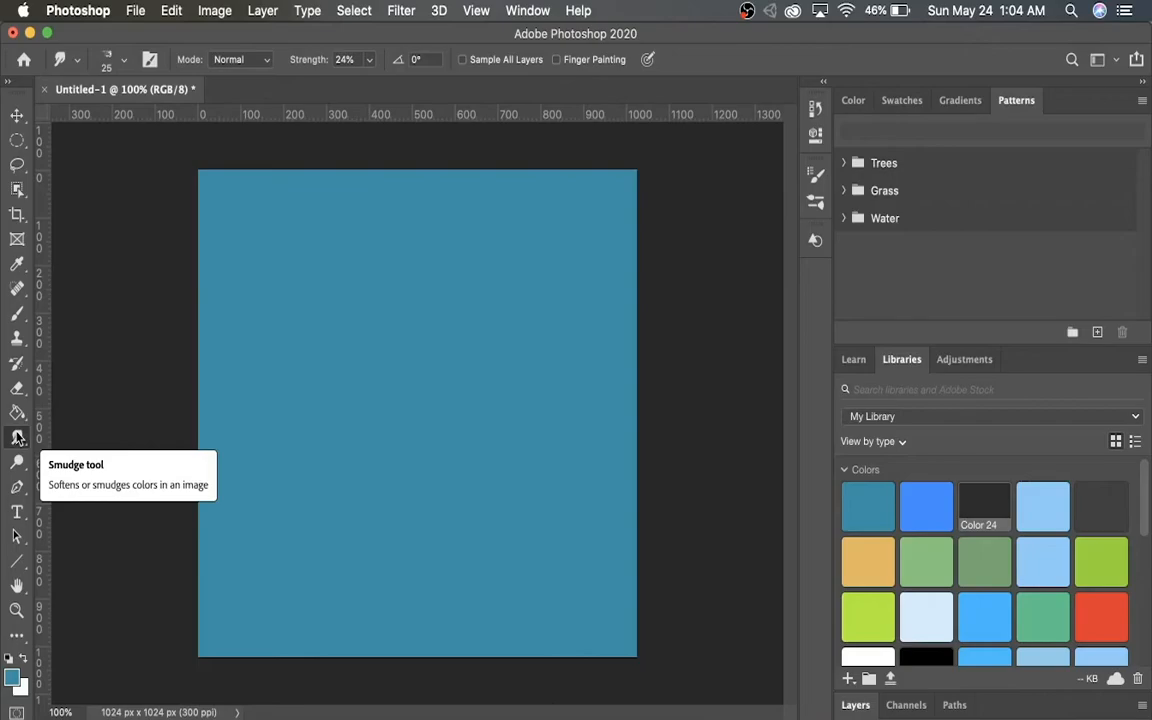
{"action": "mouse_move", "coordinate": [17, 462]}
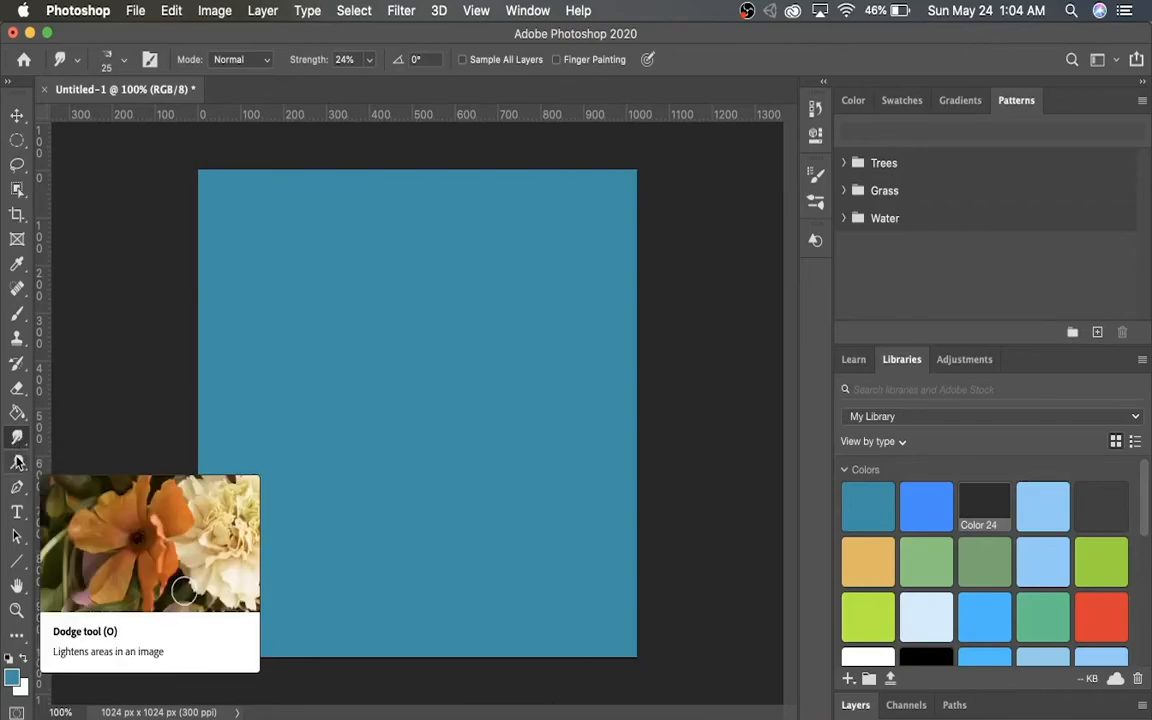
{"action": "mouse_move", "coordinate": [115, 578]}
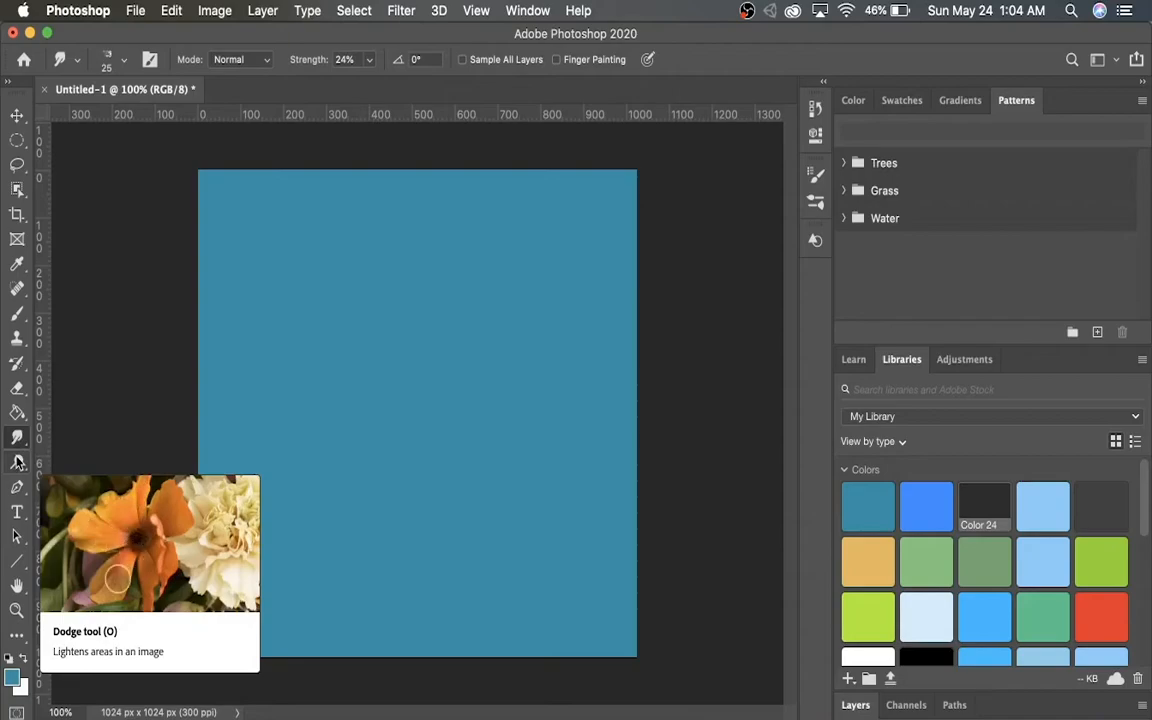
{"action": "left_click", "coordinate": [17, 461]}
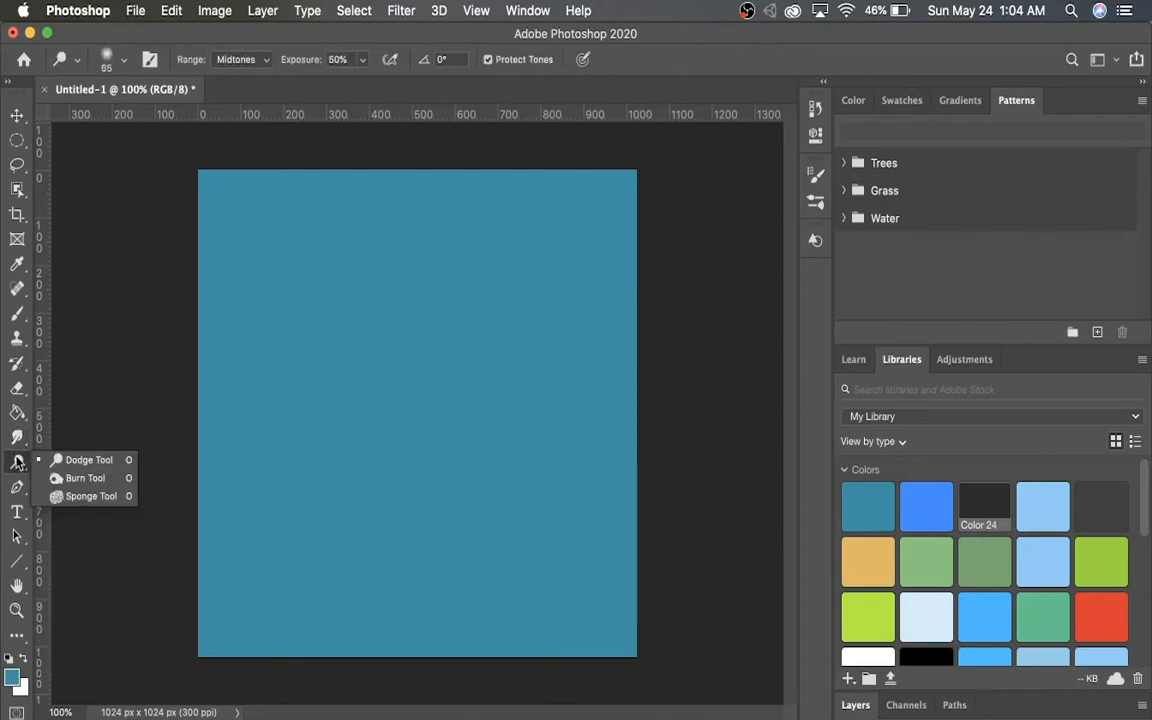
{"action": "mouse_move", "coordinate": [18, 478]}
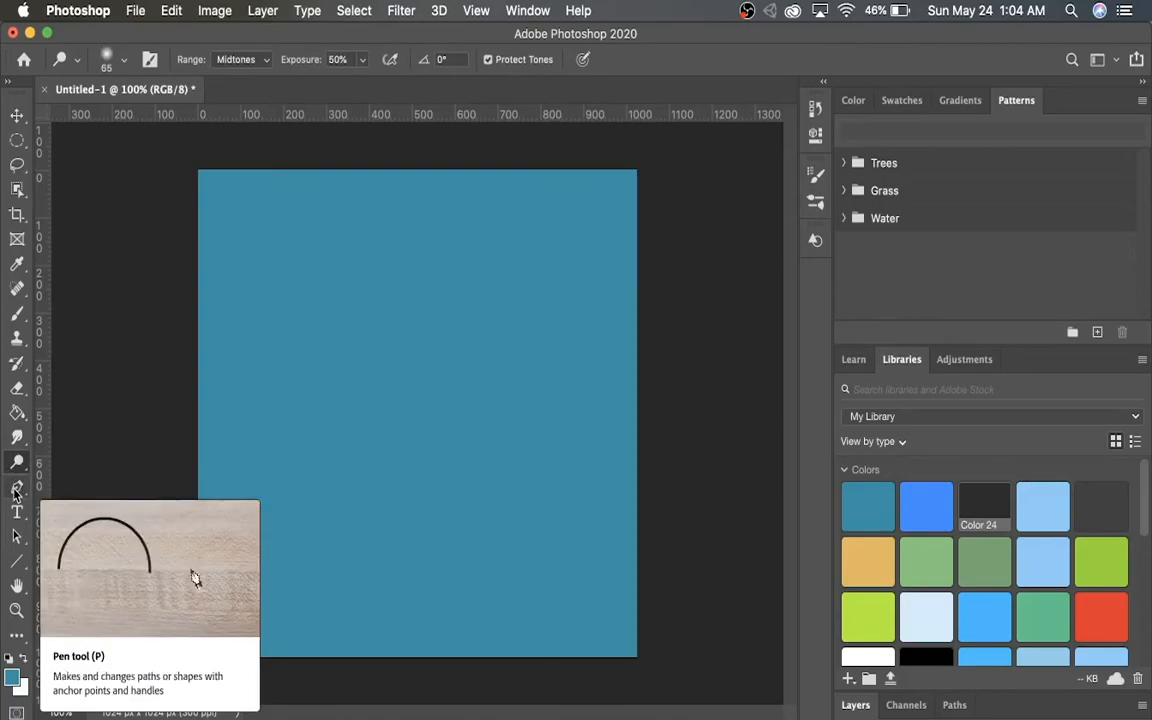
{"action": "mouse_move", "coordinate": [240, 615]}
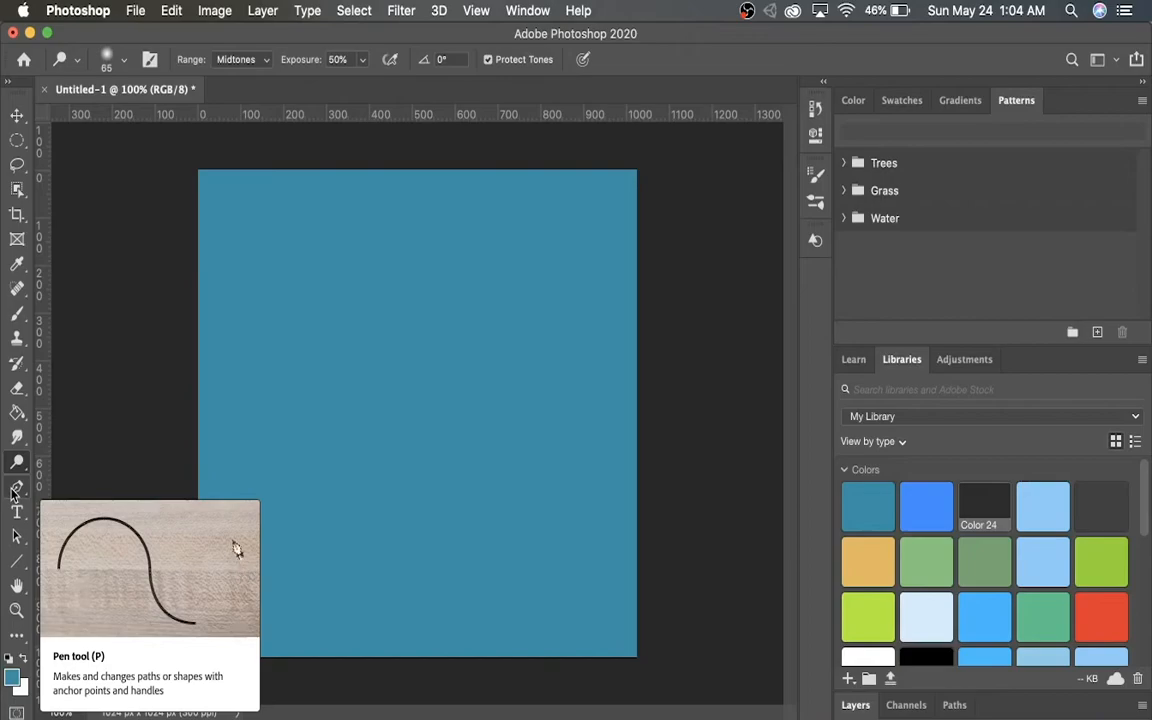
{"action": "mouse_move", "coordinate": [195, 568]}
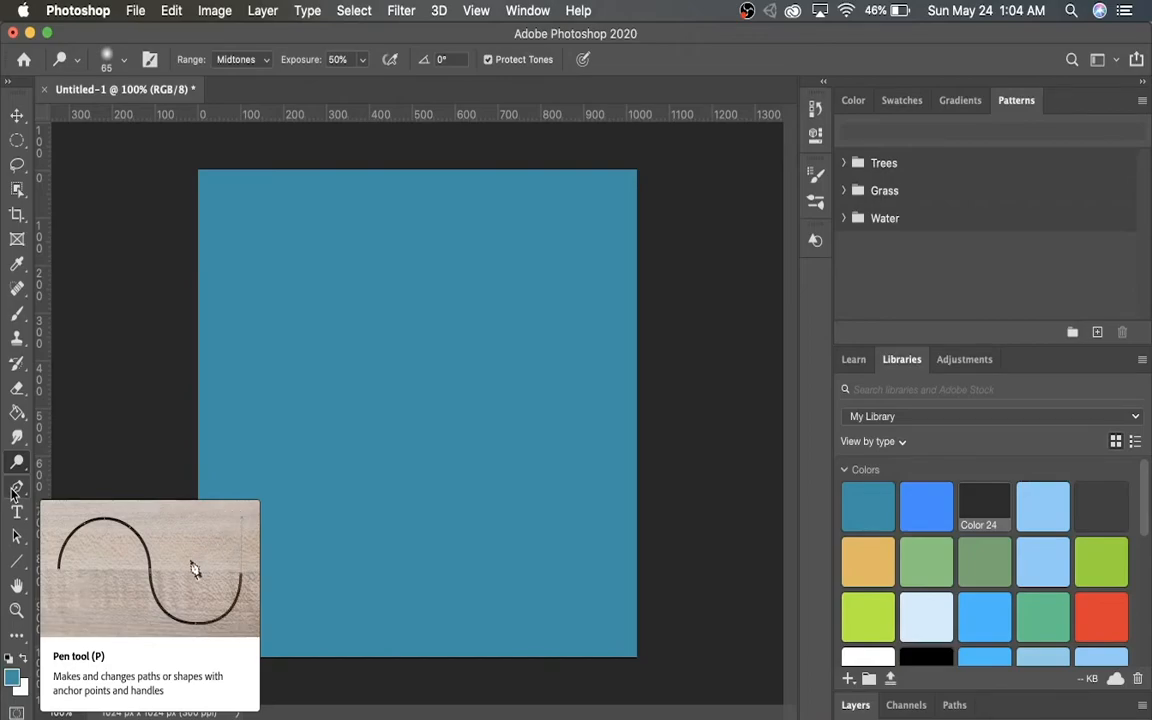
{"action": "left_click", "coordinate": [16, 487]}
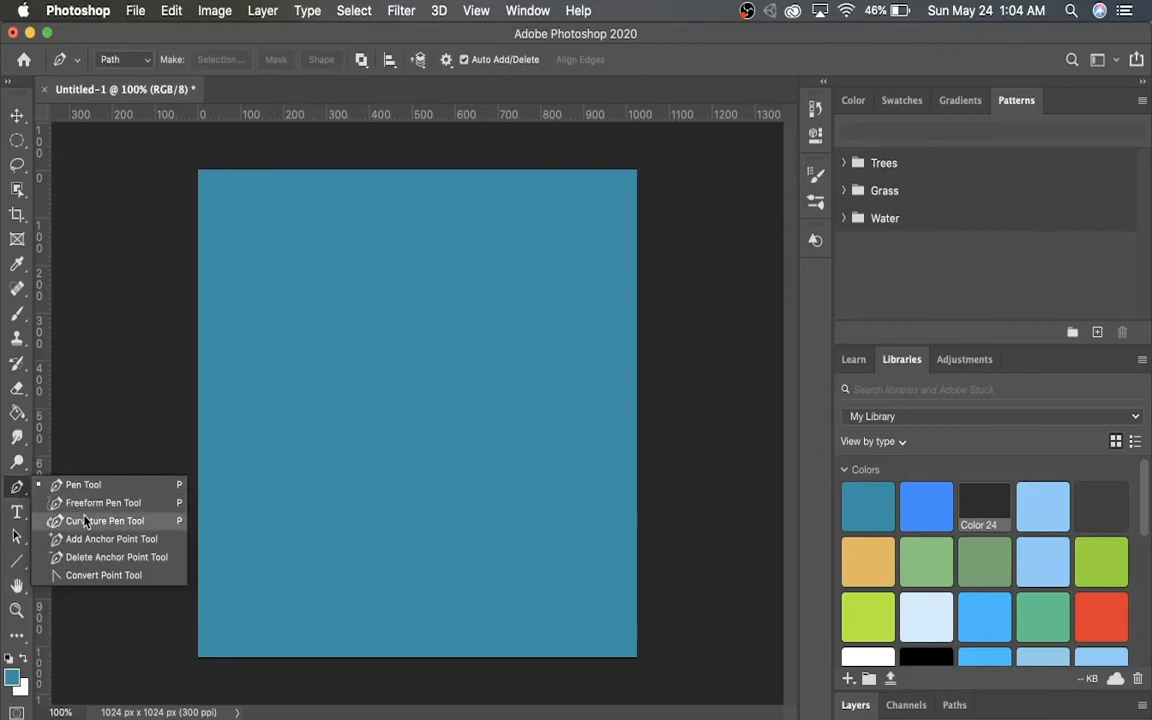
{"action": "mouse_move", "coordinate": [102, 502]}
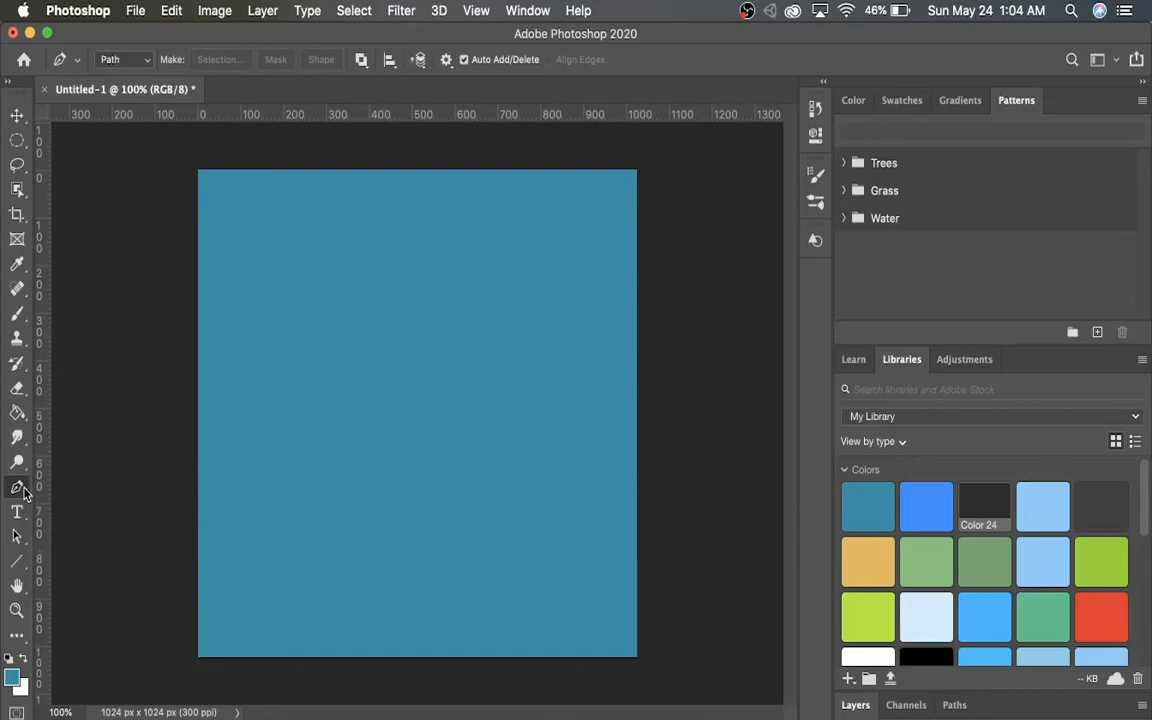
{"action": "mouse_move", "coordinate": [16, 512]}
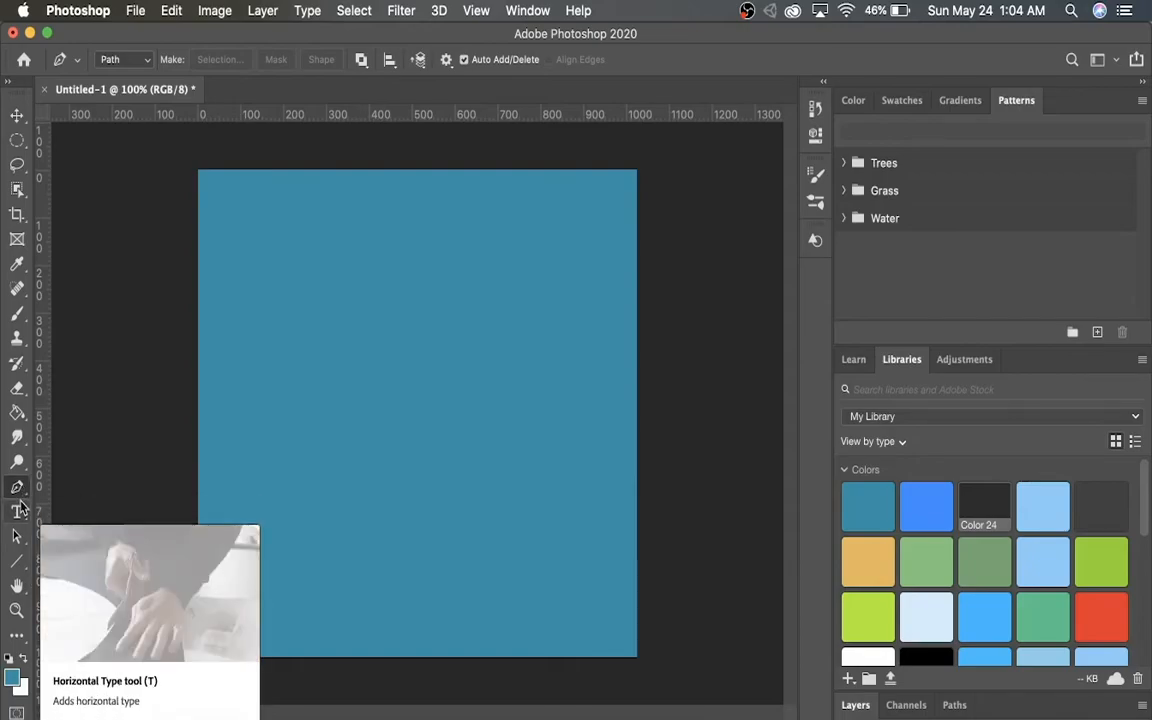
{"action": "left_click", "coordinate": [17, 513]}
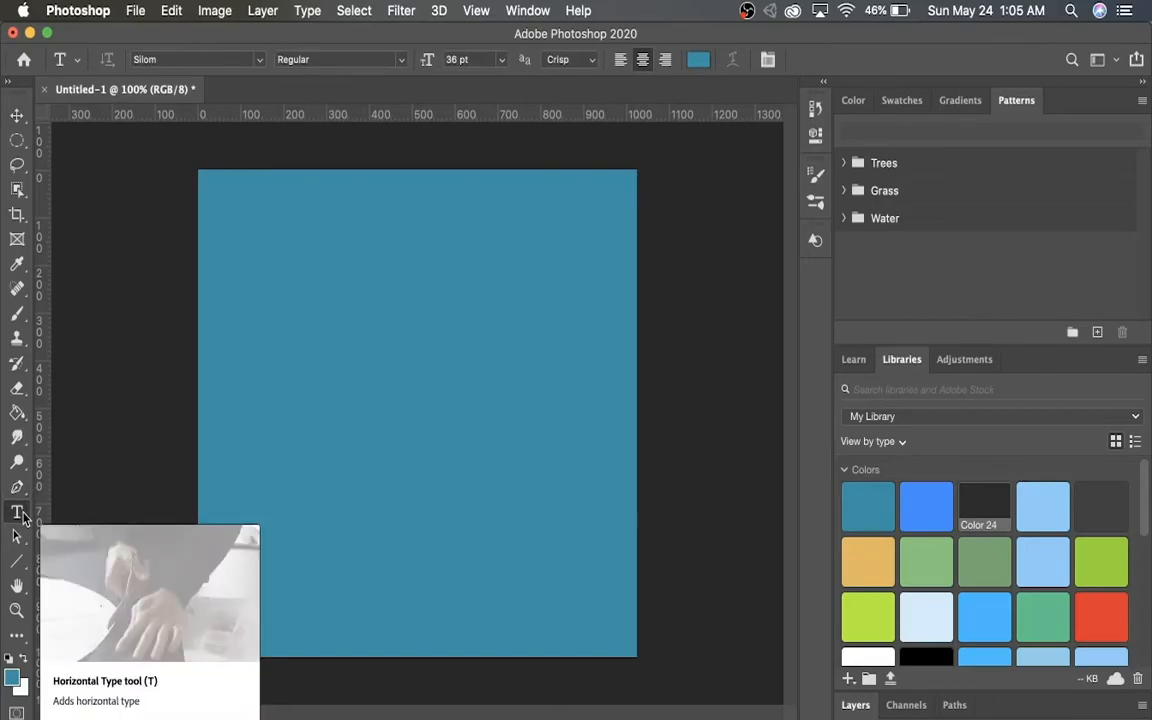
Move through the Type and Path Selection tools to the shape tool group
{"action": "left_click", "coordinate": [17, 512]}
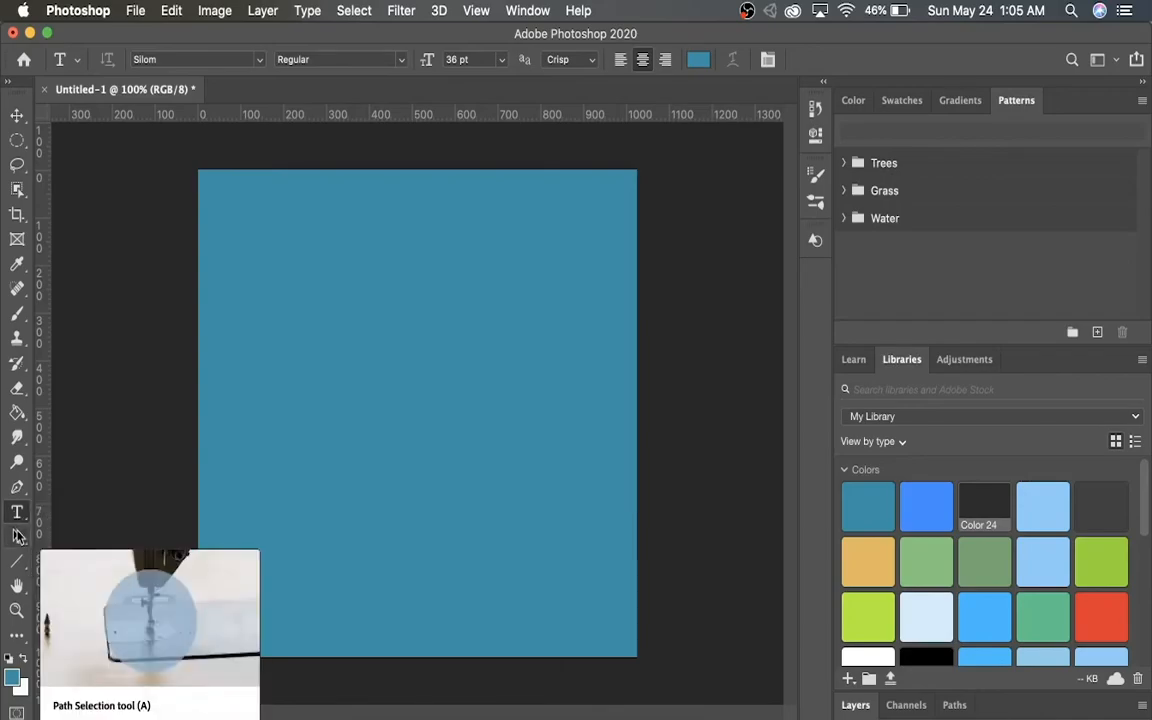
{"action": "left_click", "coordinate": [17, 535]}
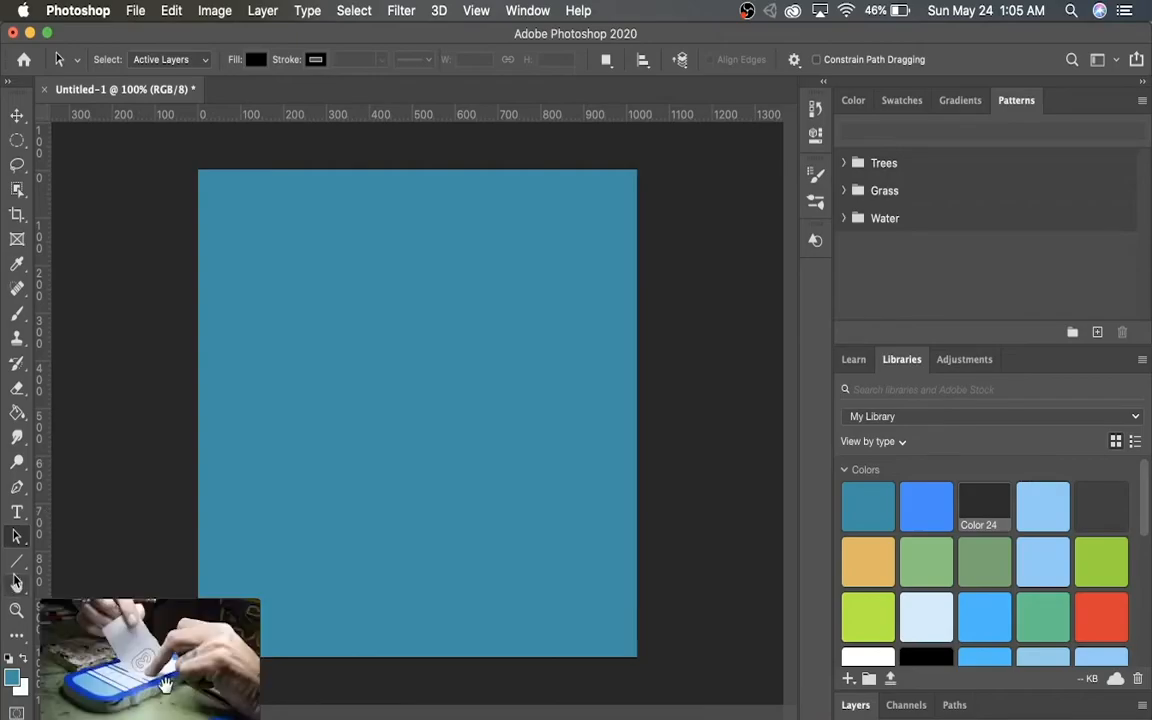
{"action": "left_click", "coordinate": [16, 570]}
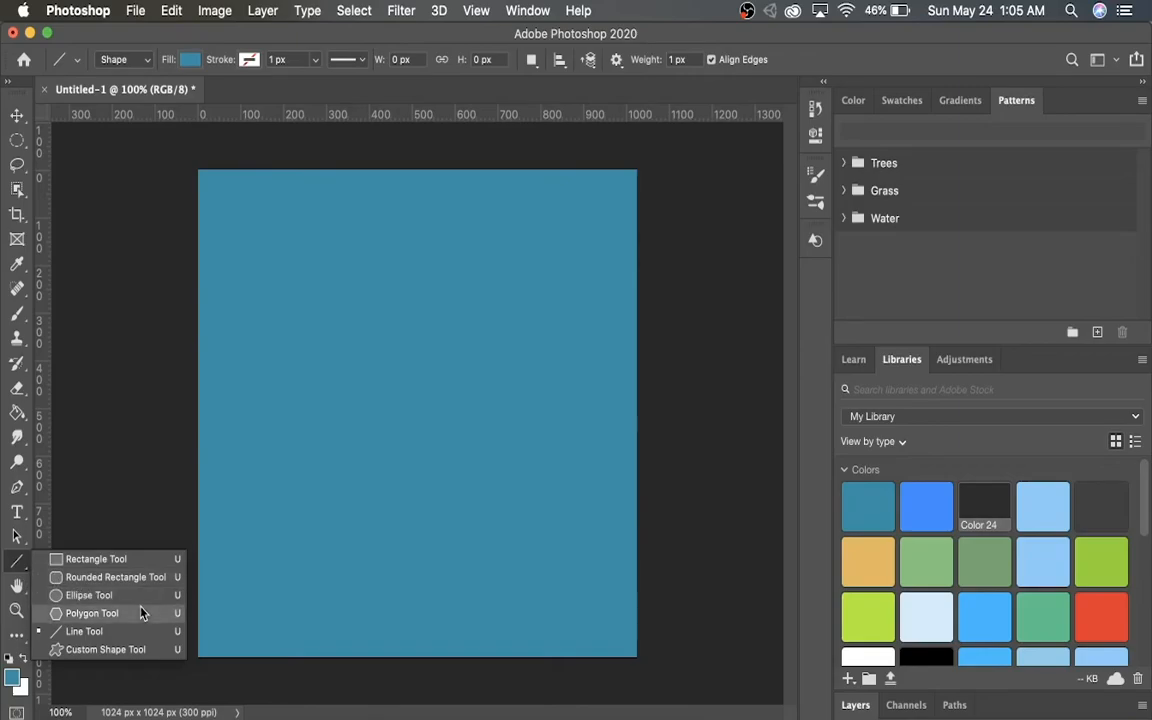
{"action": "mouse_move", "coordinate": [115, 577]}
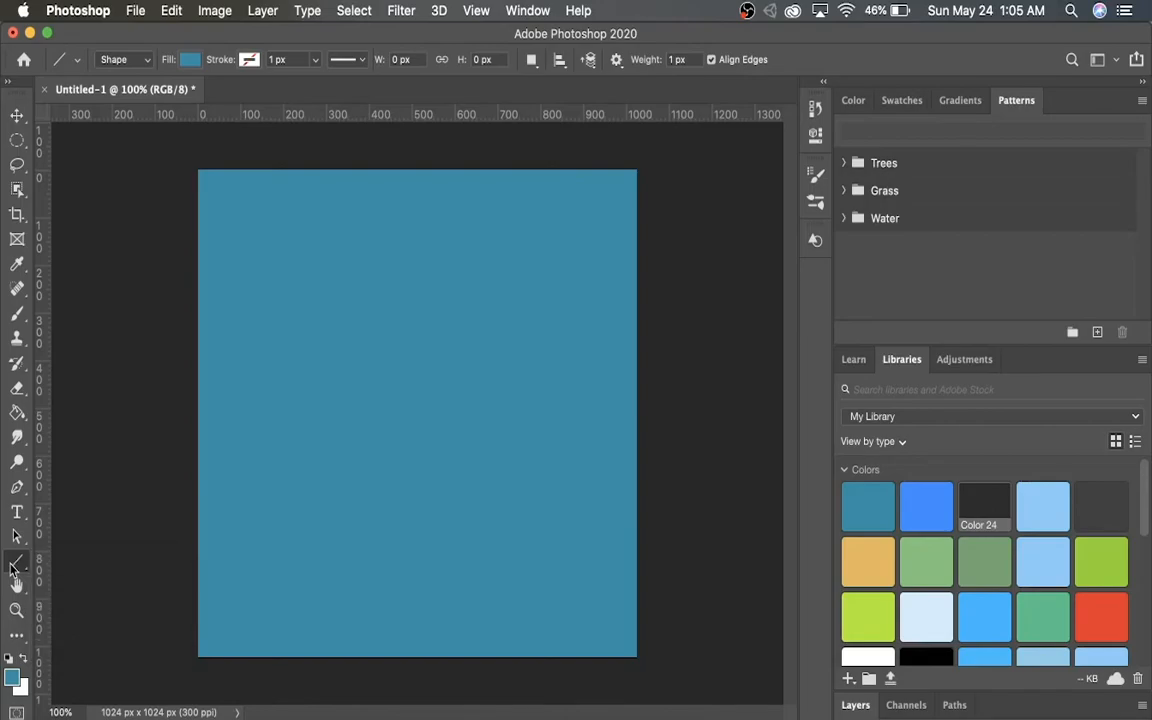
{"action": "mouse_move", "coordinate": [16, 568]}
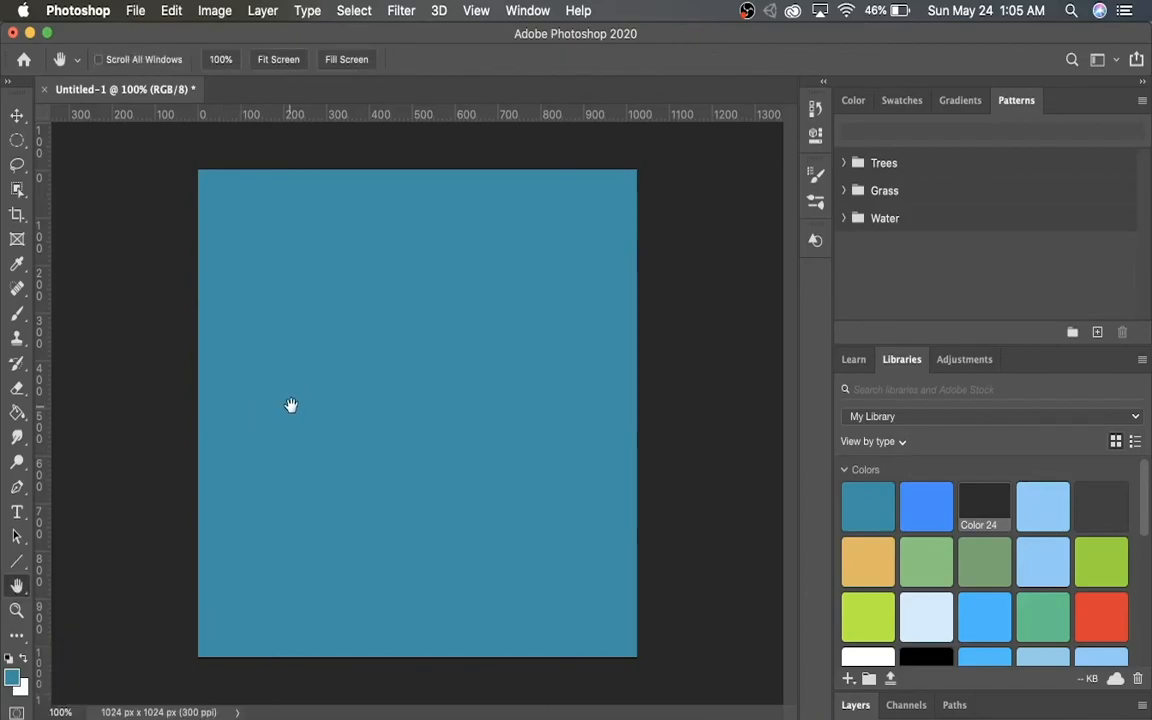
{"action": "mouse_move", "coordinate": [318, 387]}
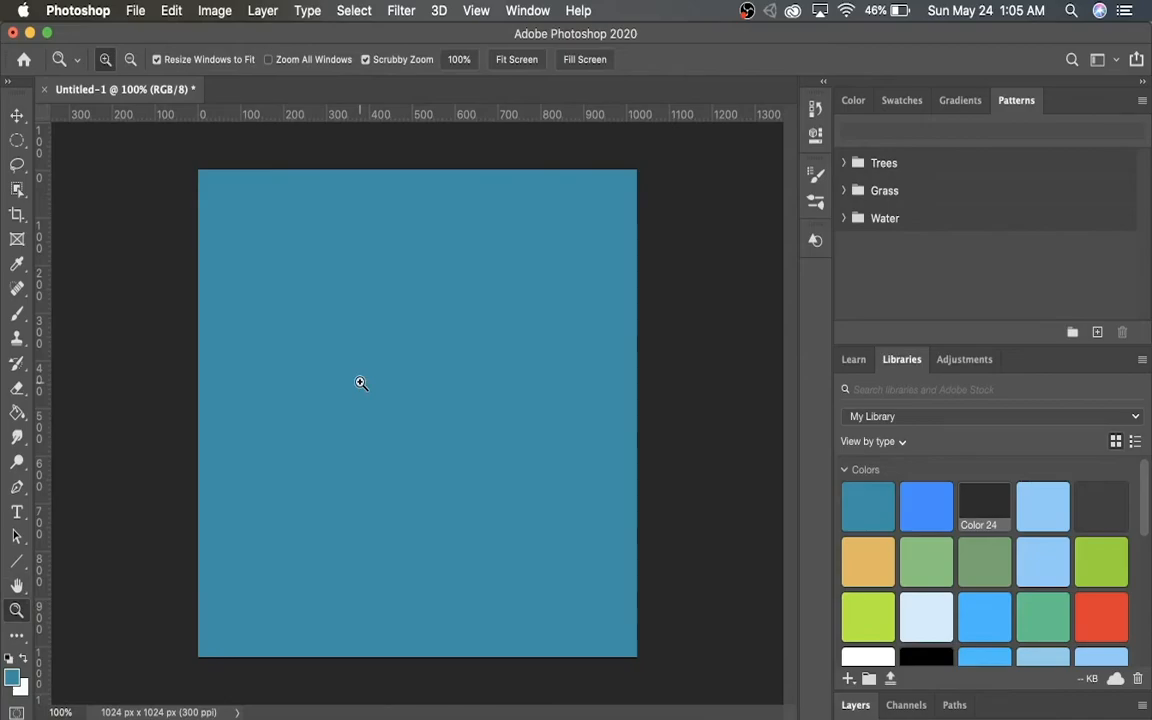
Zoom in on the aqua canvas, then adjust the view to about 121%
{"action": "left_click", "coordinate": [360, 383]}
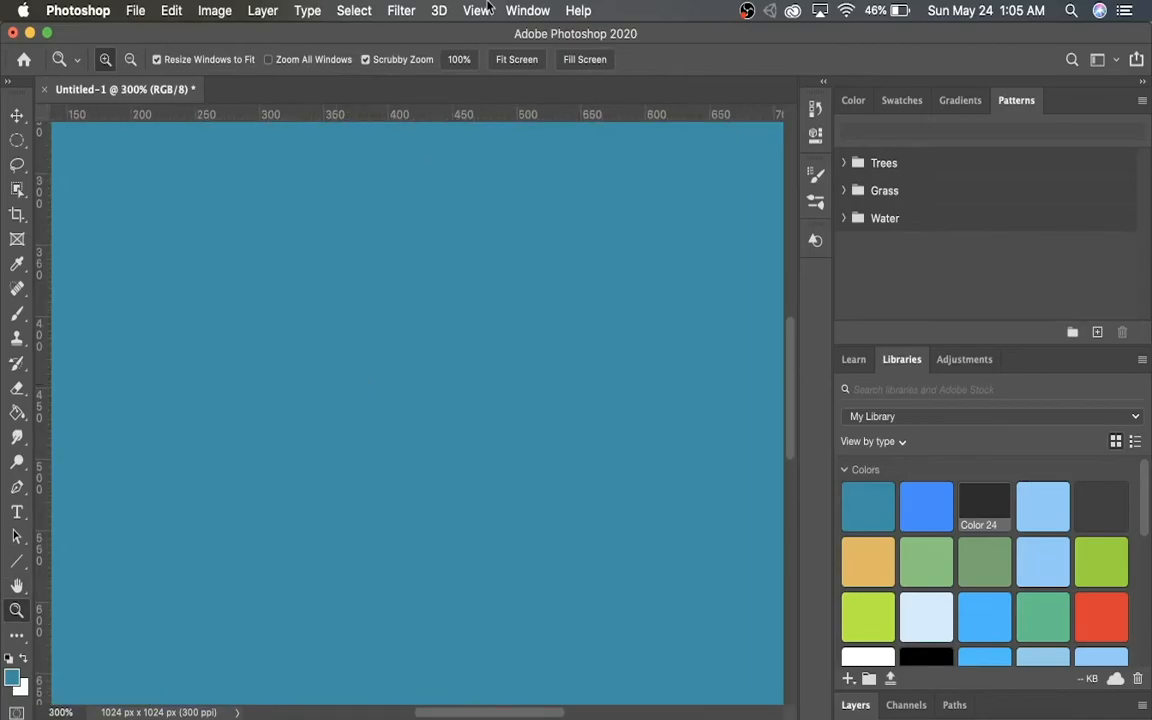
{"action": "mouse_move", "coordinate": [222, 56]}
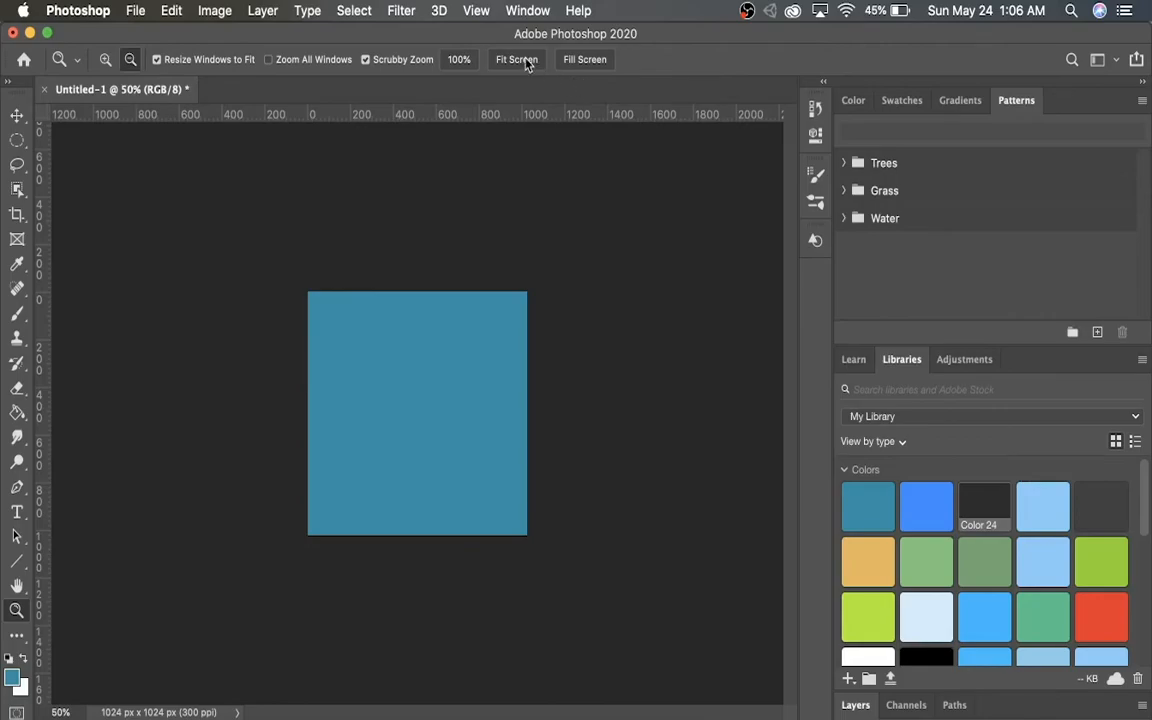
{"action": "left_click", "coordinate": [584, 59]}
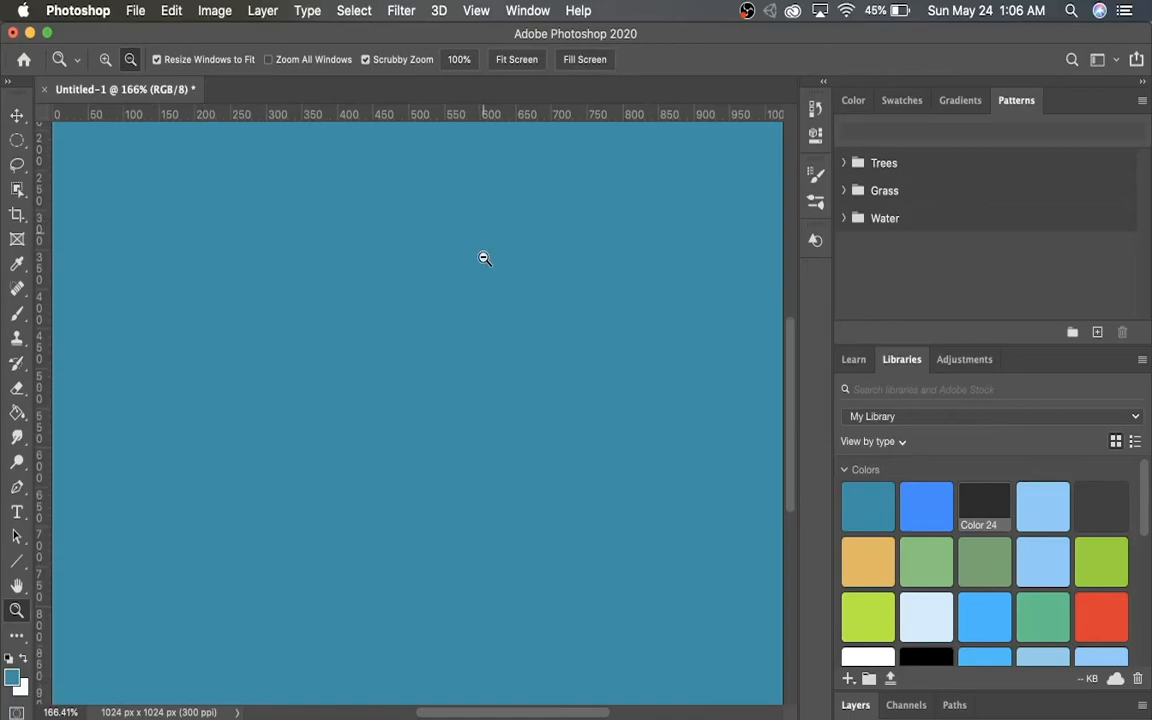
{"action": "left_click", "coordinate": [517, 59]}
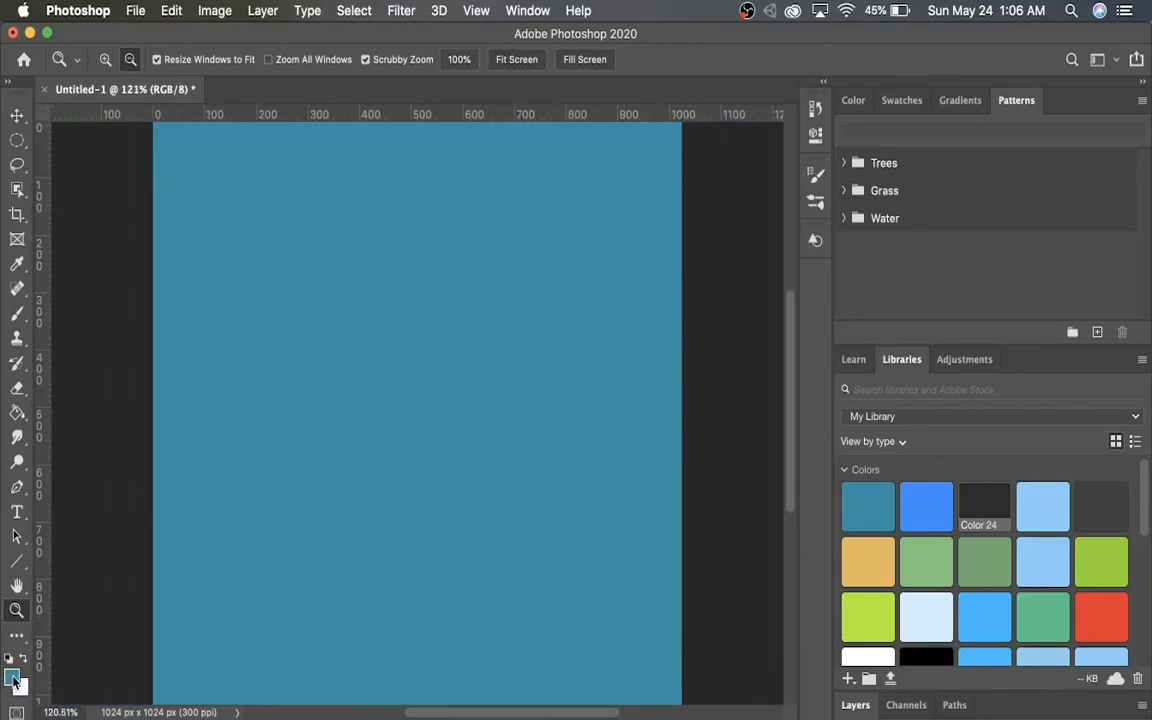
{"action": "mouse_move", "coordinate": [13, 678]}
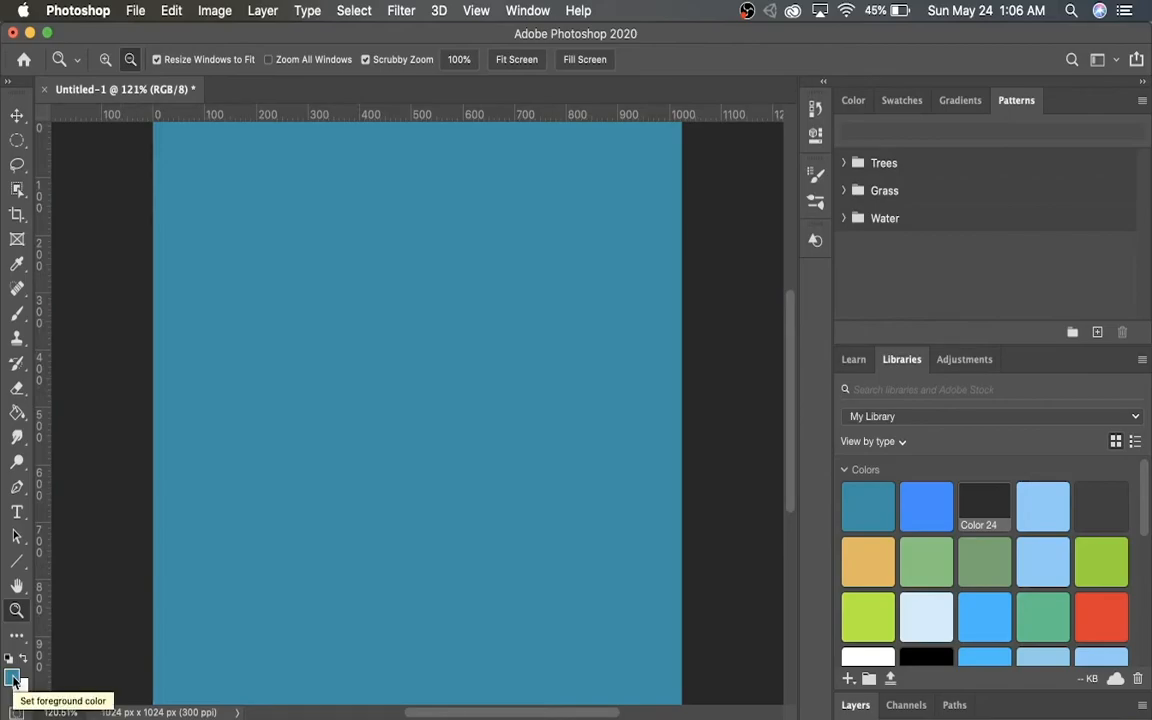
Set the foreground colour to dark teal #08353d, keeping the background white
{"action": "left_click", "coordinate": [13, 673]}
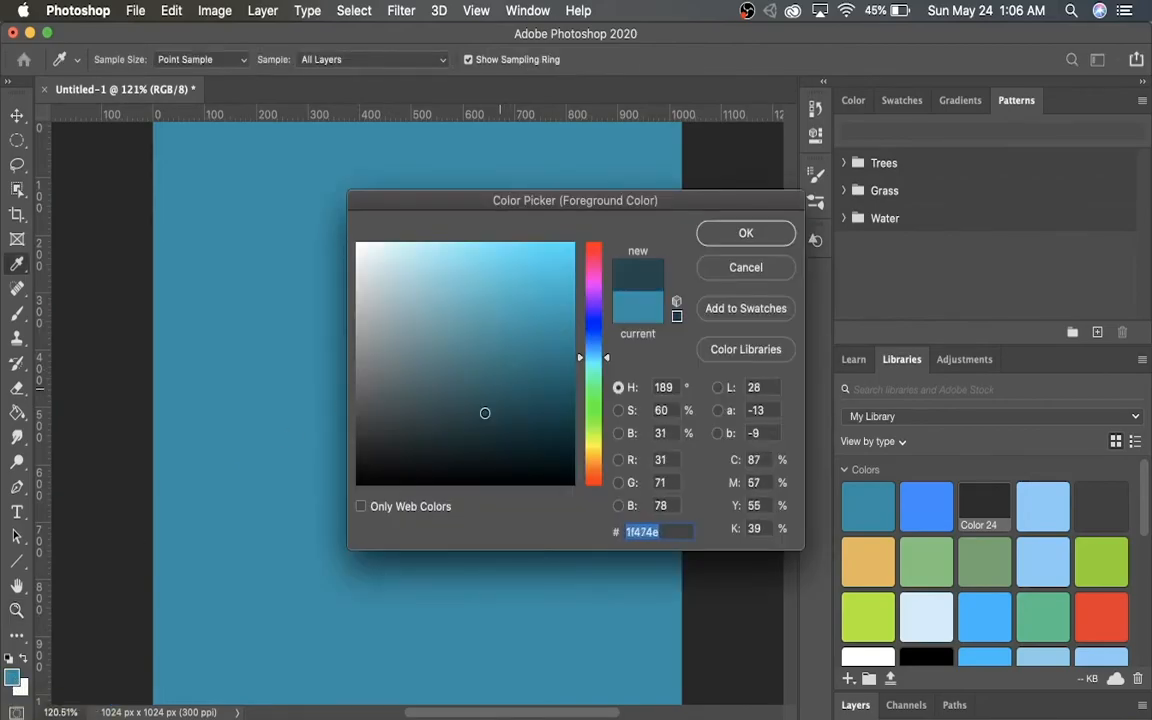
{"action": "left_click", "coordinate": [403, 383]}
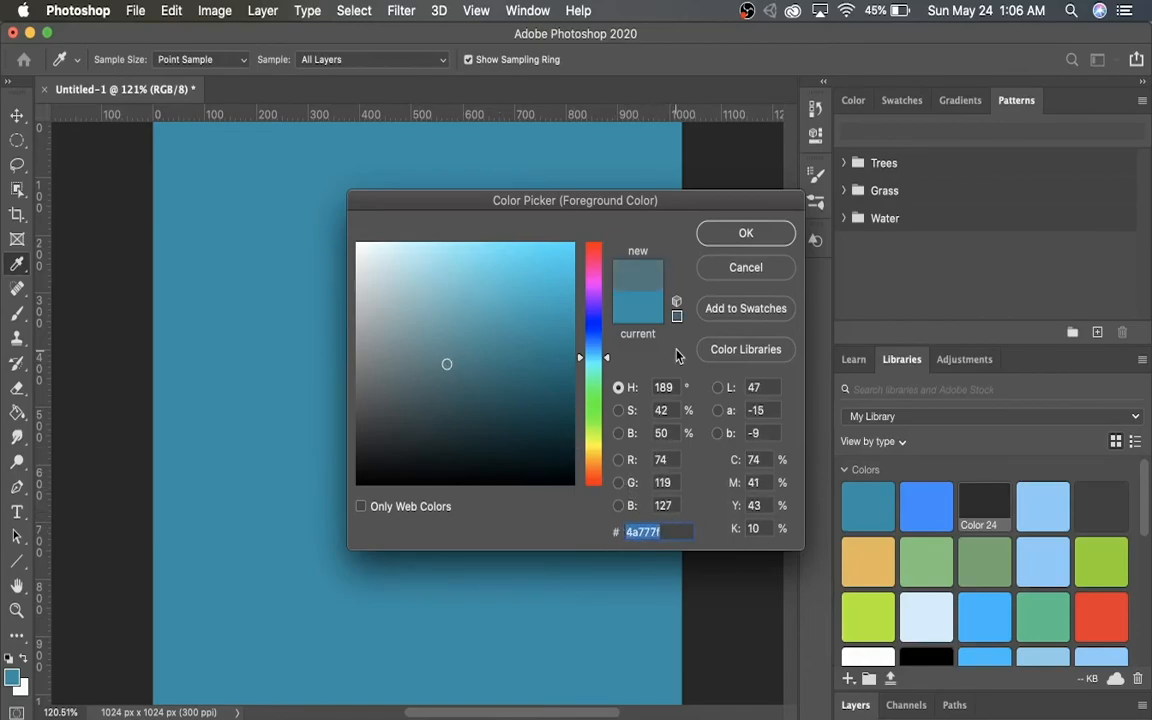
{"action": "left_click", "coordinate": [545, 427]}
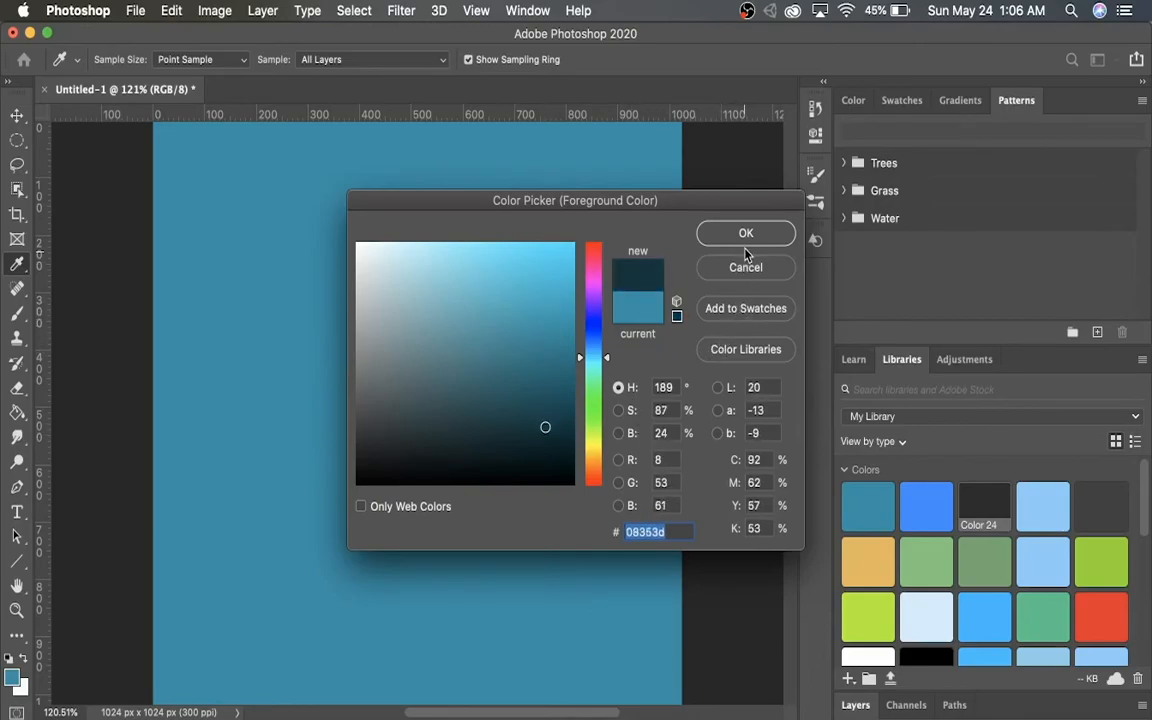
{"action": "left_click", "coordinate": [746, 233]}
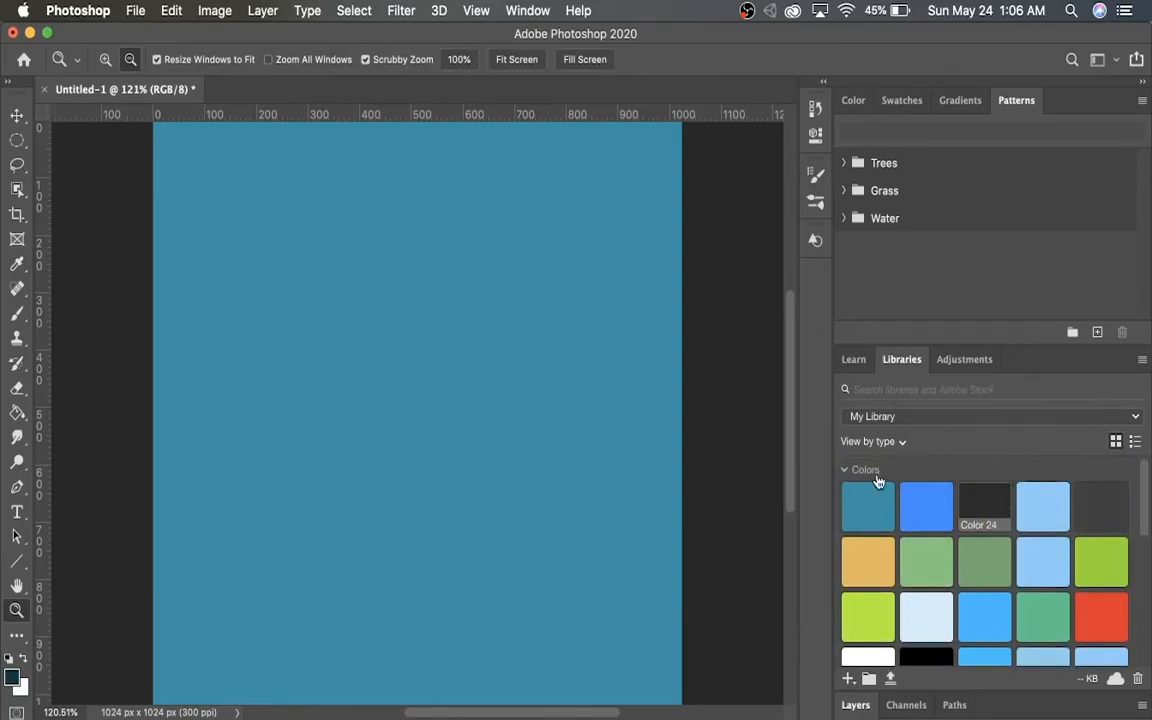
{"action": "left_click", "coordinate": [22, 688]}
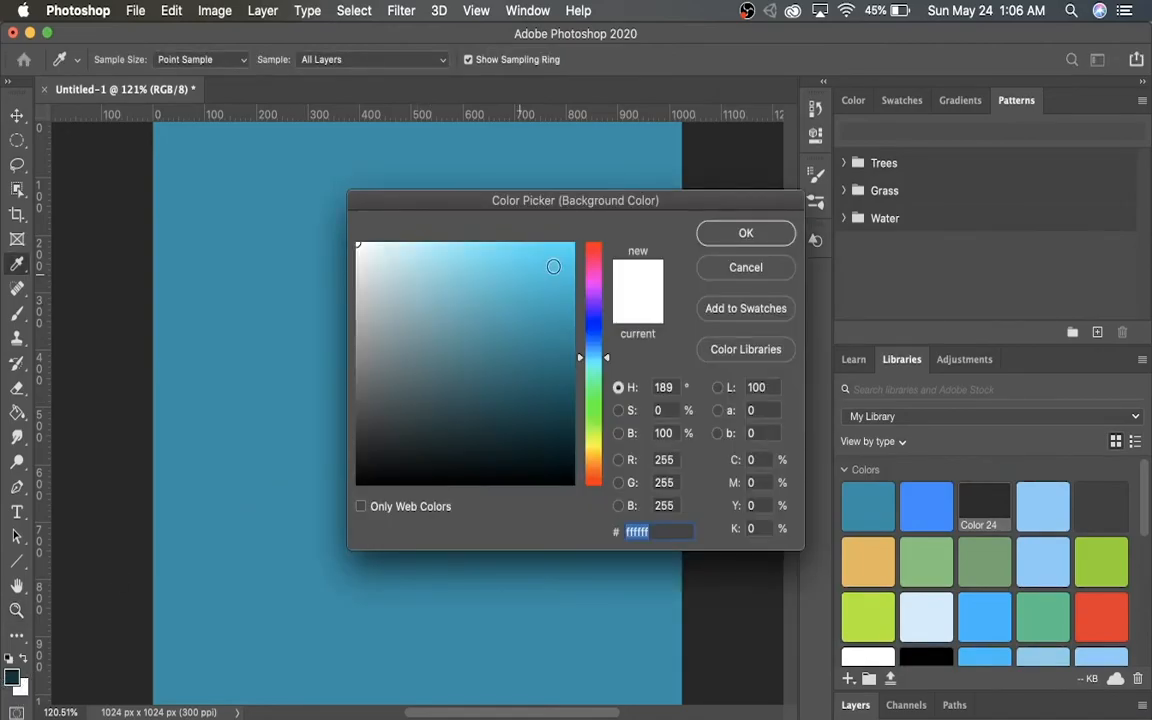
{"action": "left_click", "coordinate": [745, 232]}
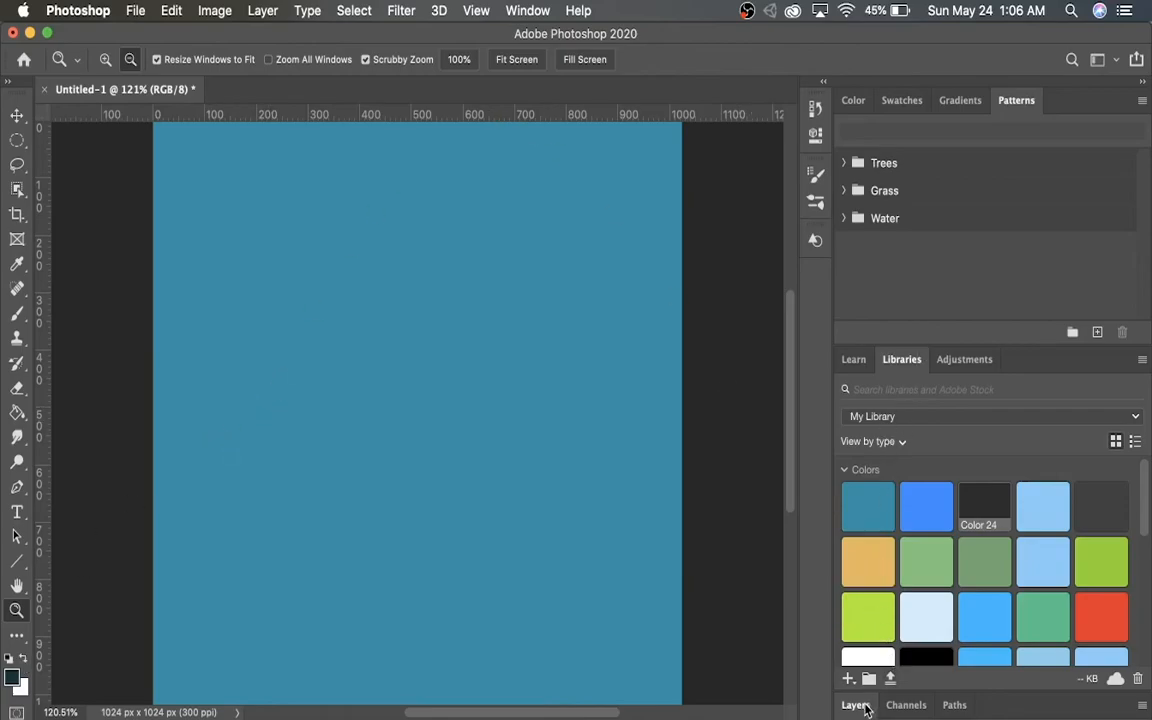
Show the Layers panel and add a new blank layer named Layer 1 above the Background
{"action": "left_click", "coordinate": [855, 705]}
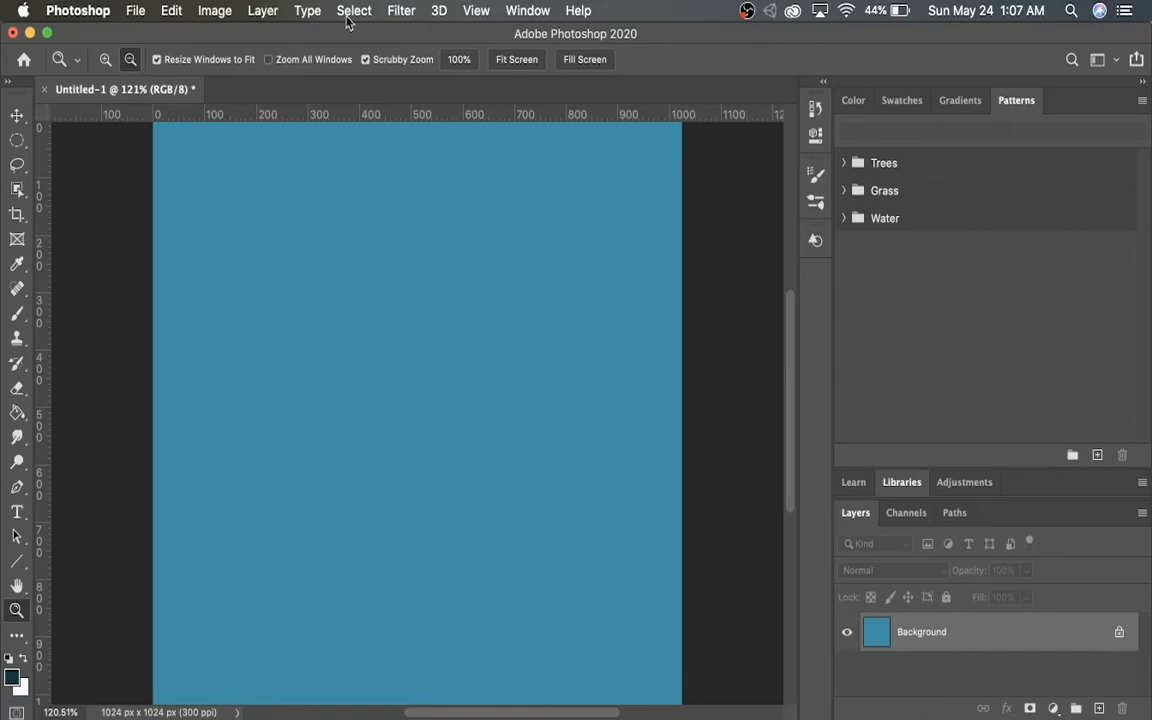
{"action": "left_click", "coordinate": [263, 10]}
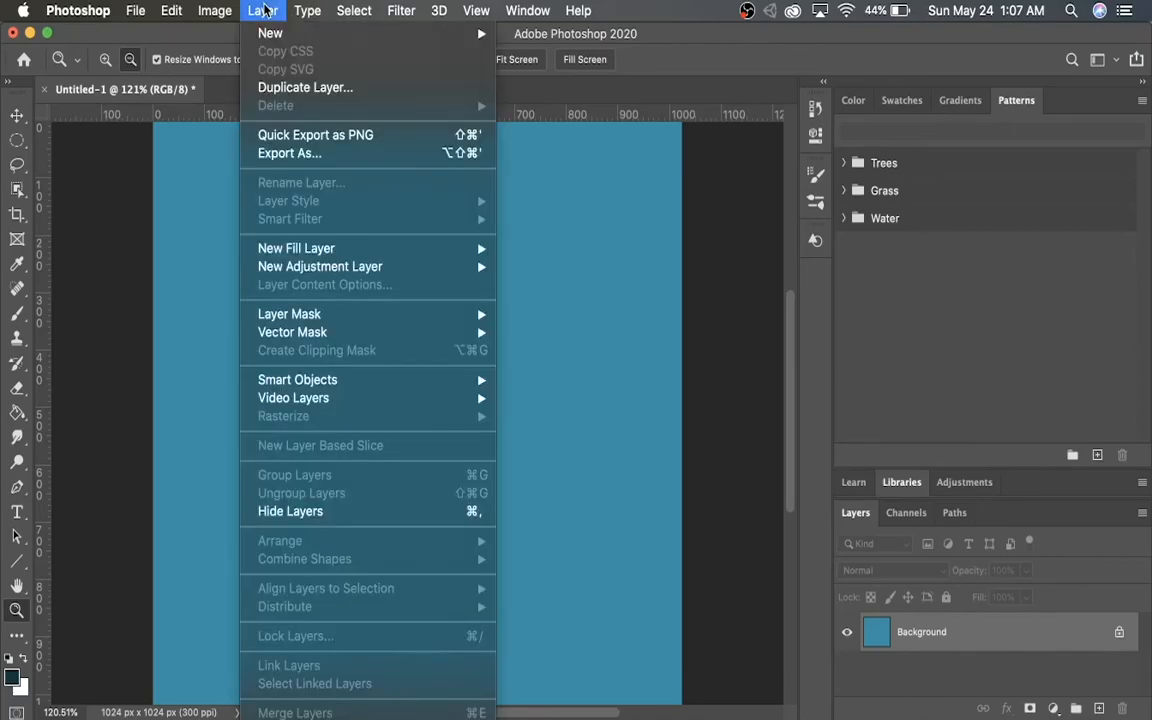
{"action": "mouse_move", "coordinate": [270, 33]}
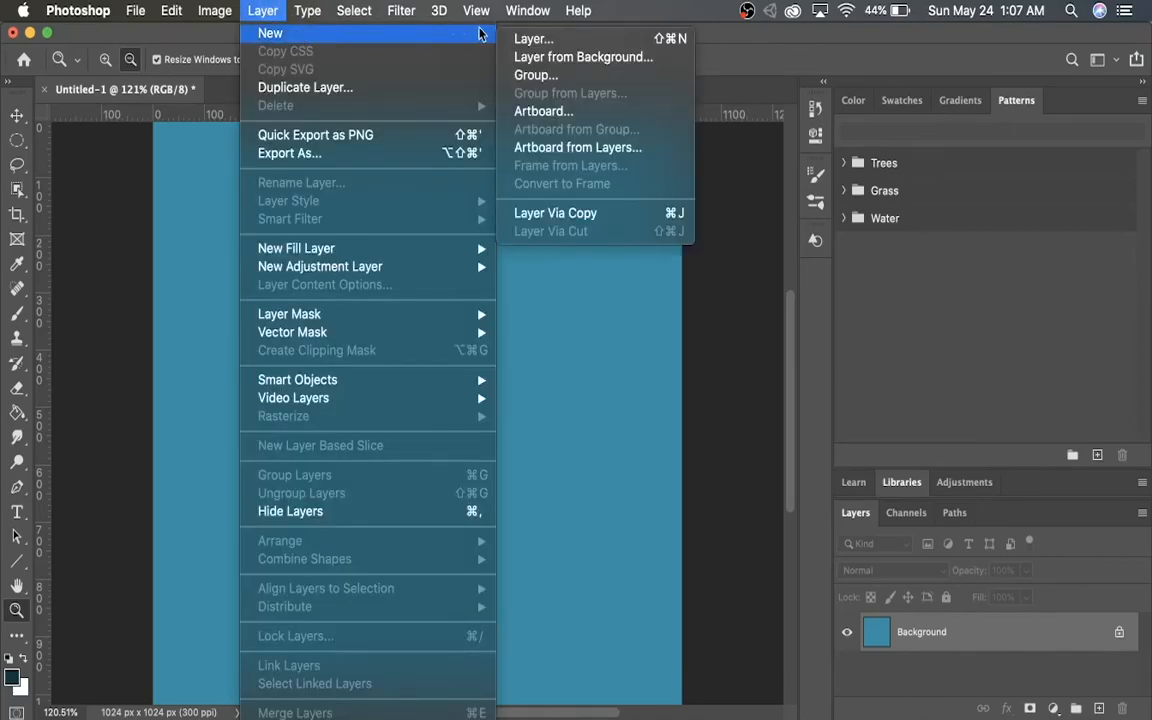
{"action": "left_click", "coordinate": [533, 38]}
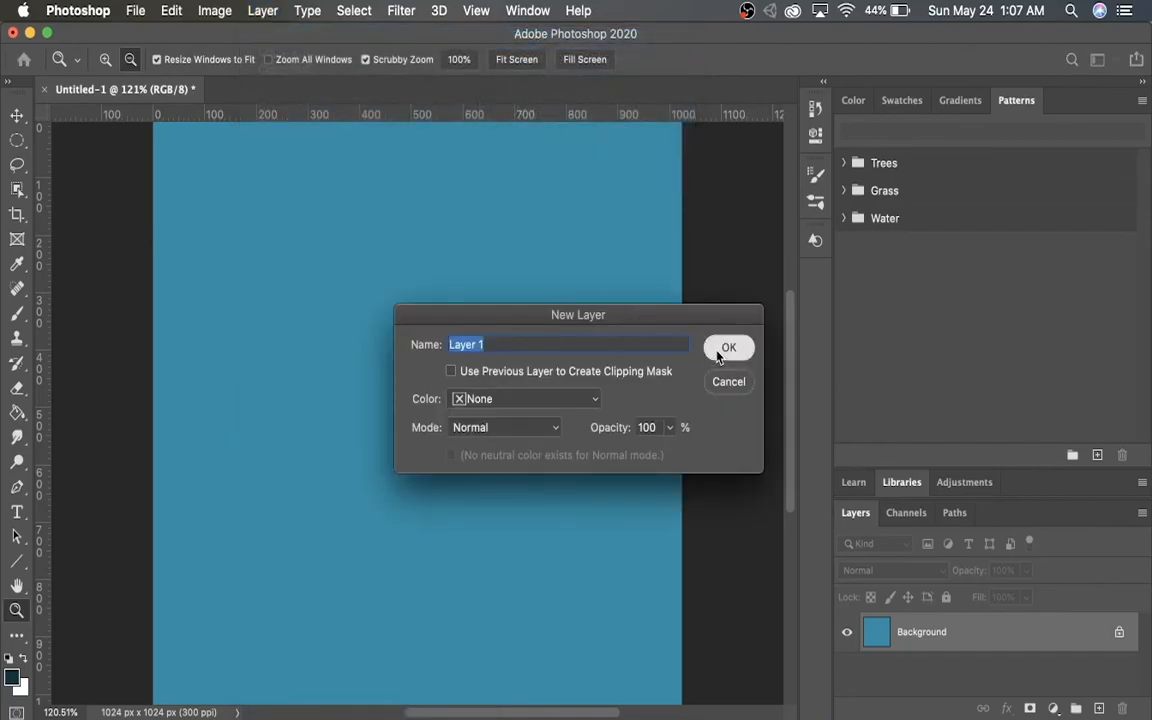
{"action": "left_click", "coordinate": [728, 347]}
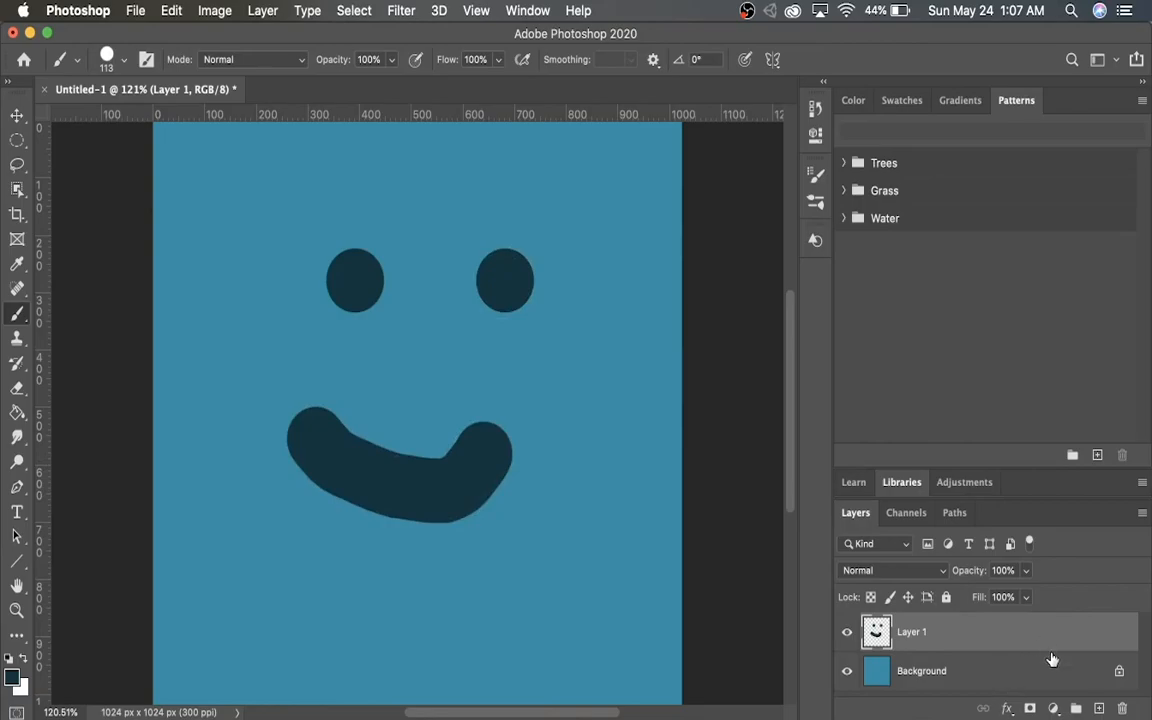
{"action": "left_click", "coordinate": [921, 670]}
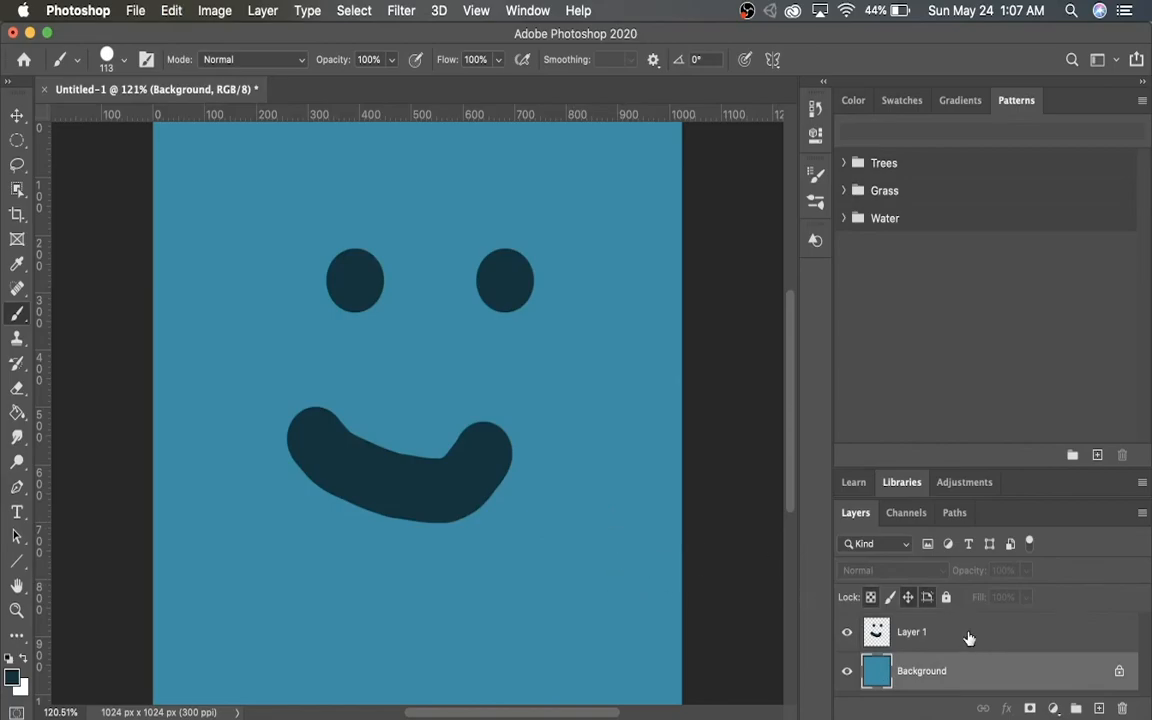
{"action": "mouse_move", "coordinate": [1095, 673]}
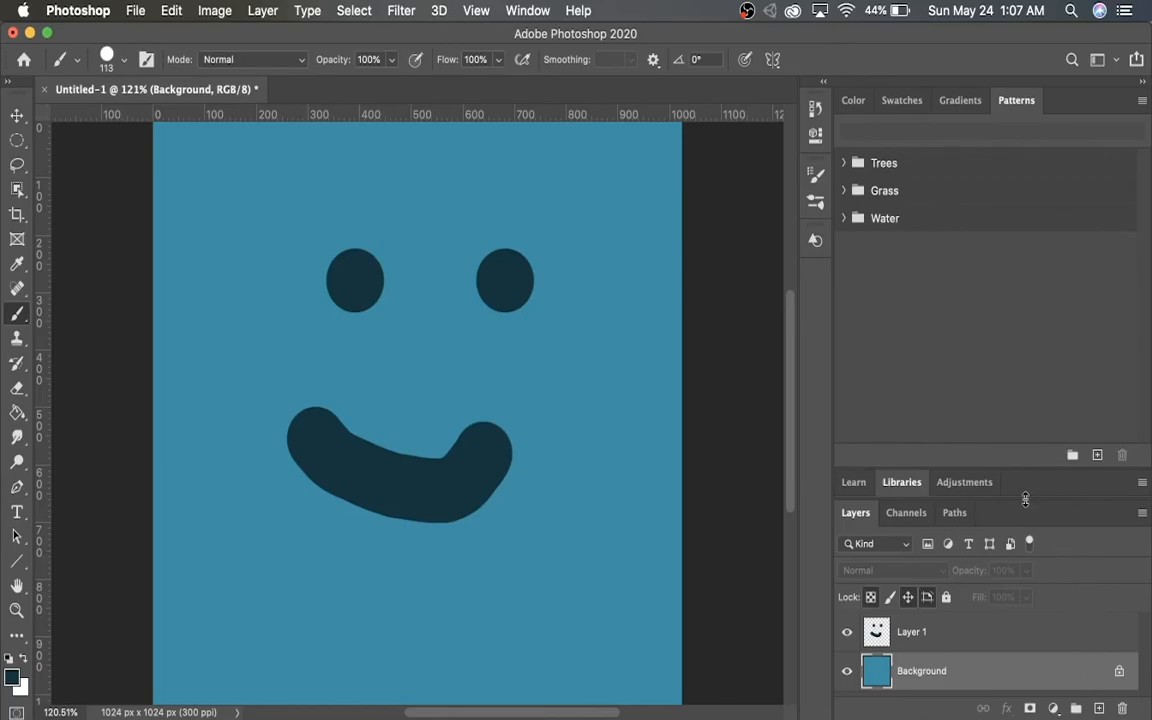
{"action": "mouse_move", "coordinate": [590, 380]}
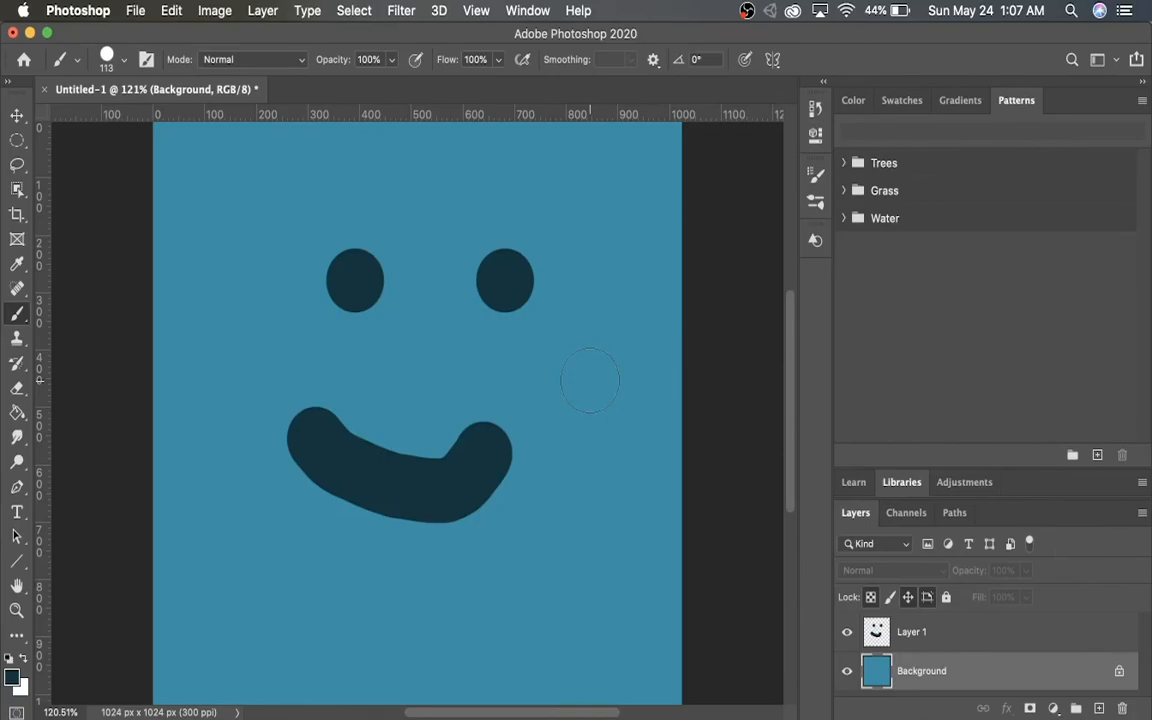
{"action": "mouse_move", "coordinate": [250, 188]}
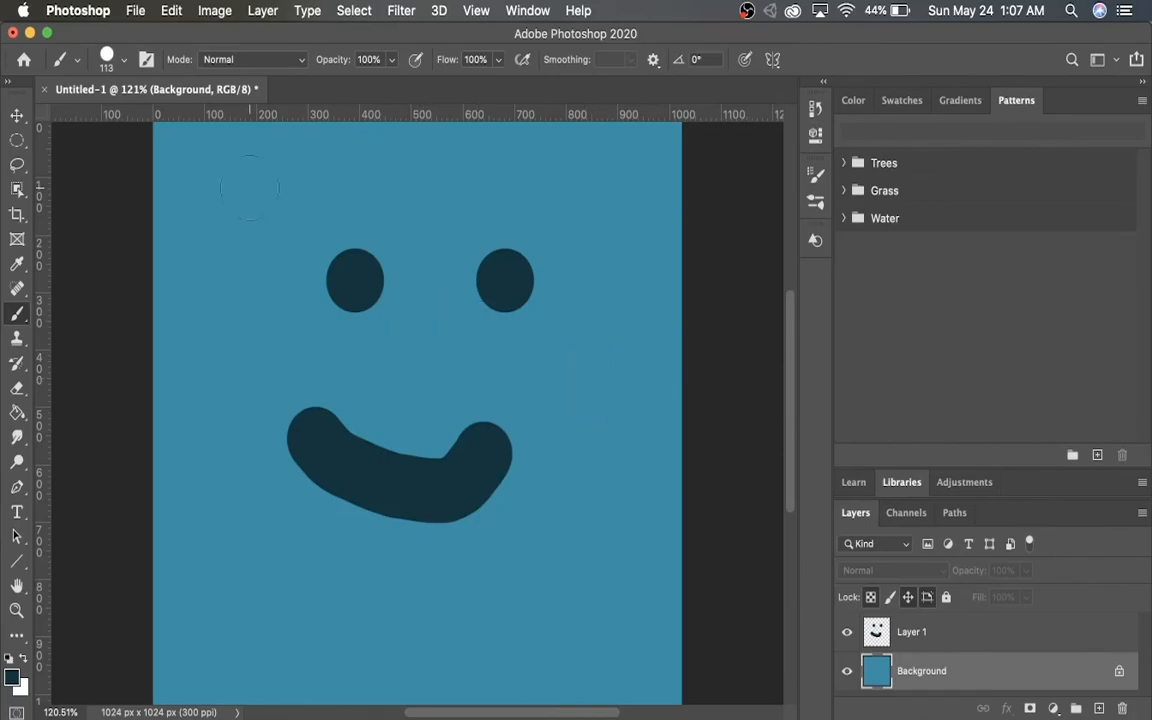
{"action": "mouse_move", "coordinate": [137, 10]}
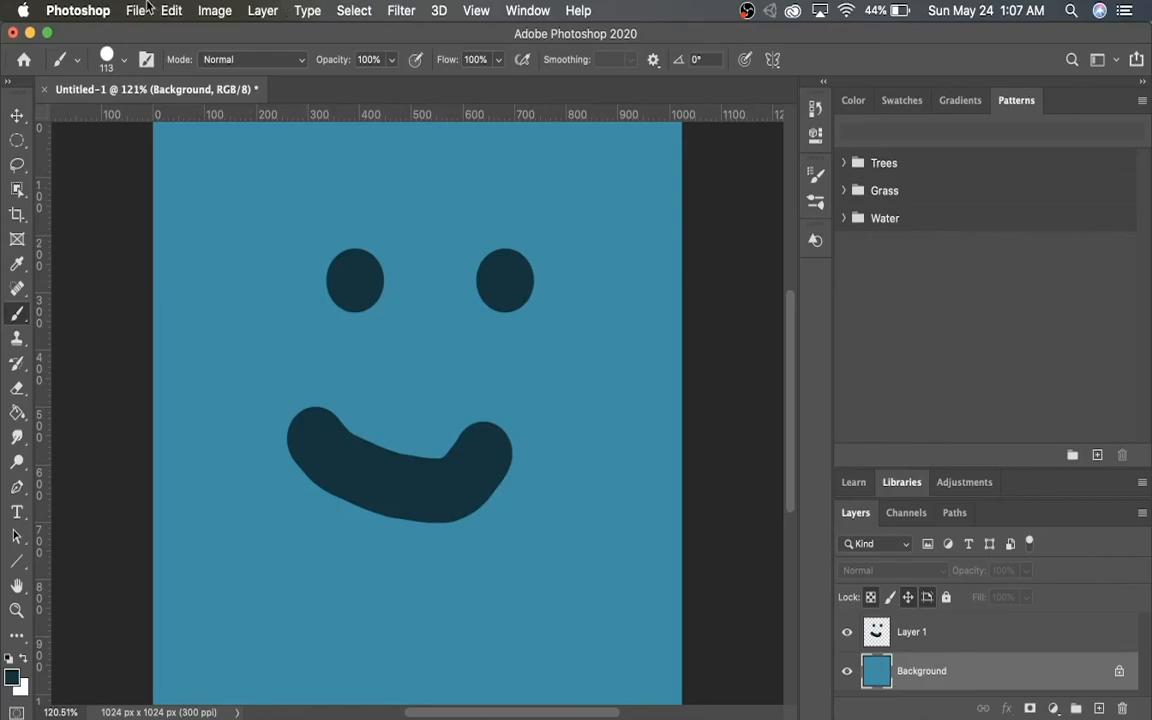
{"action": "left_click", "coordinate": [354, 10]}
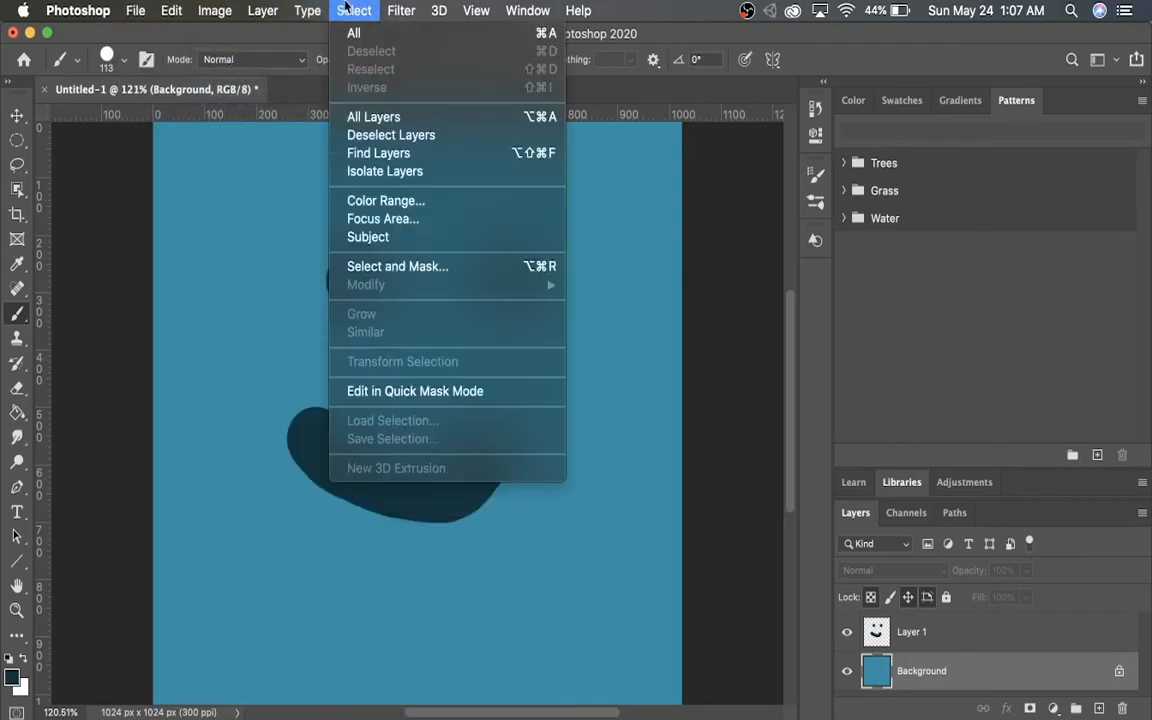
{"action": "left_click", "coordinate": [476, 11]}
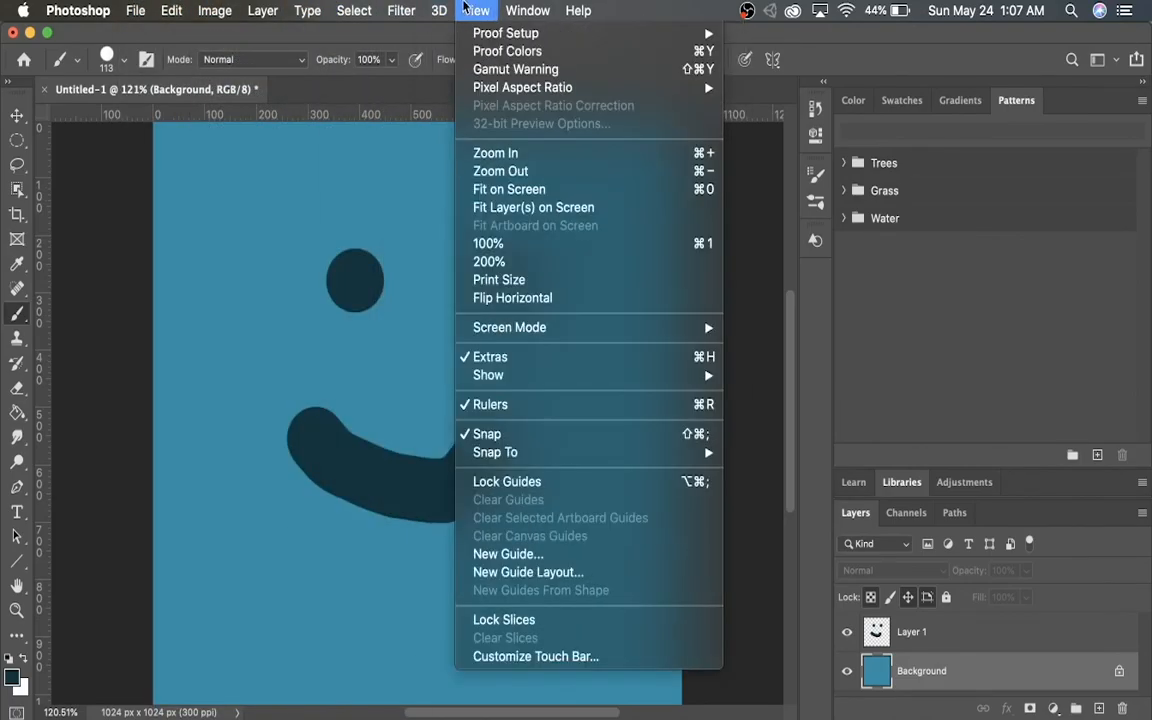
{"action": "left_click", "coordinate": [527, 10]}
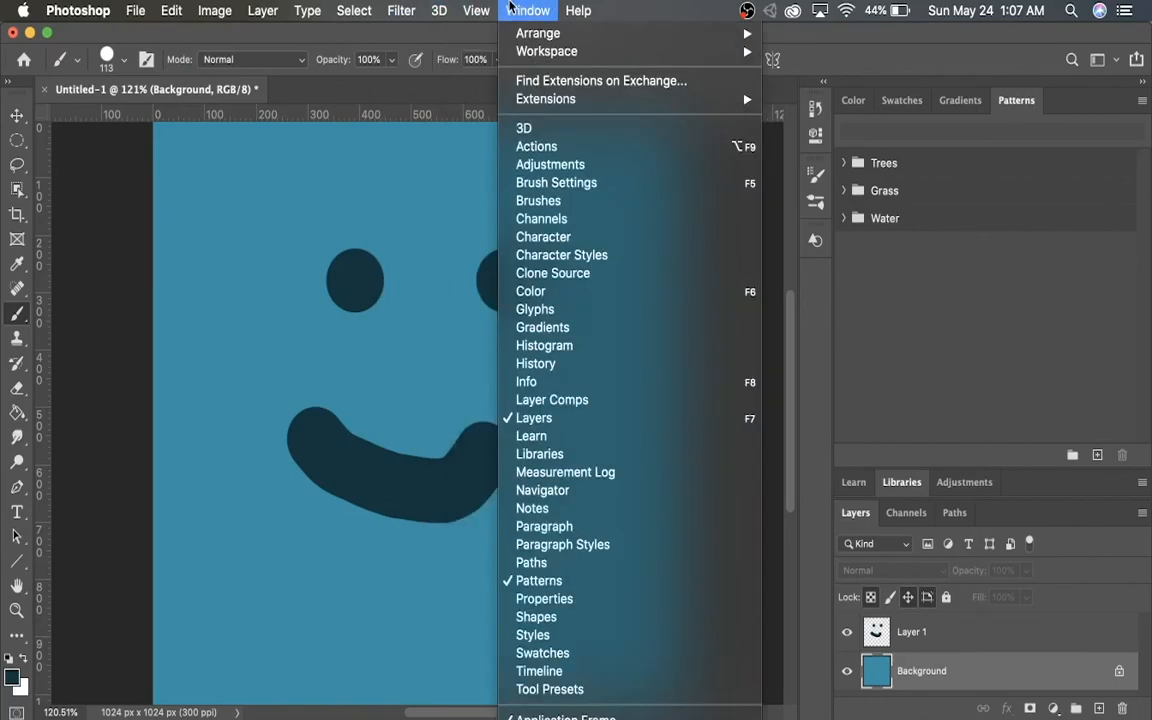